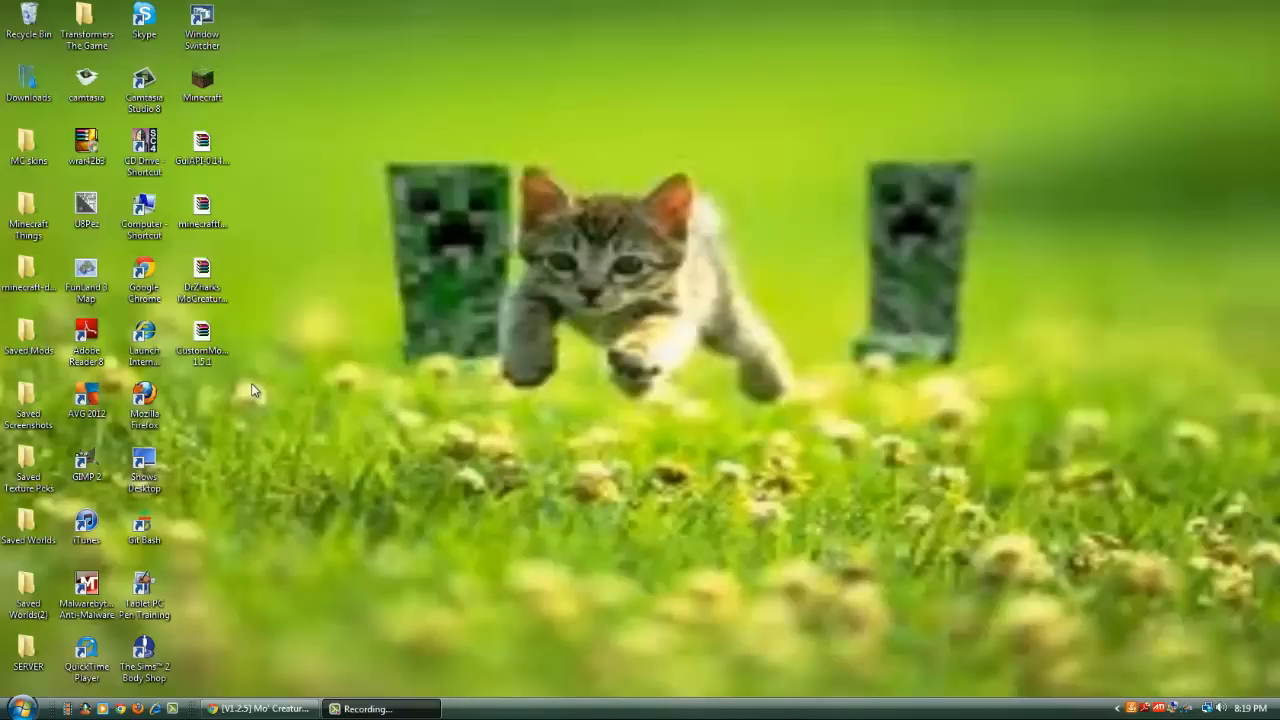
mouse_move(322, 464)
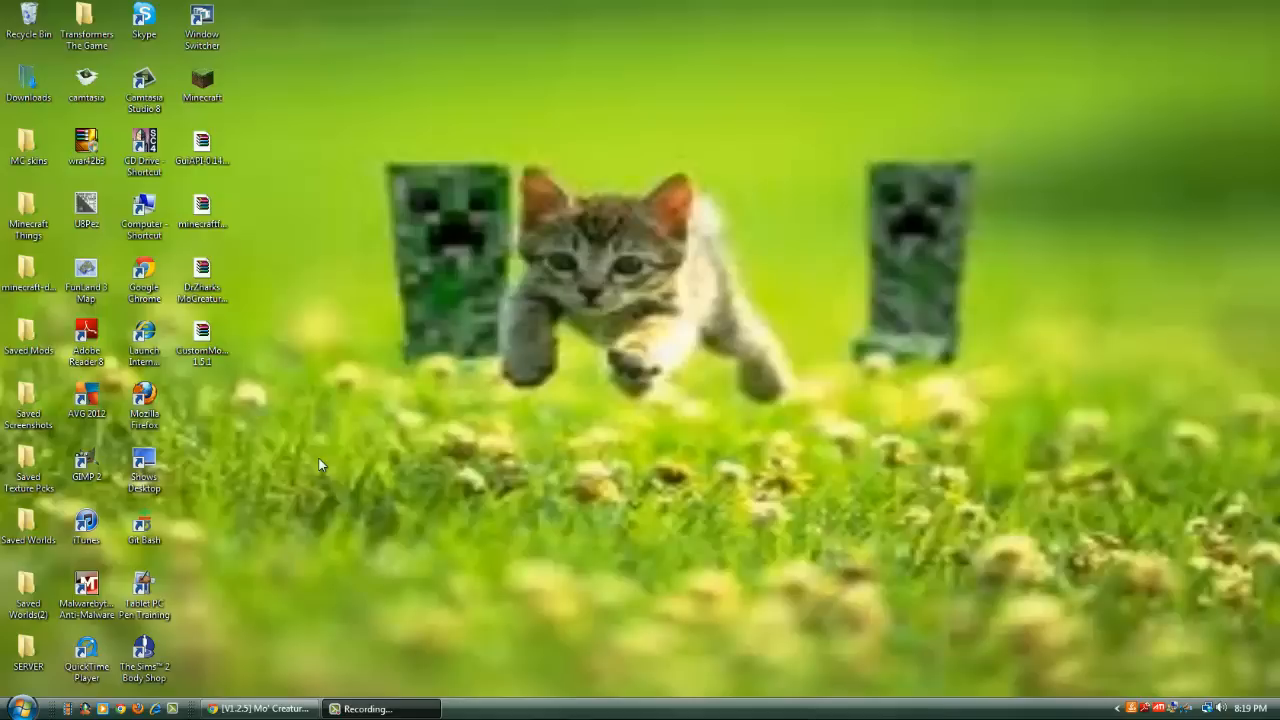
mouse_move(299, 666)
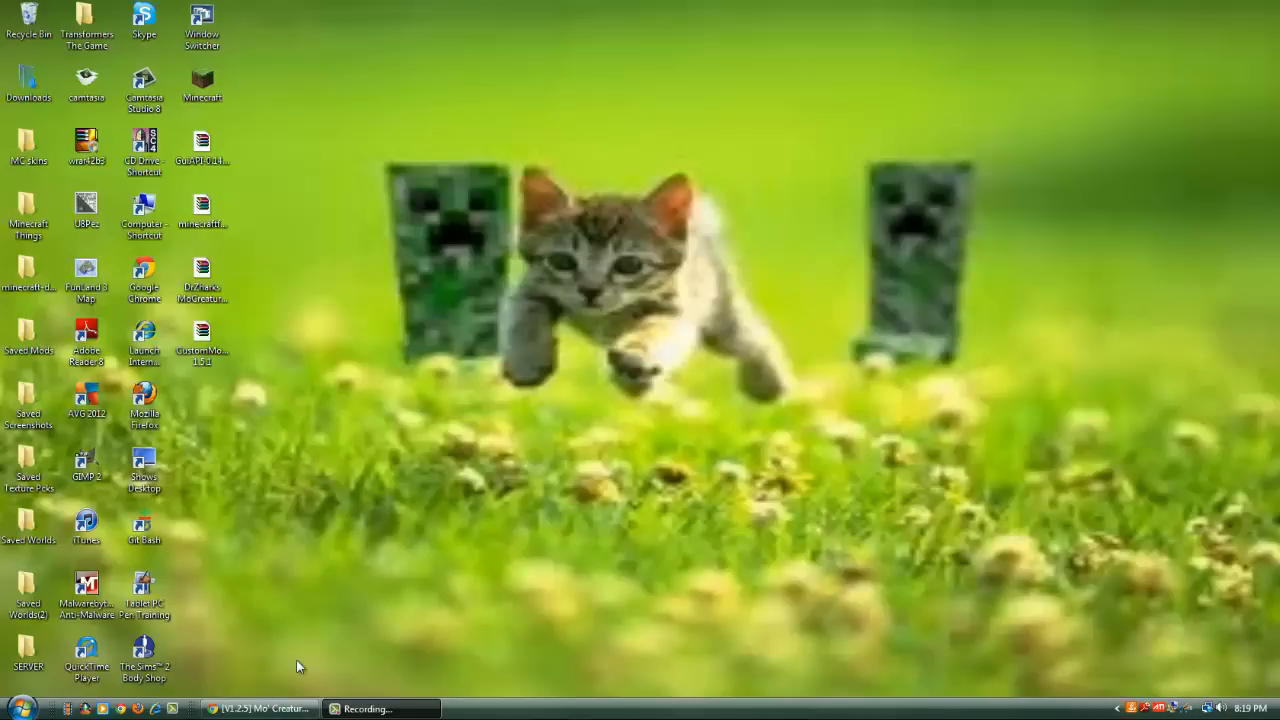
mouse_move(417, 361)
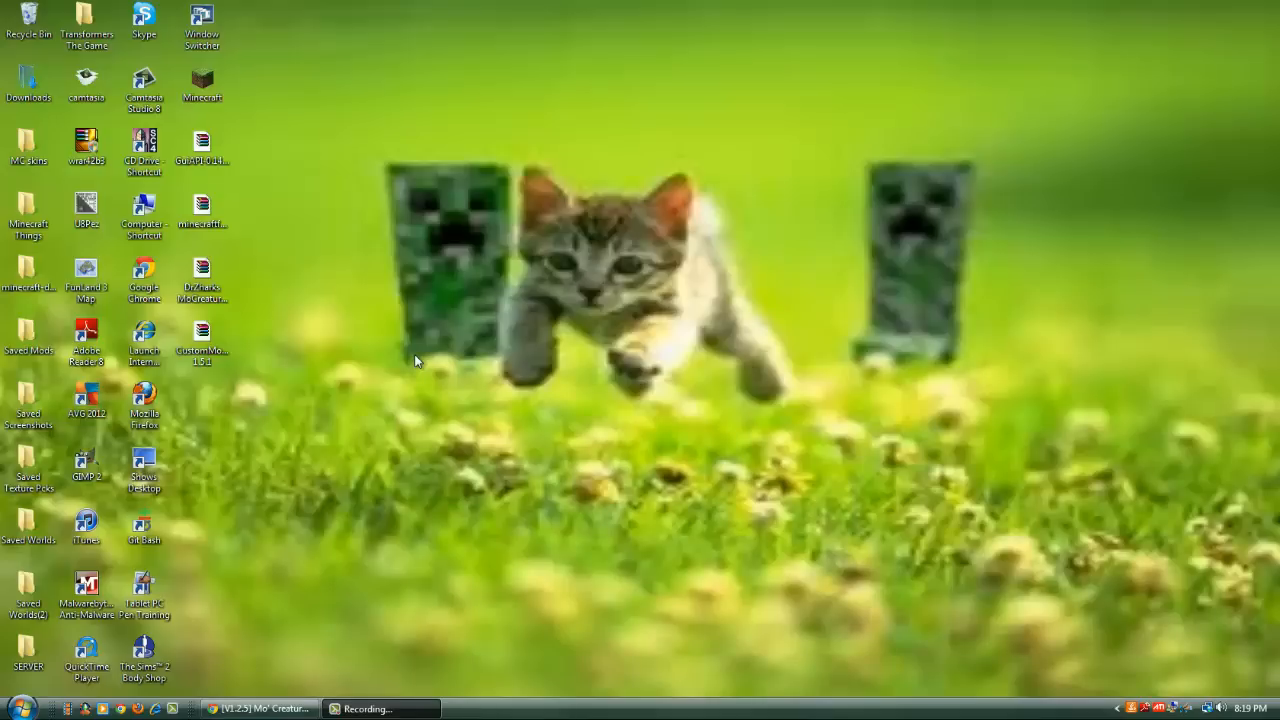
mouse_move(189, 393)
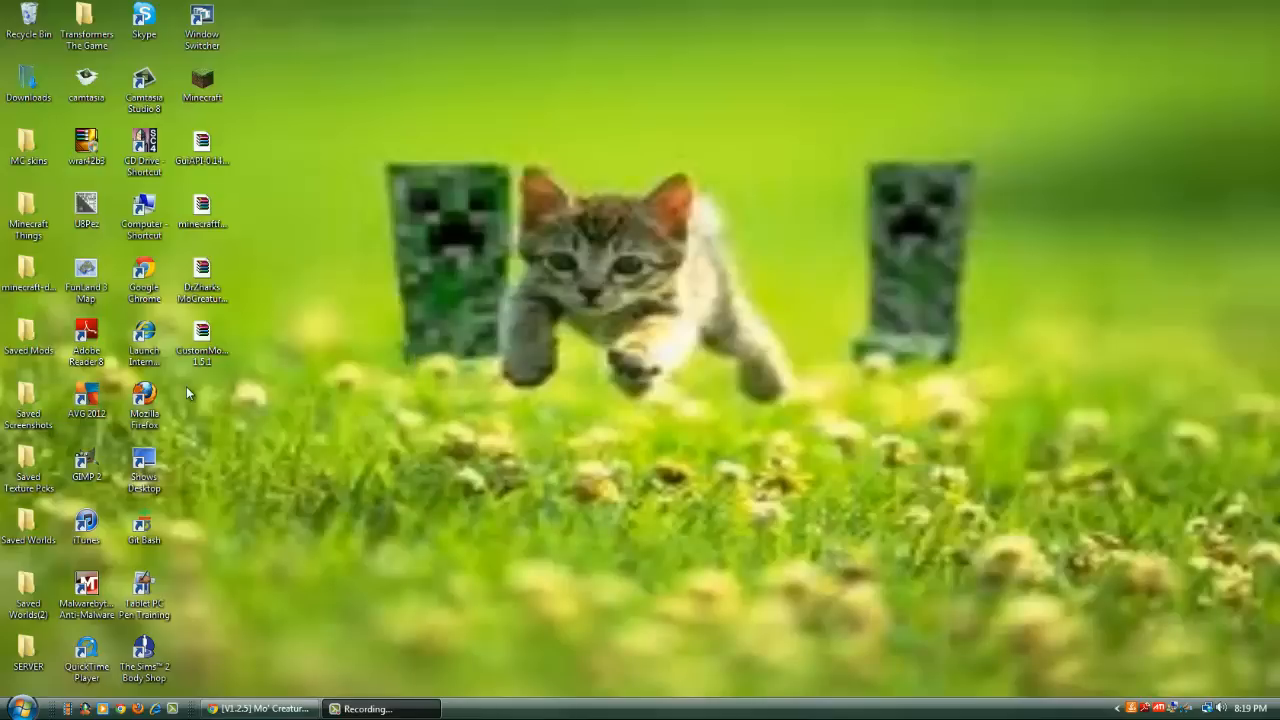
On the Mo'Creatures forum thread, follow the Mo'Creatures Mod v3.7.1.zip download link.
left_click(202, 343)
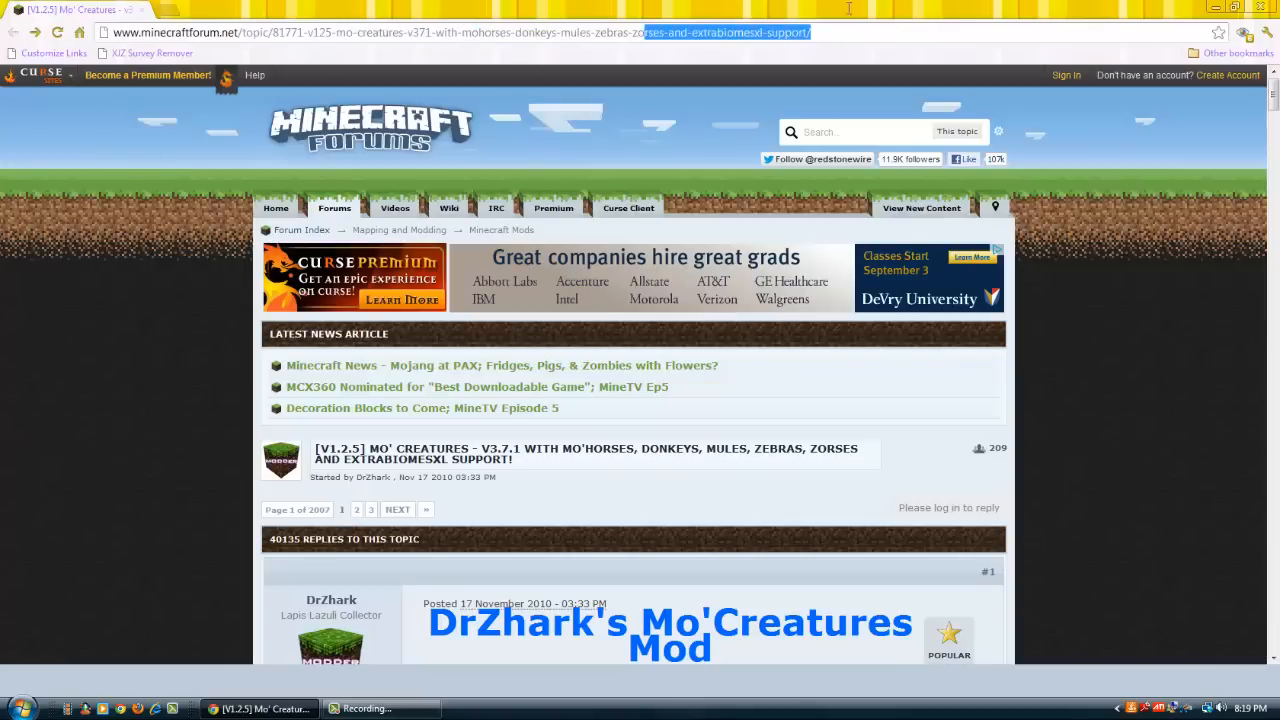
scroll("down", 3)
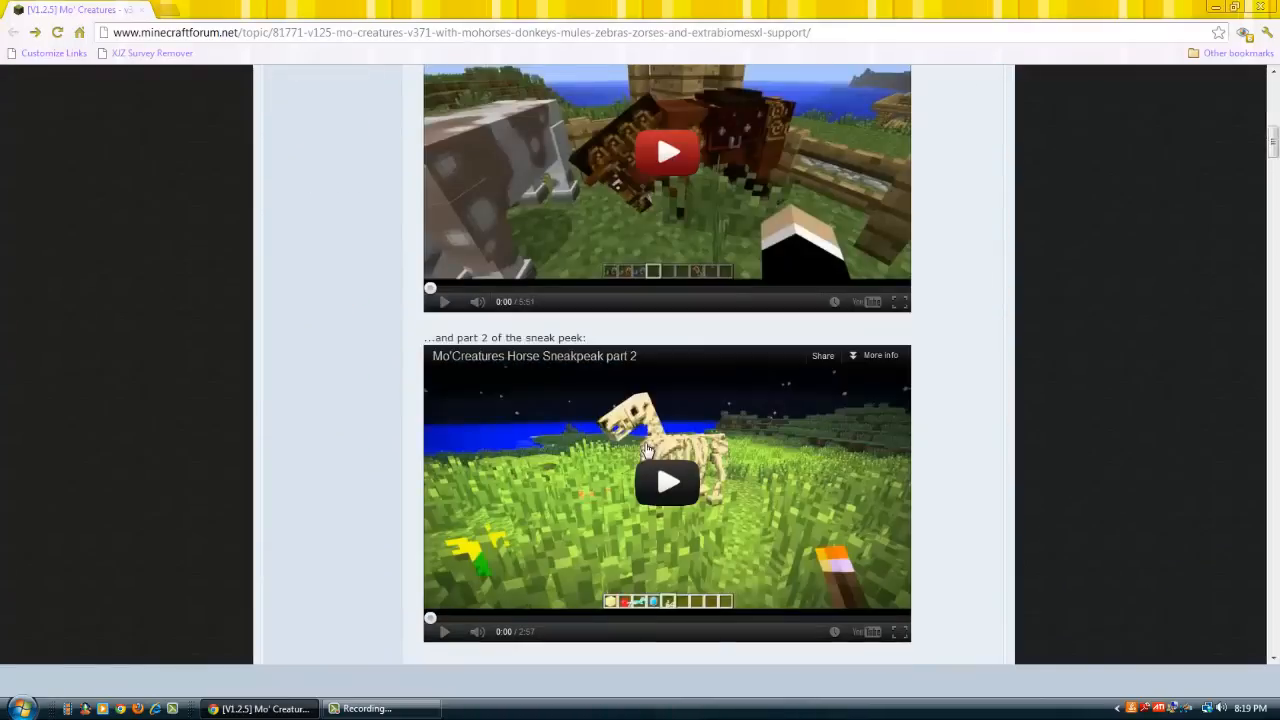
scroll("down", 3)
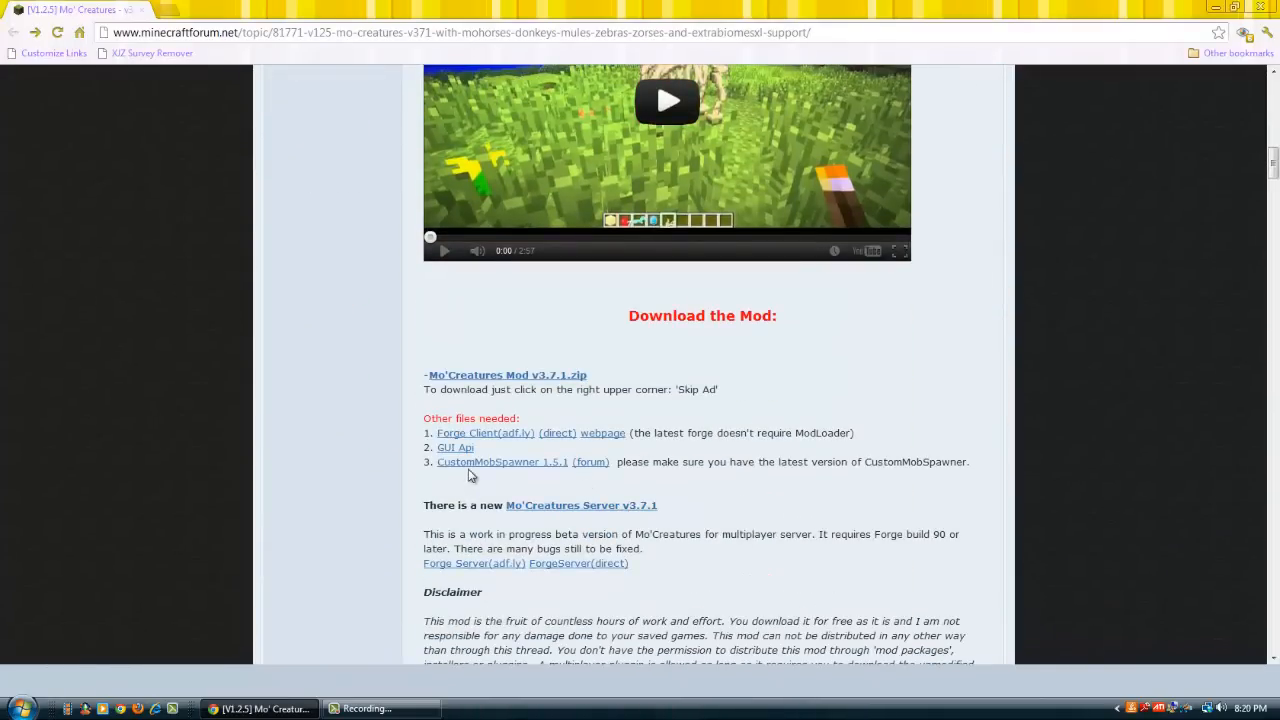
left_click(507, 375)
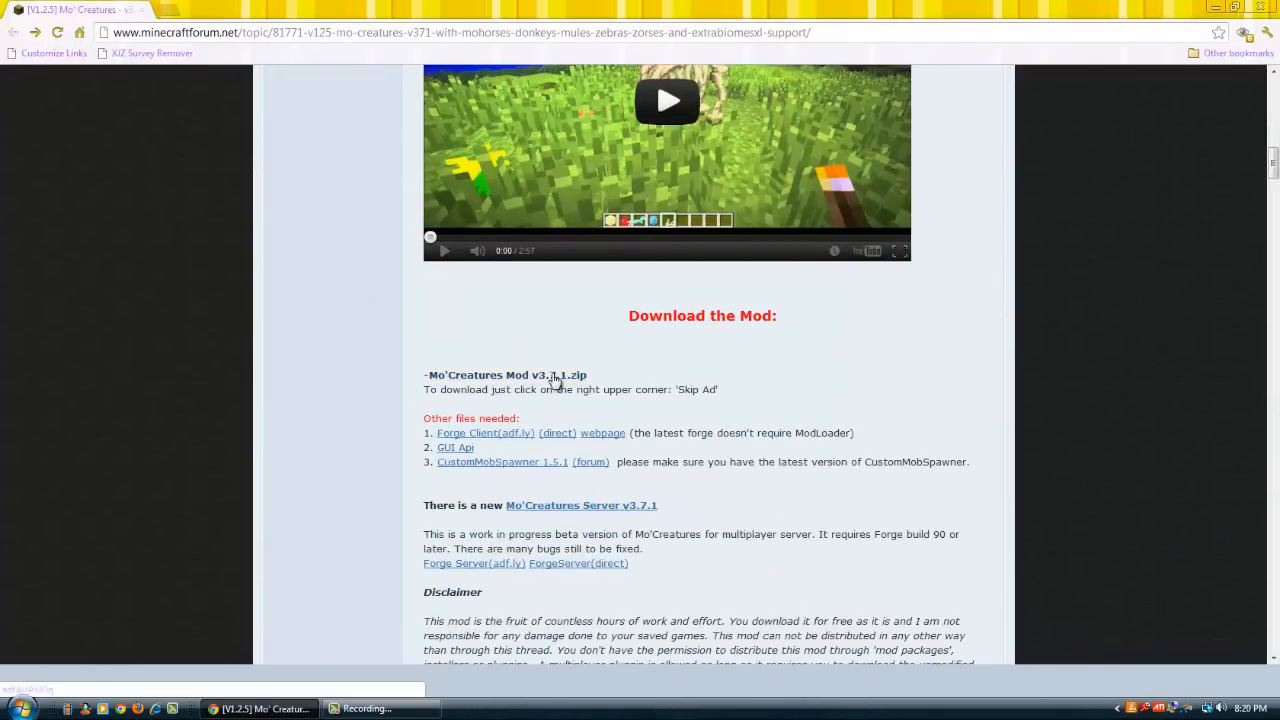
left_click(505, 374)
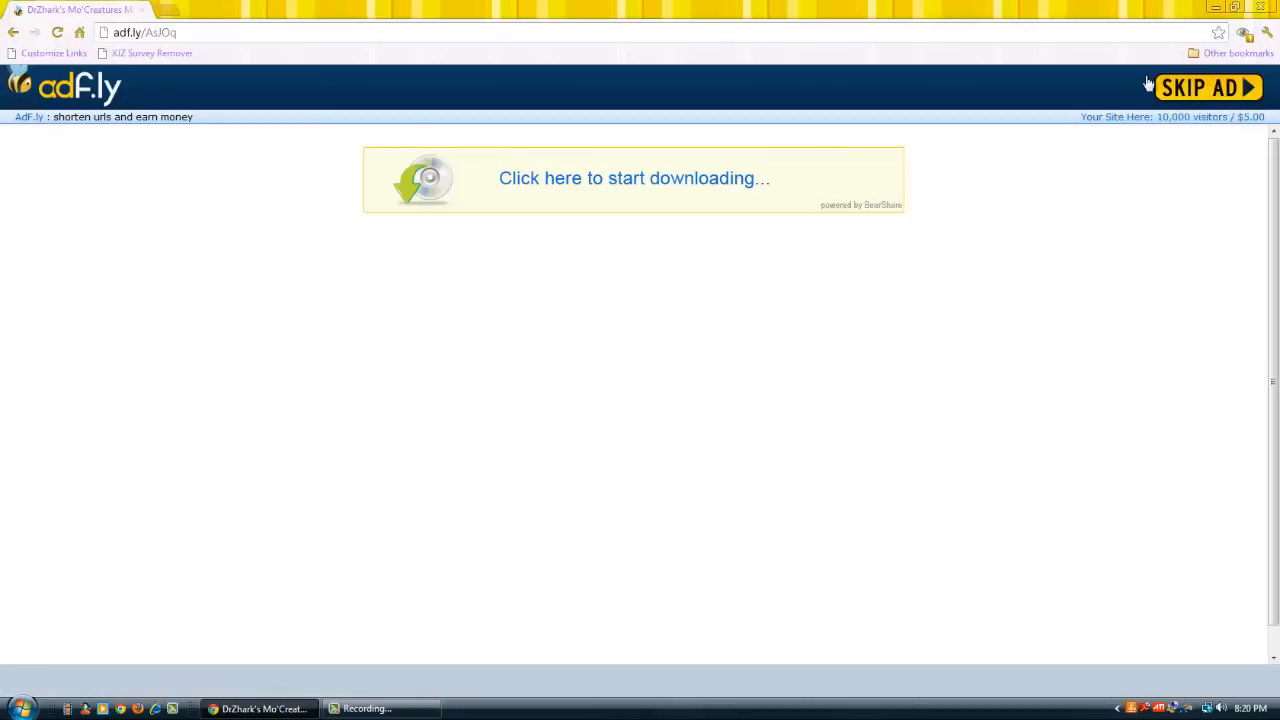
Skip the adf.ly ad so the mod download starts.
left_click(1207, 87)
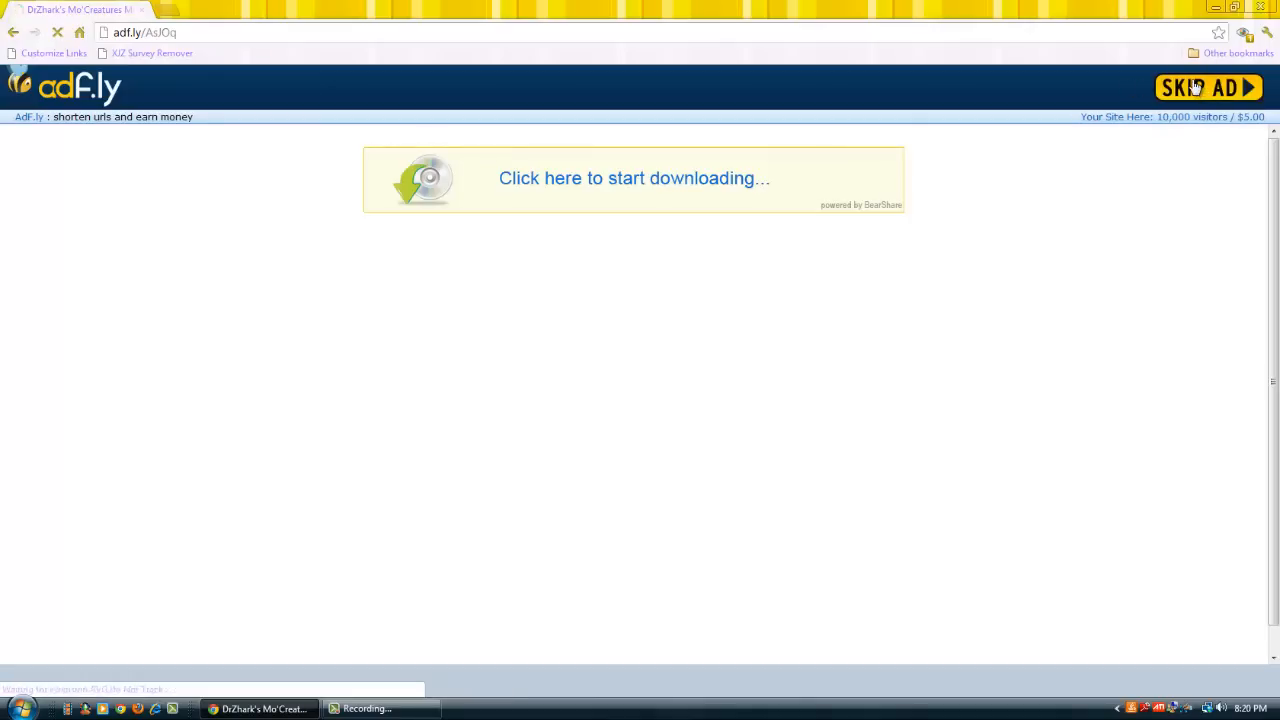
left_click(1207, 88)
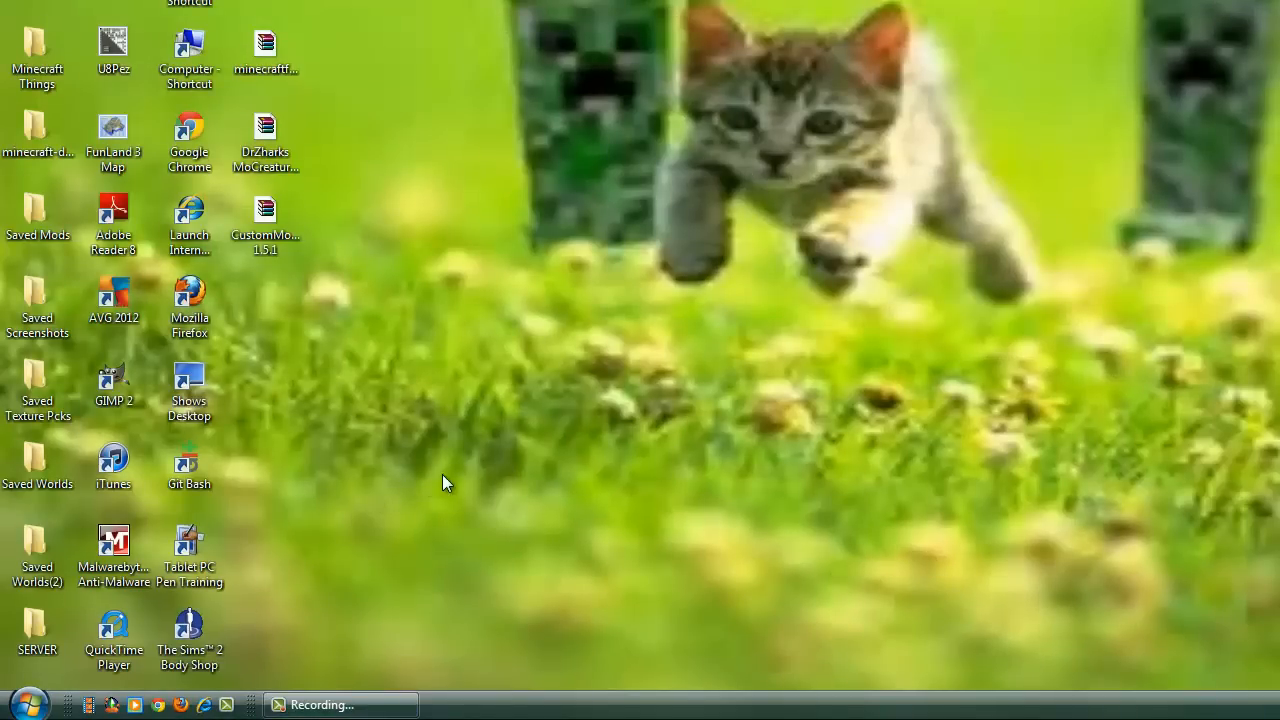
Search %appdata%, go into .minecraft\bin, and view minecraft.jar's WinRAR options.
left_click(28, 704)
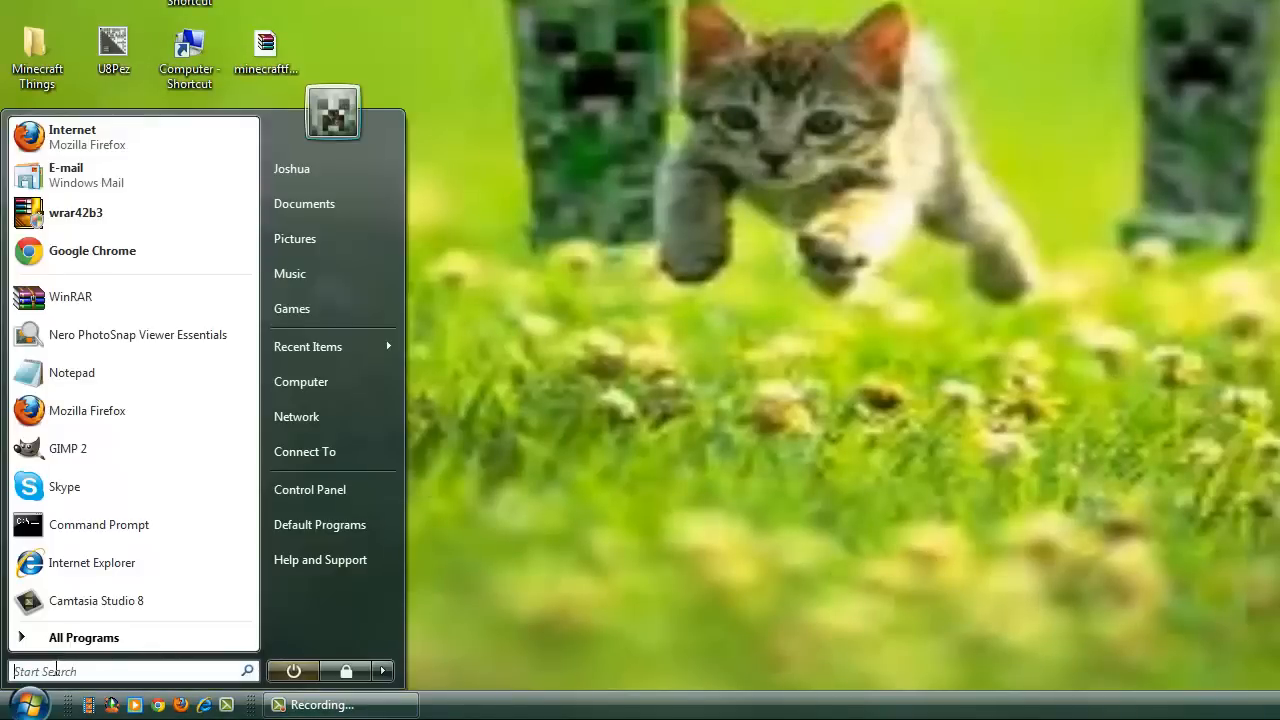
type("%app")
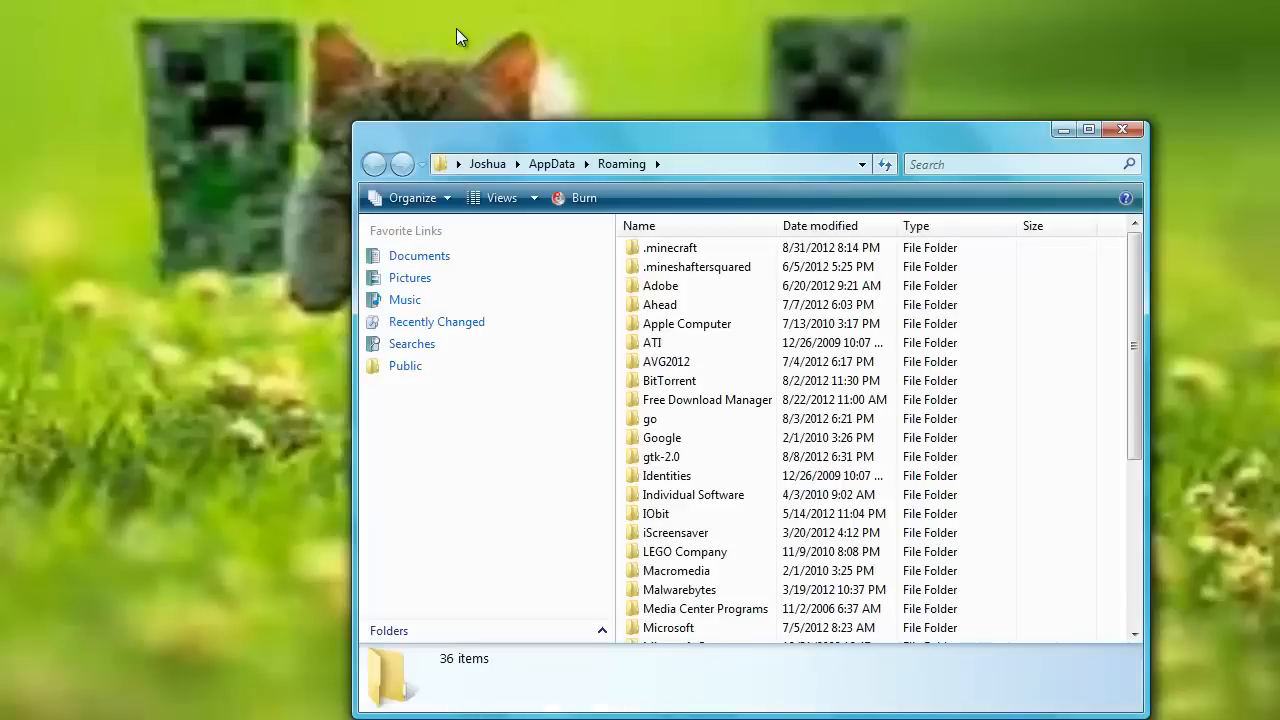
double_click(671, 247)
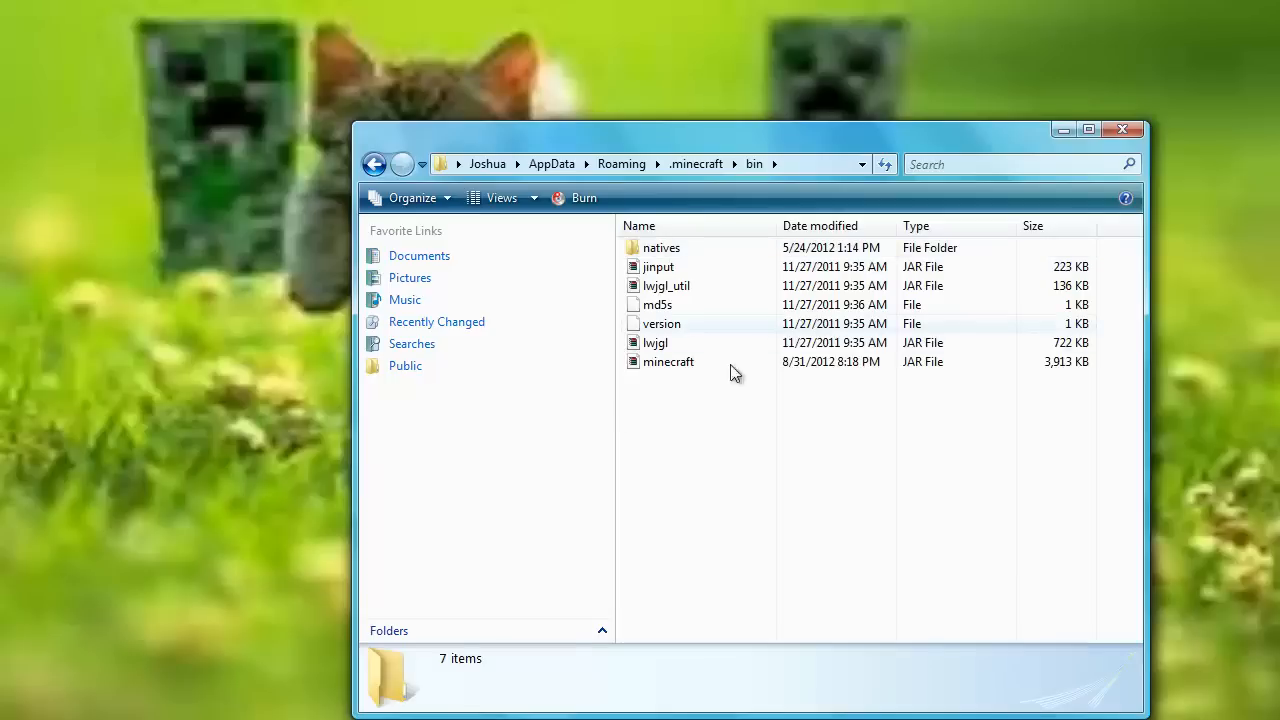
double_click(668, 361)
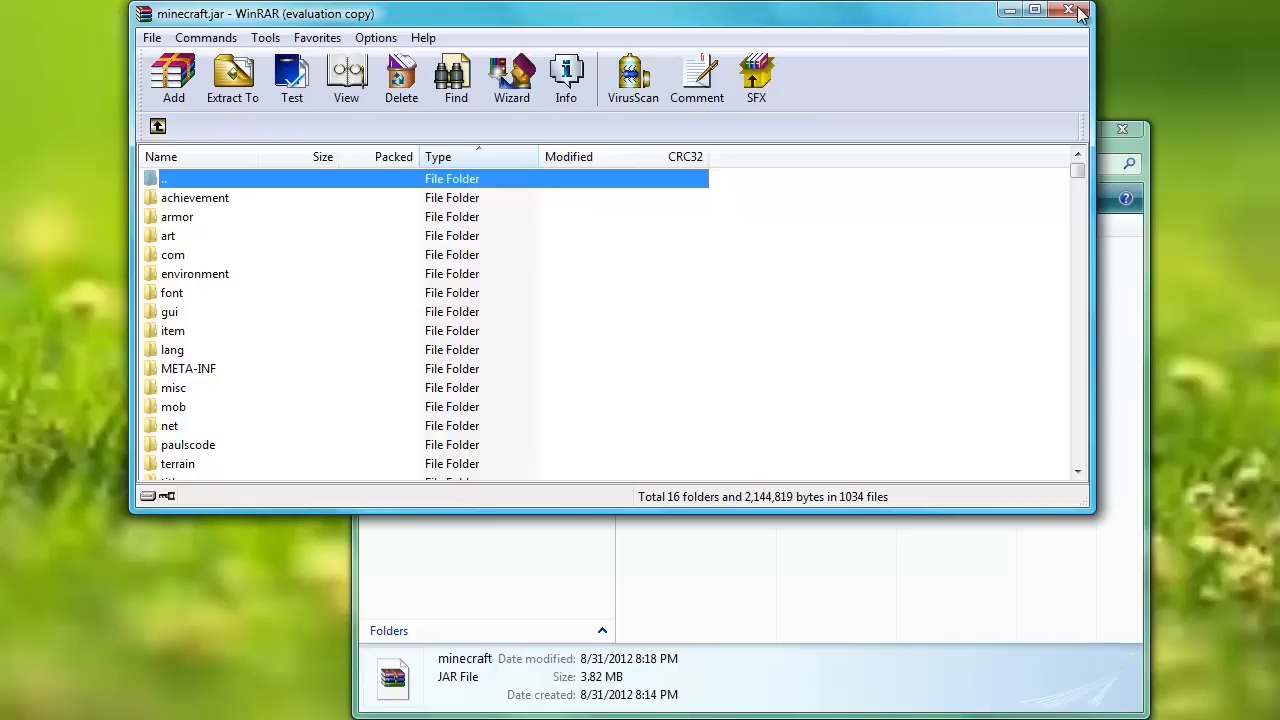
mouse_move(1020, 25)
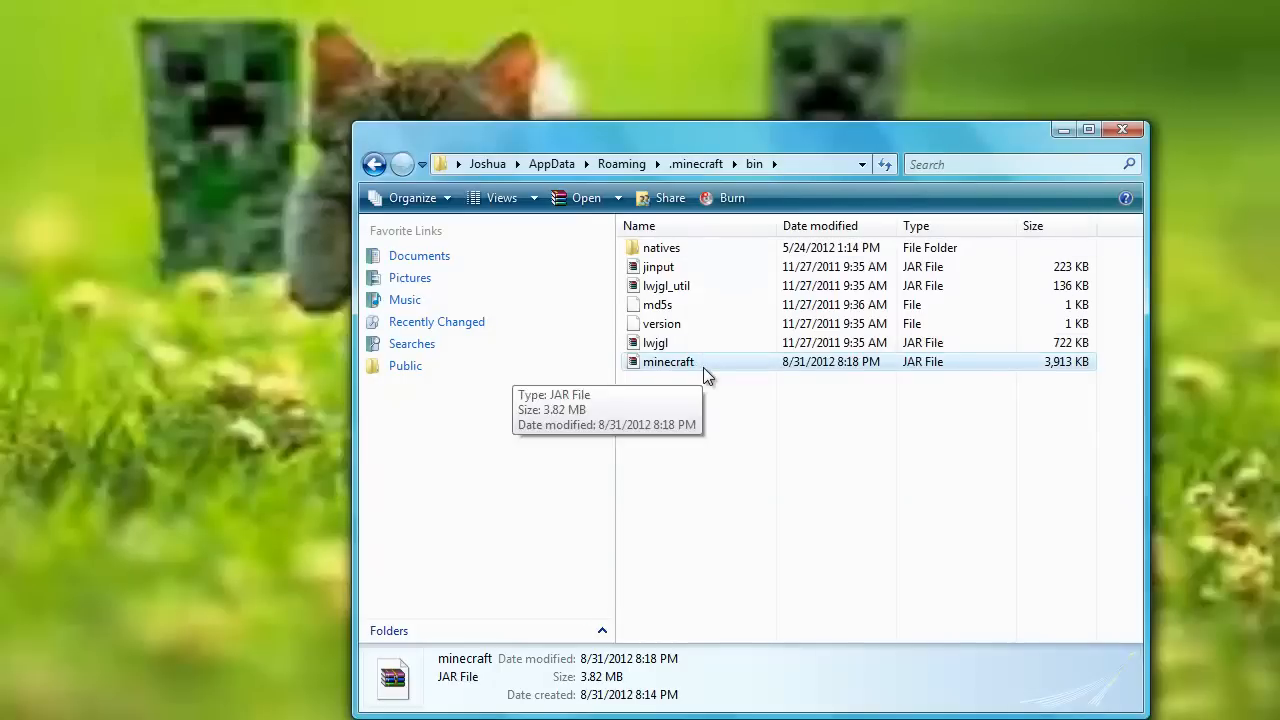
right_click(668, 361)
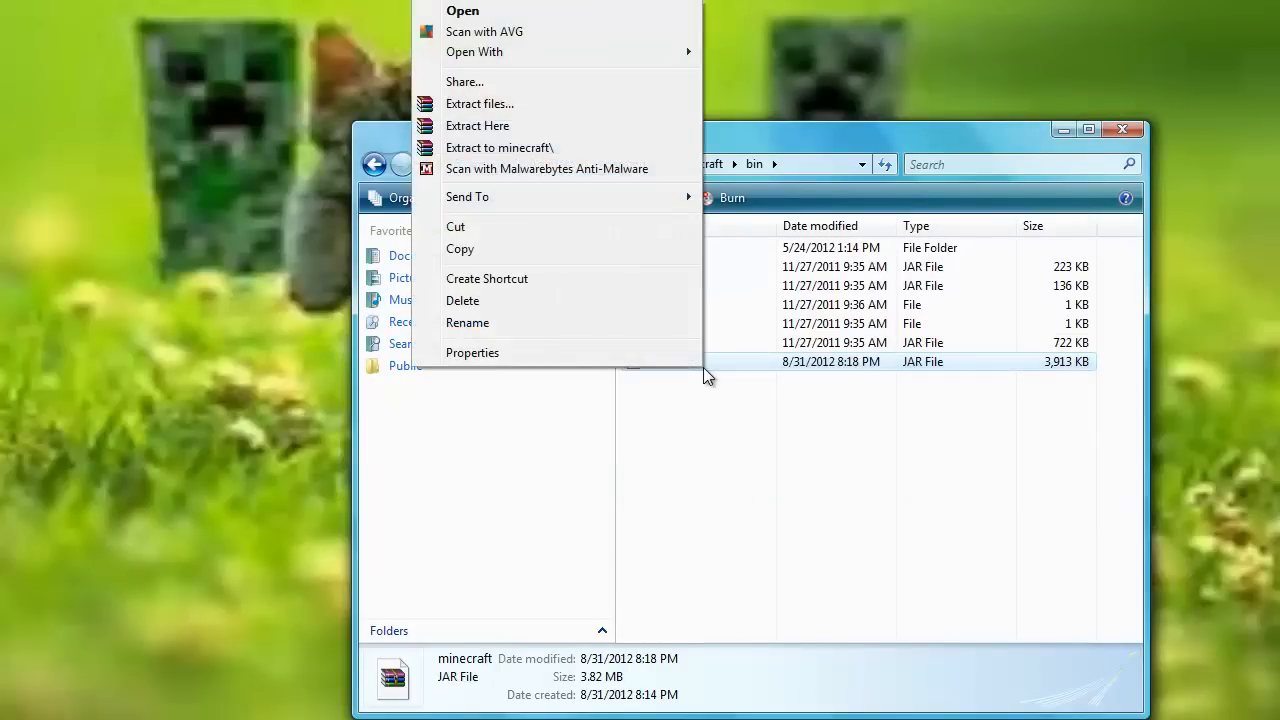
mouse_move(510, 51)
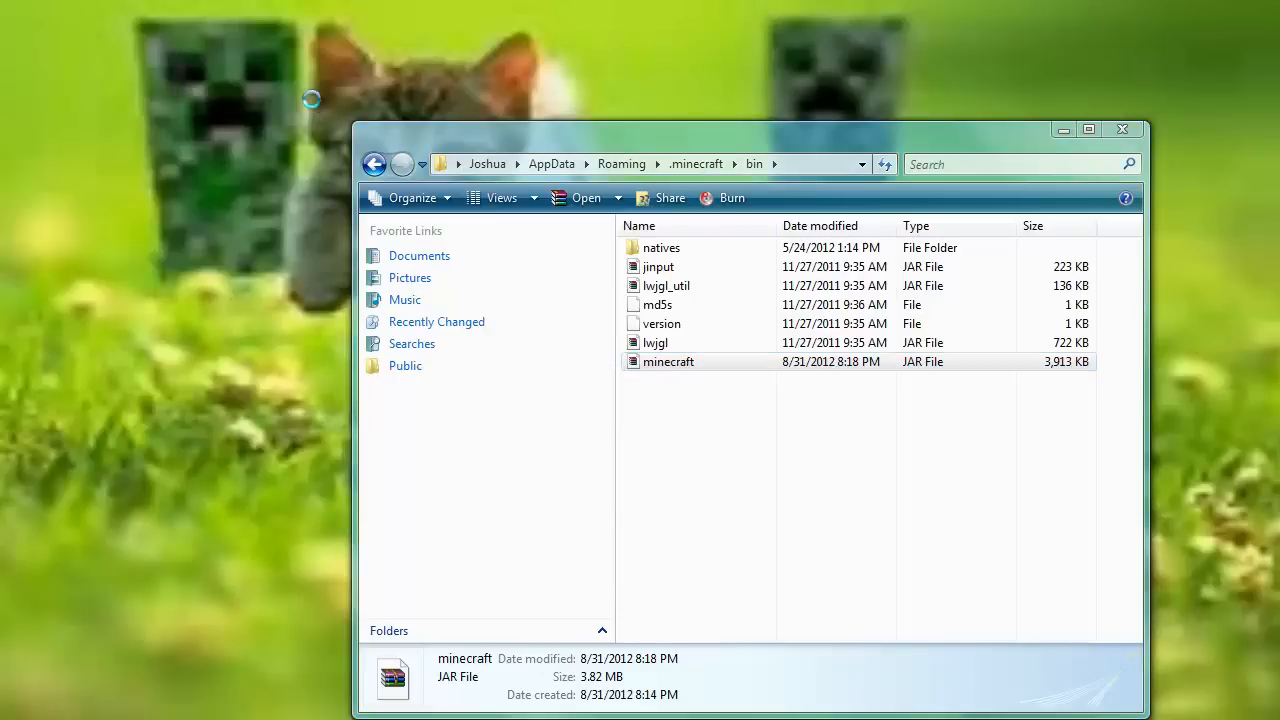
Open minecraft.jar in WinRAR and delete its META-INF folder.
double_click(668, 361)
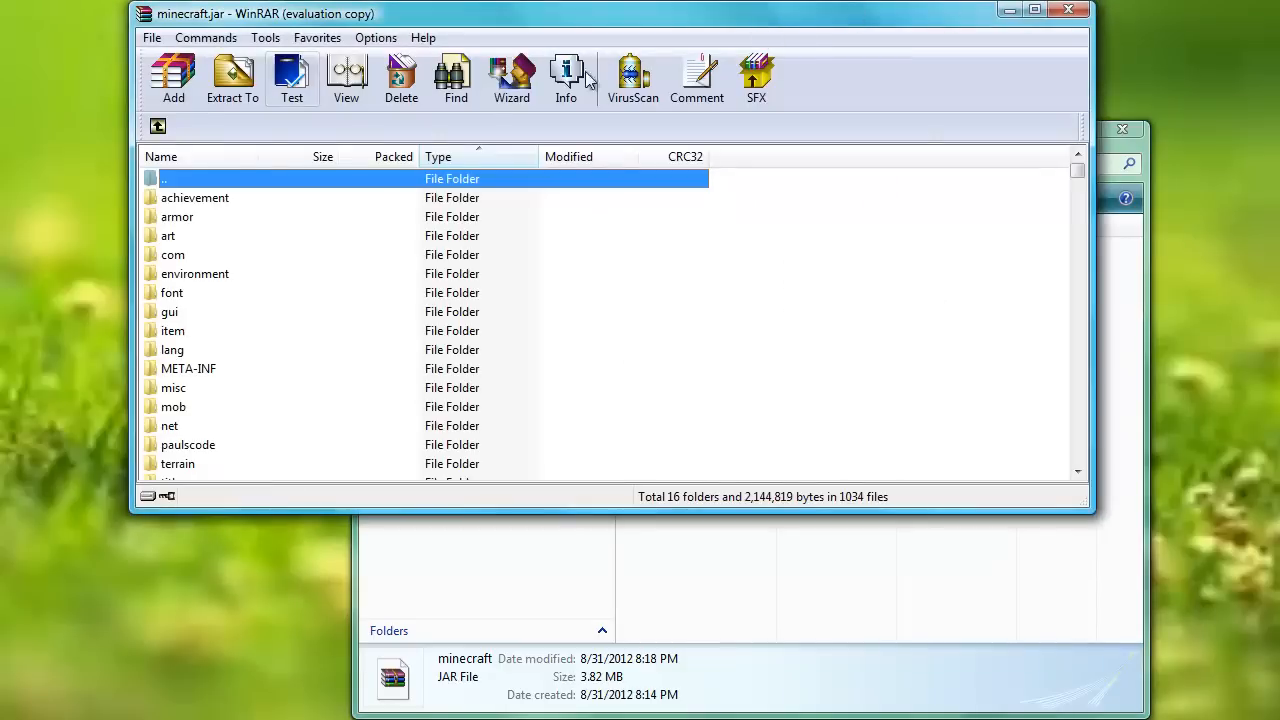
mouse_move(232, 380)
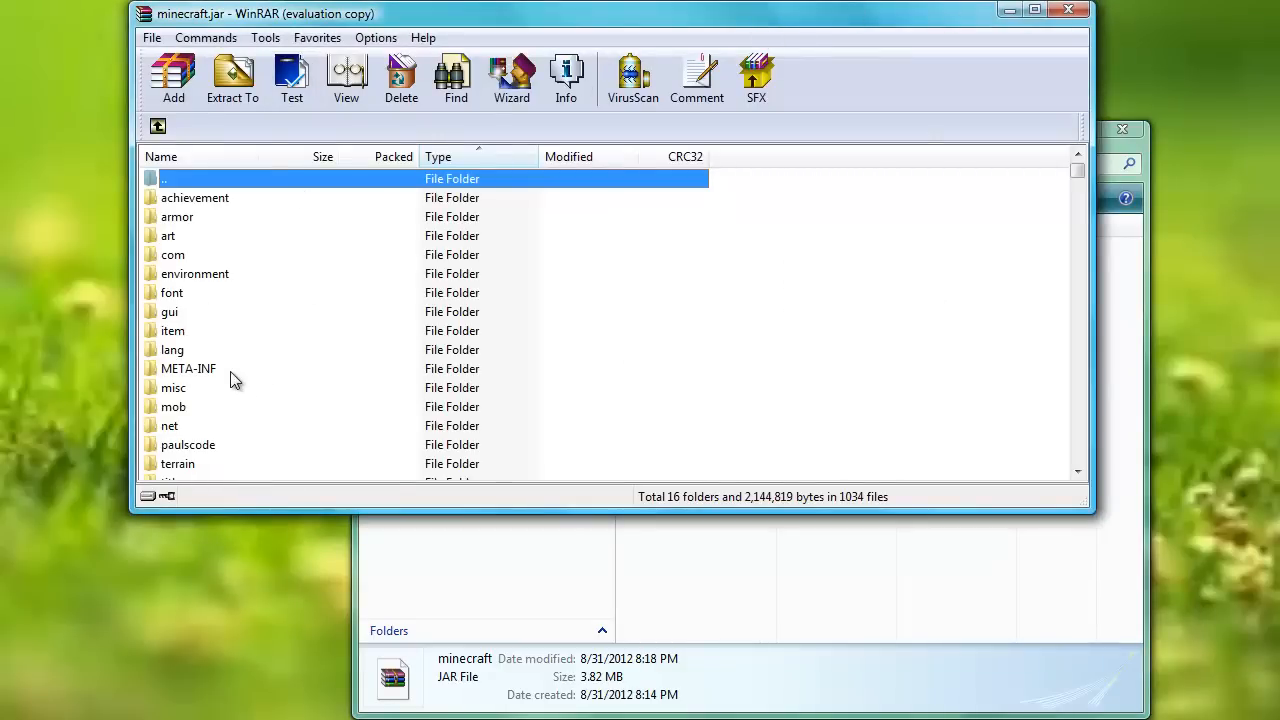
left_click(400, 78)
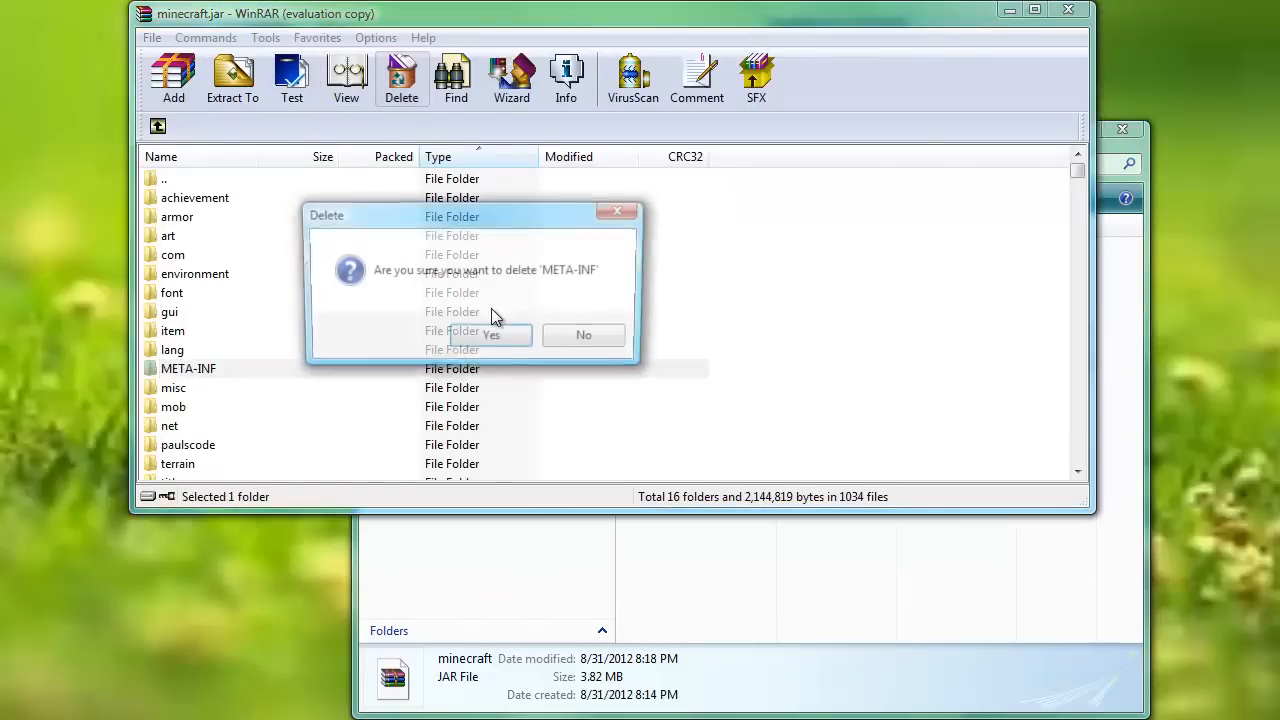
left_click(490, 334)
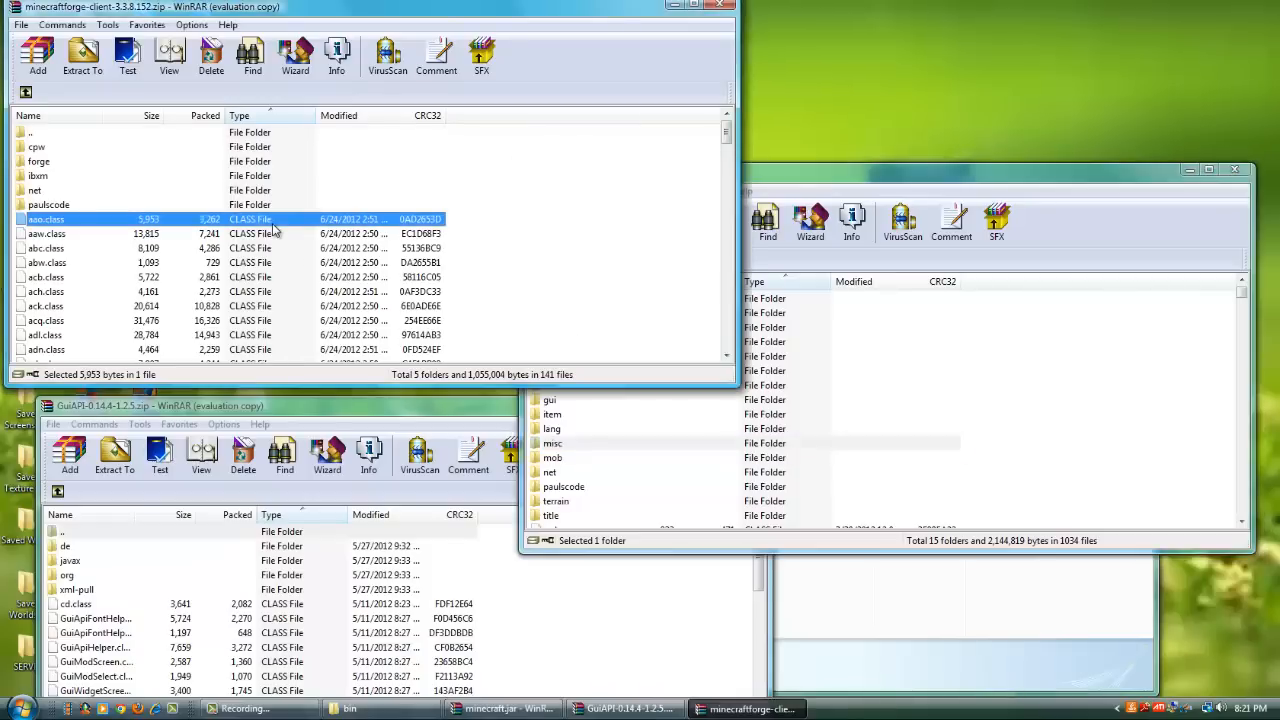
Copy all Forge client files into minecraft.jar, accepting the archive parameters.
left_click(82, 55)
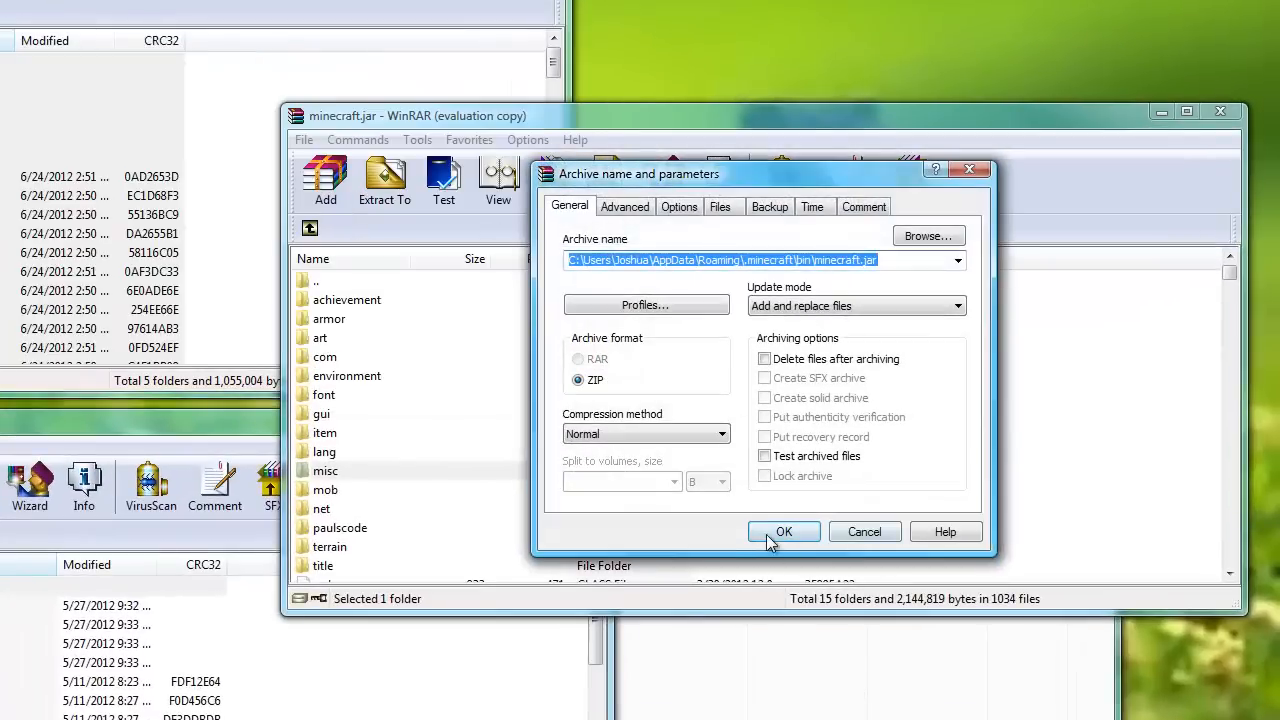
left_click(784, 531)
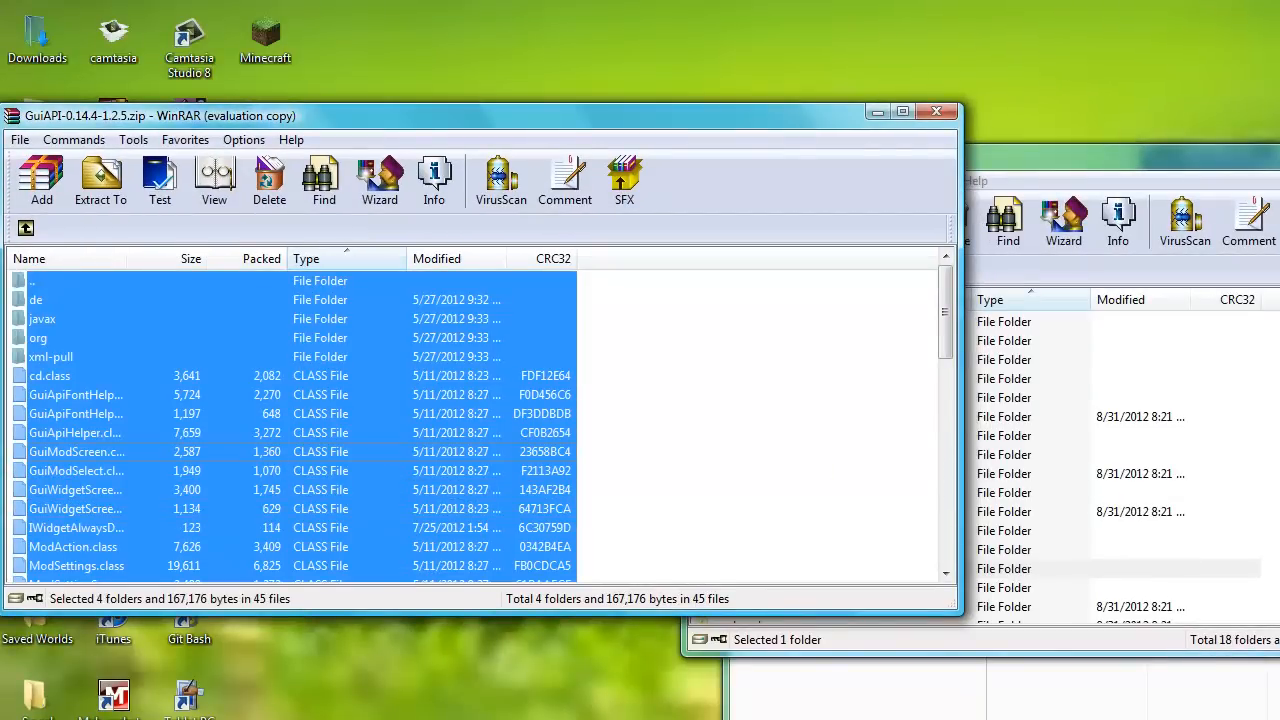
Add the GuiAPI files, including the de and javax folders, into minecraft.jar.
left_click(100, 180)
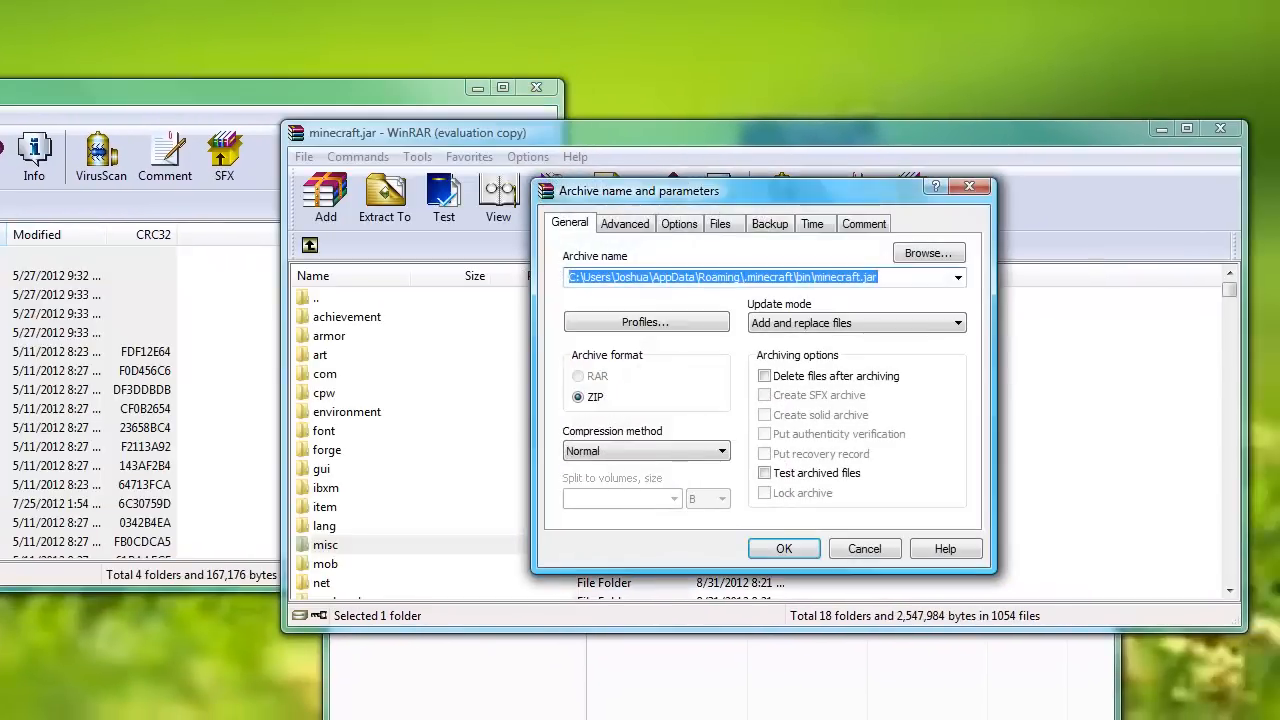
mouse_move(507, 280)
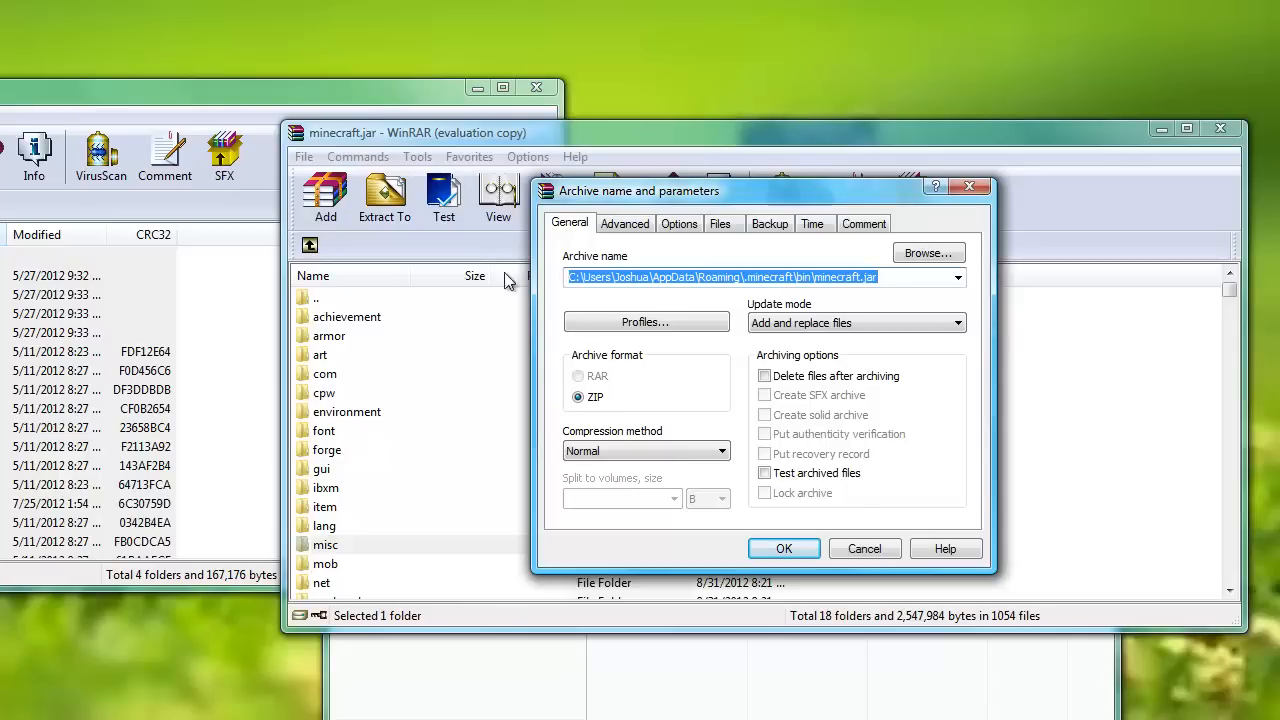
left_click(783, 548)
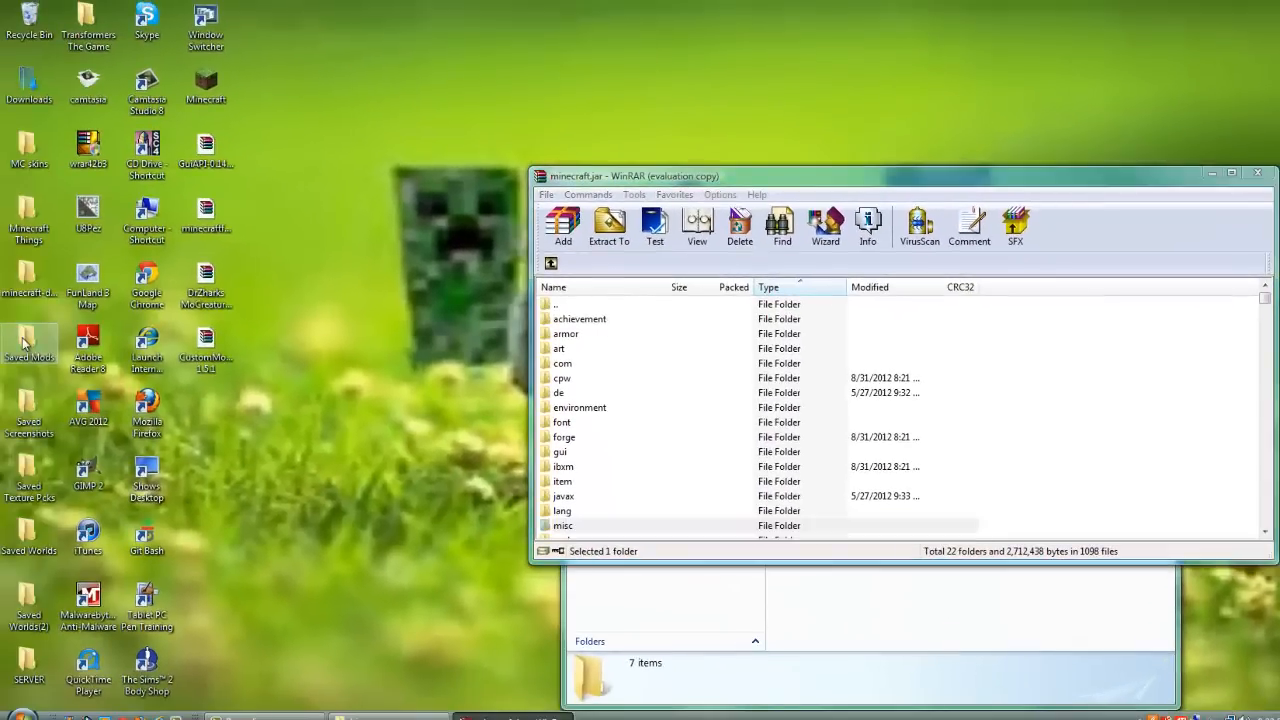
Add TooManyItems2012_04_13_1.2.5 files from Saved Mods into minecraft.jar, then close the zip.
double_click(29, 347)
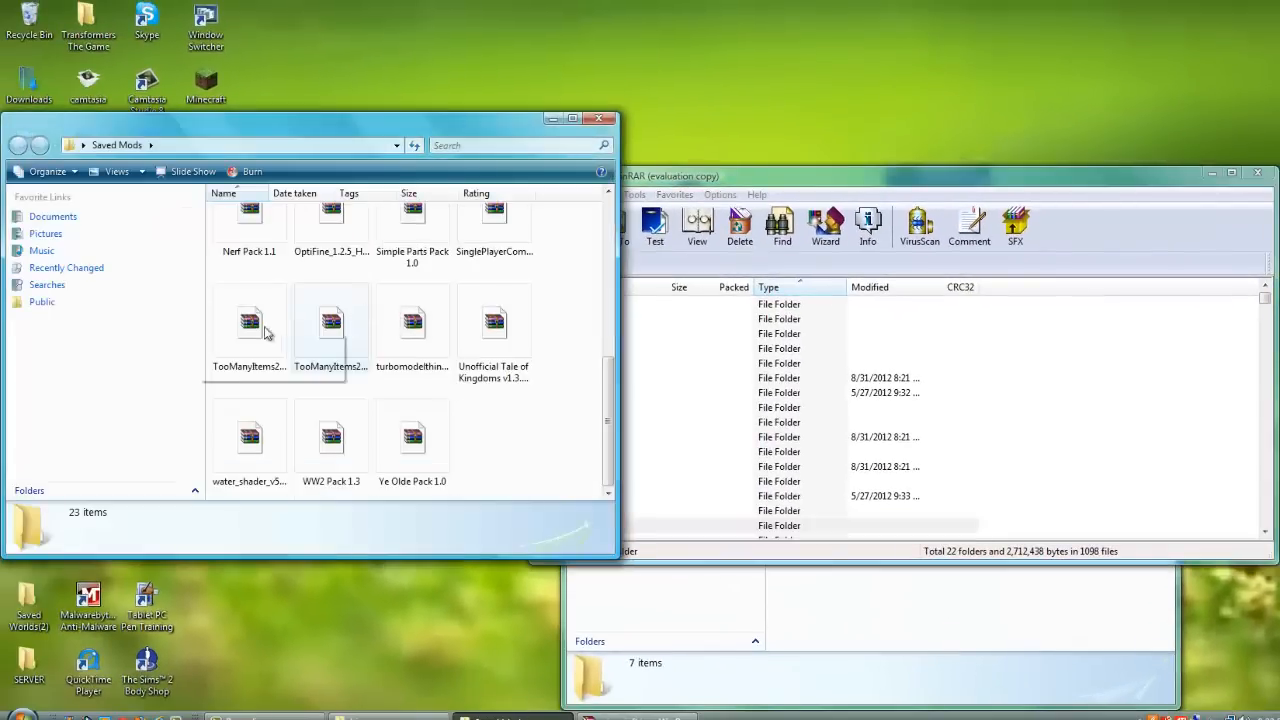
left_click(249, 325)
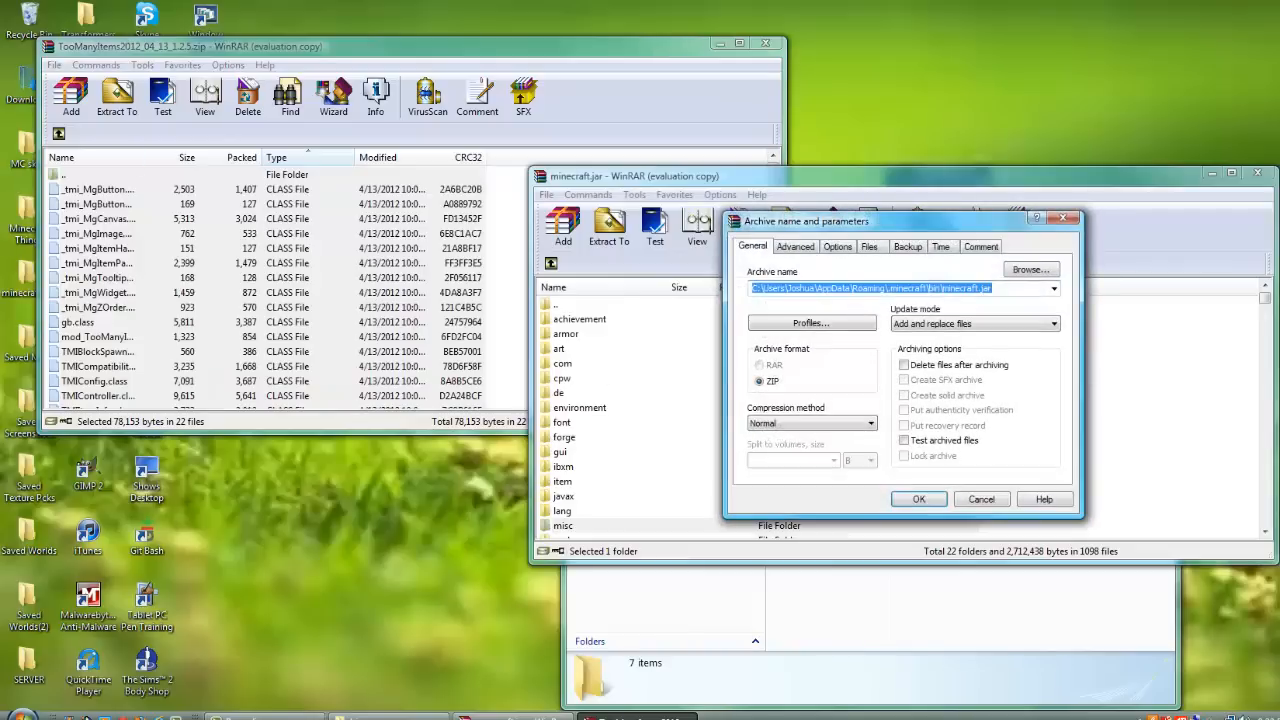
left_click(981, 499)
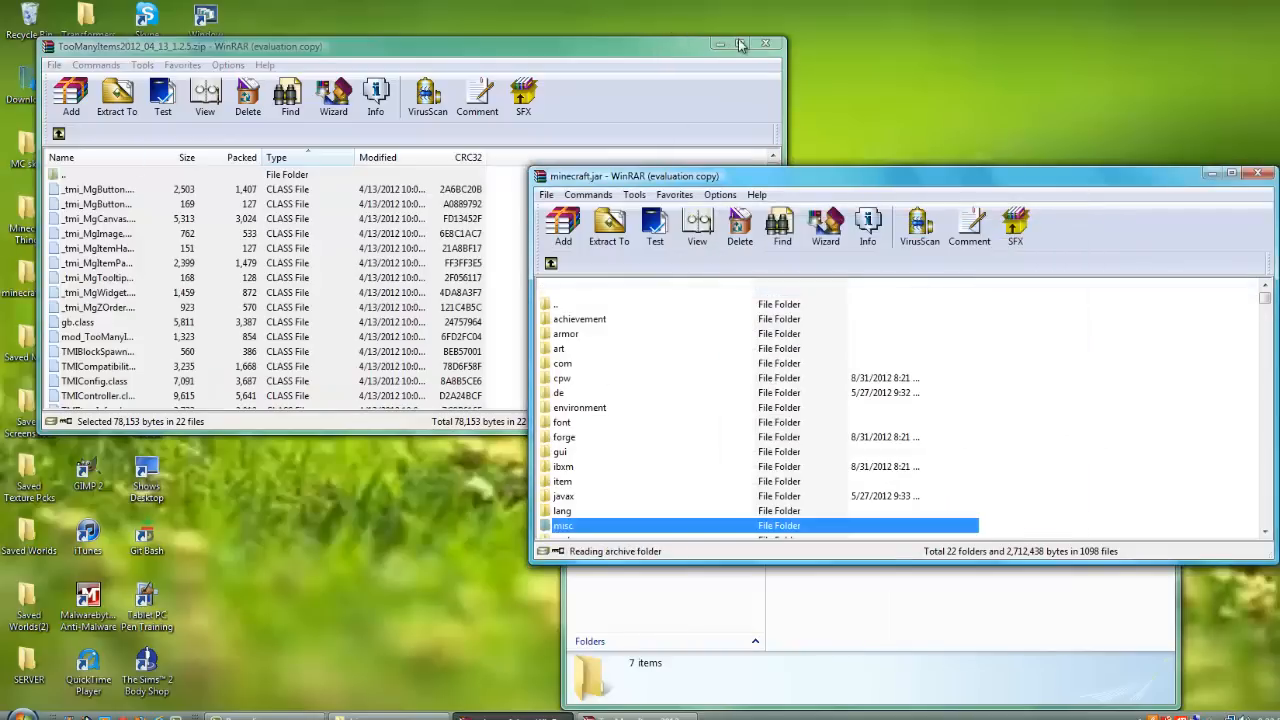
left_click(765, 44)
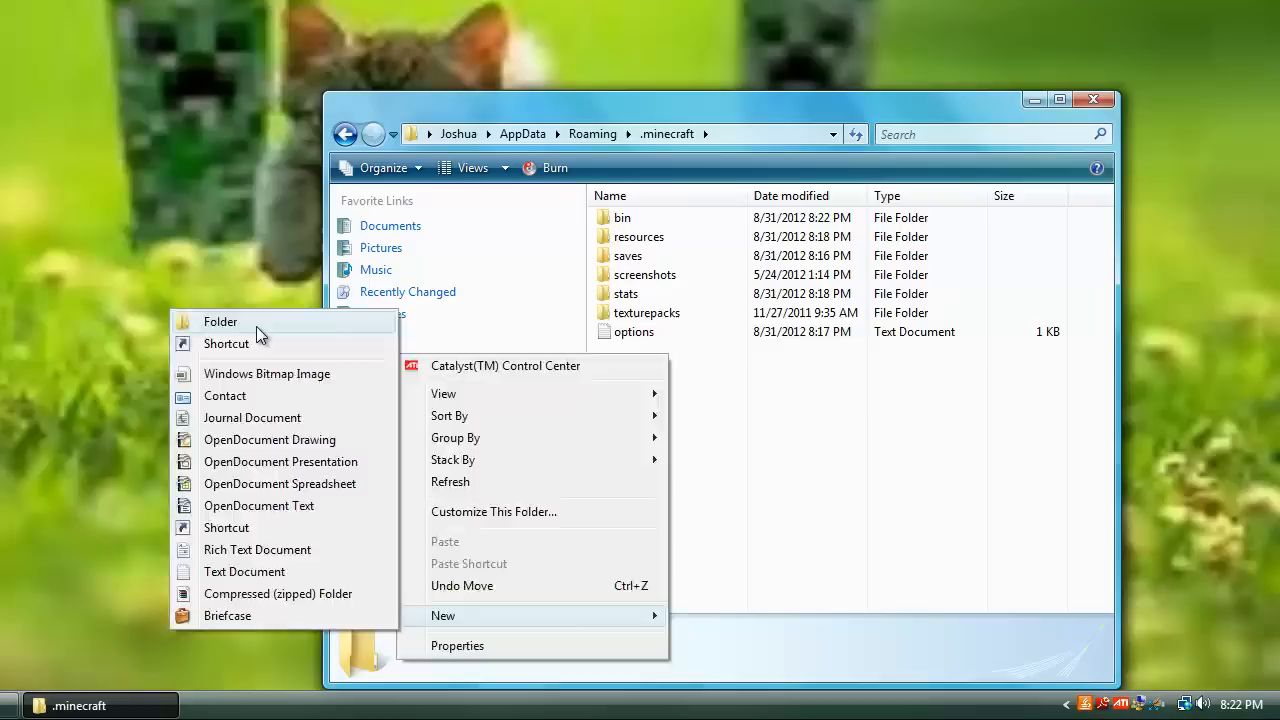
Put the CustomMobSpawner and Mo'Creatures zips in a new mods folder, then launch Minecraft.
left_click(221, 321)
type("mods")
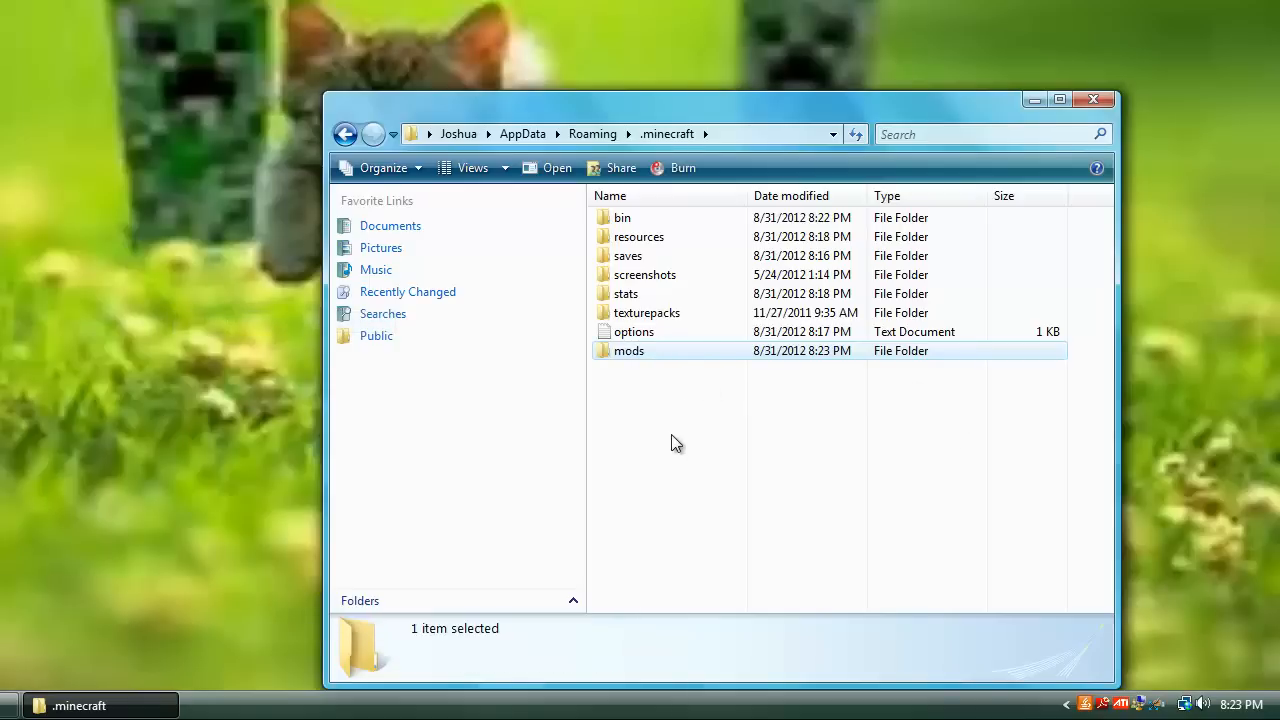
double_click(629, 350)
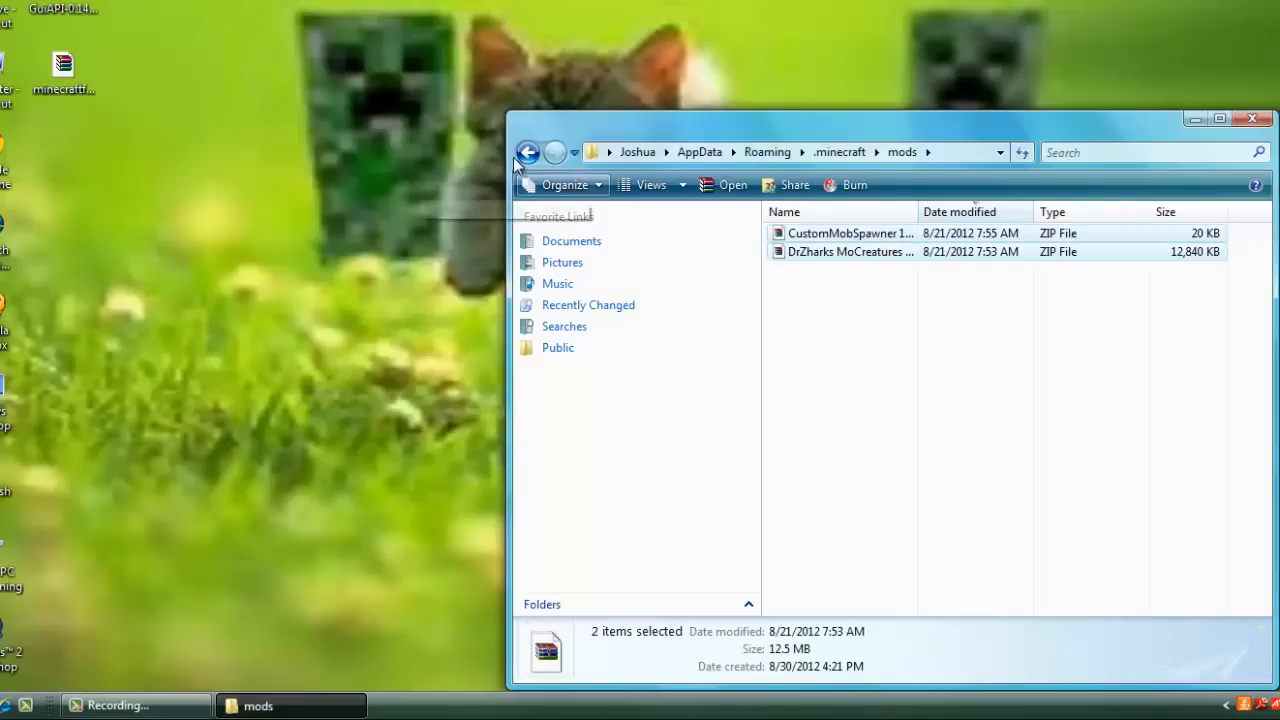
left_click(1251, 118)
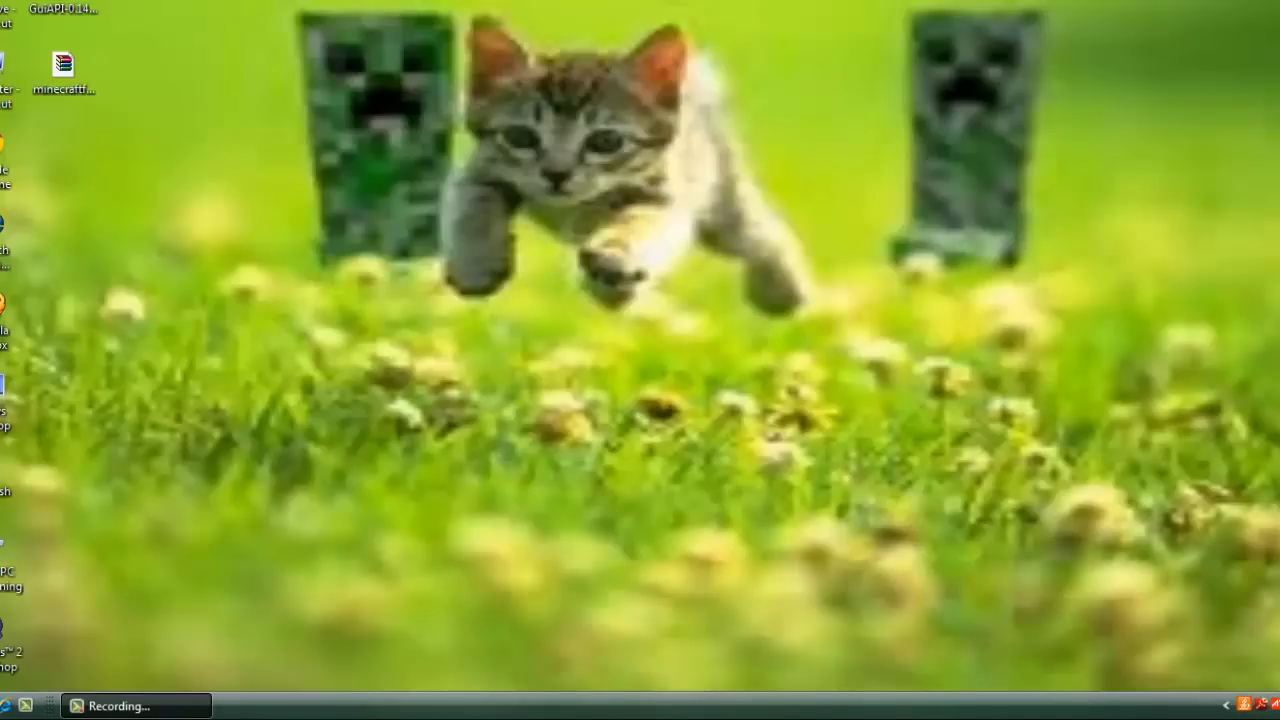
mouse_move(535, 115)
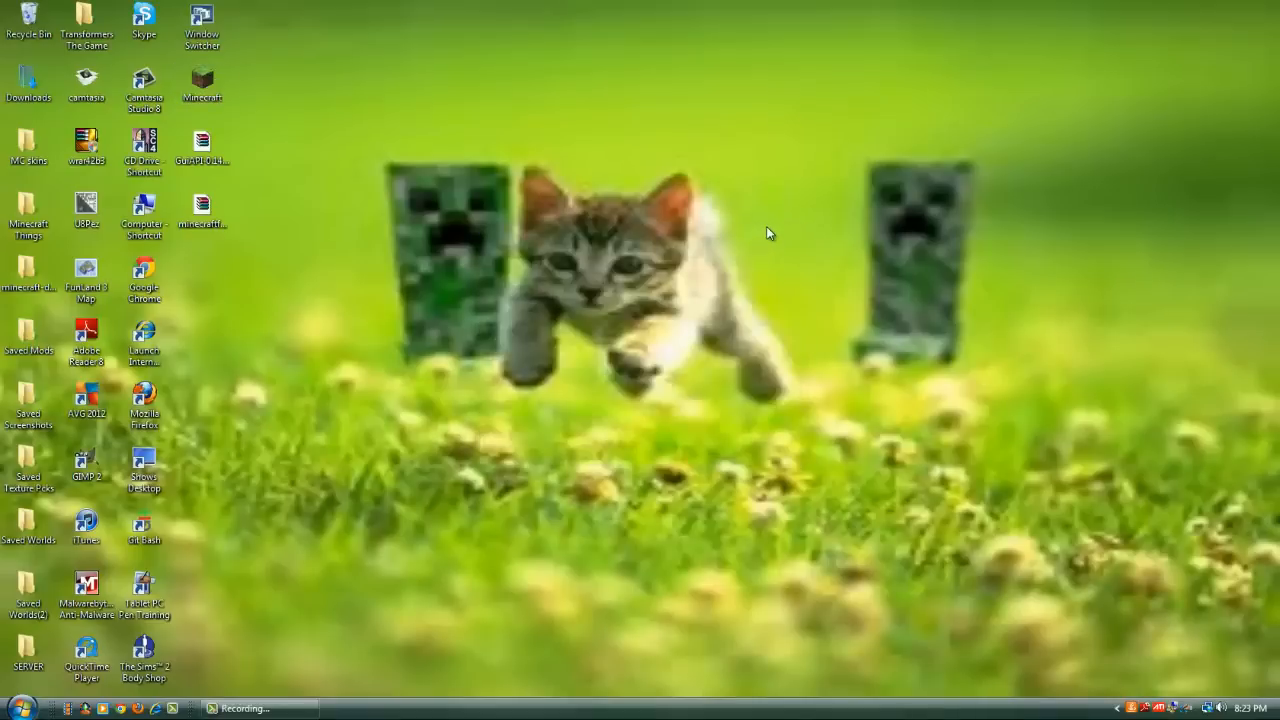
left_click(202, 84)
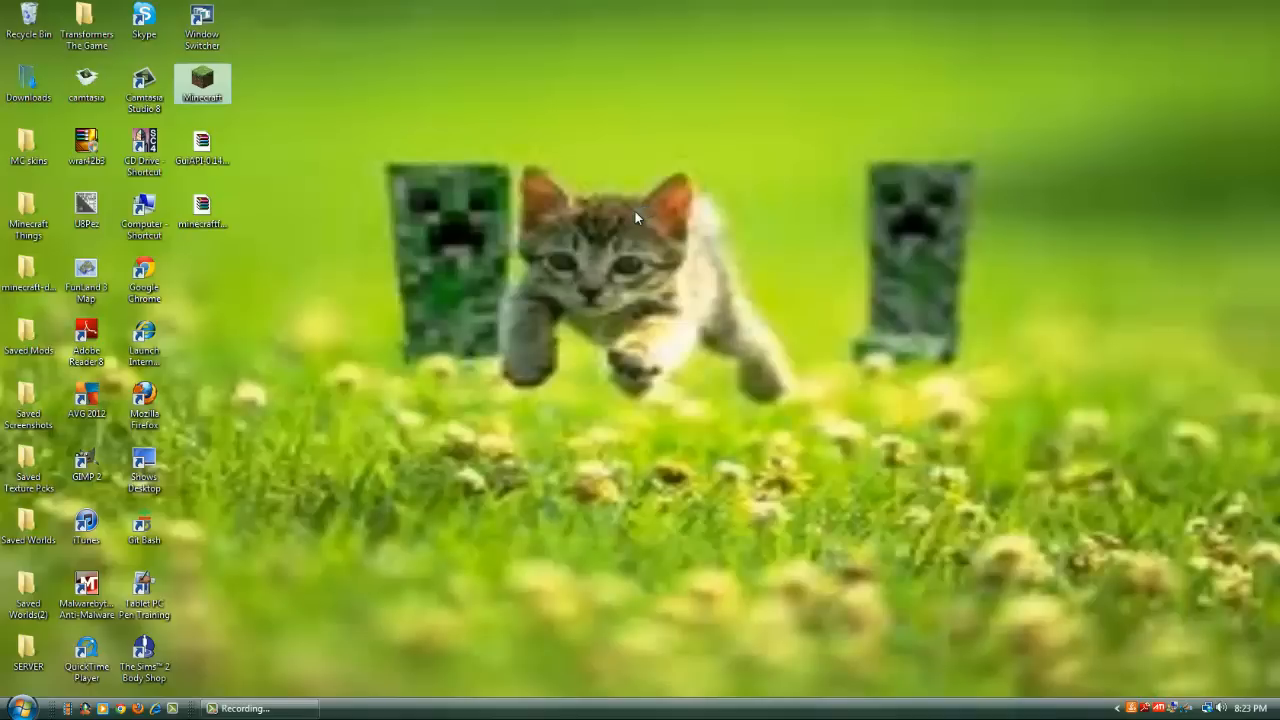
mouse_move(608, 260)
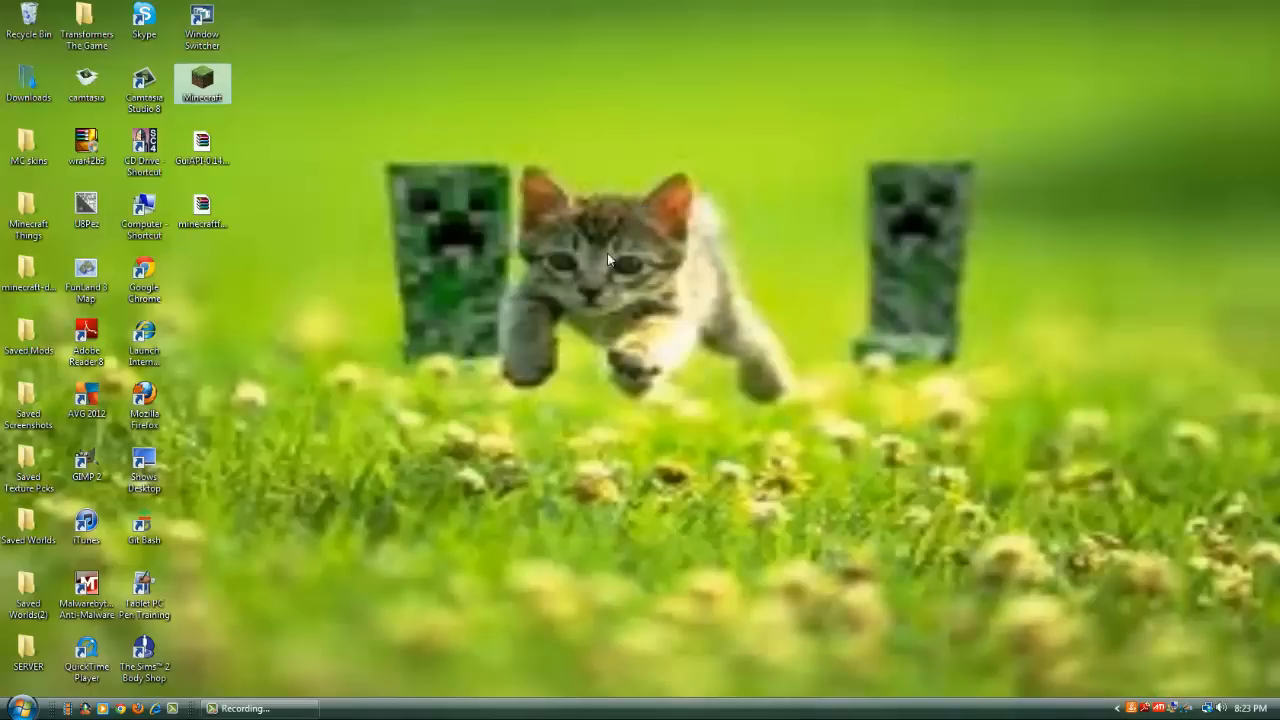
mouse_move(680, 207)
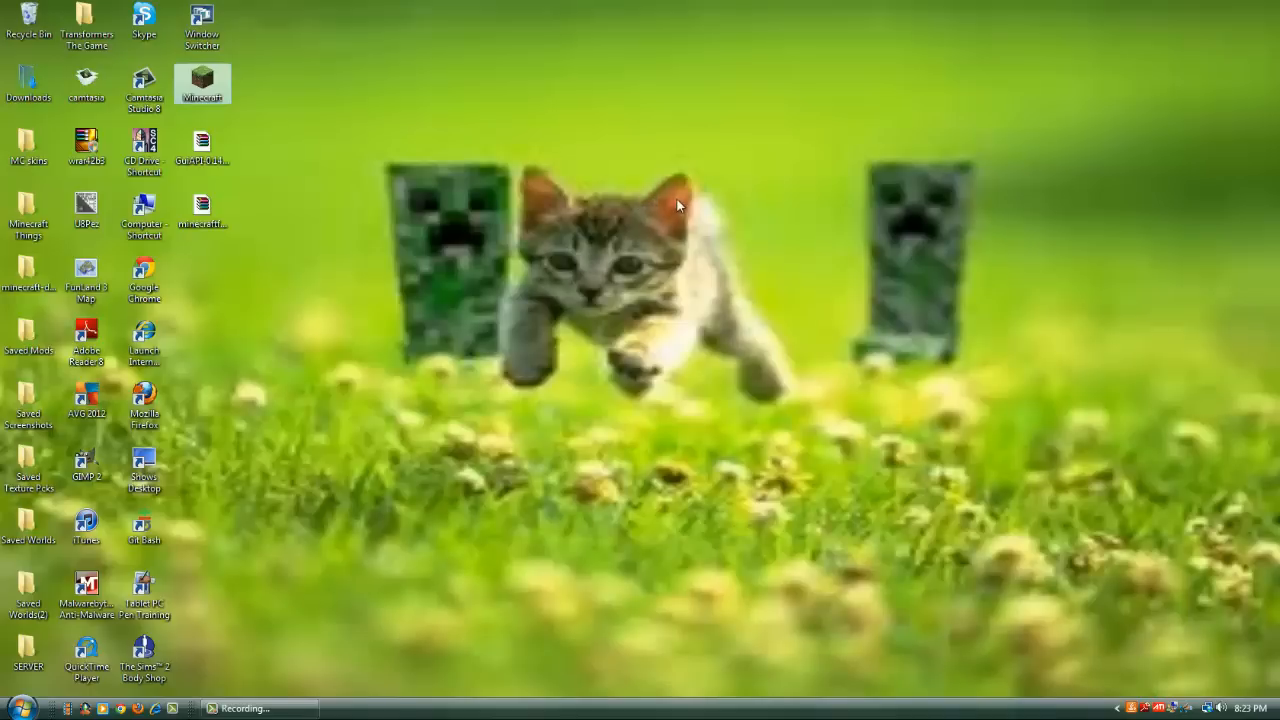
double_click(202, 83)
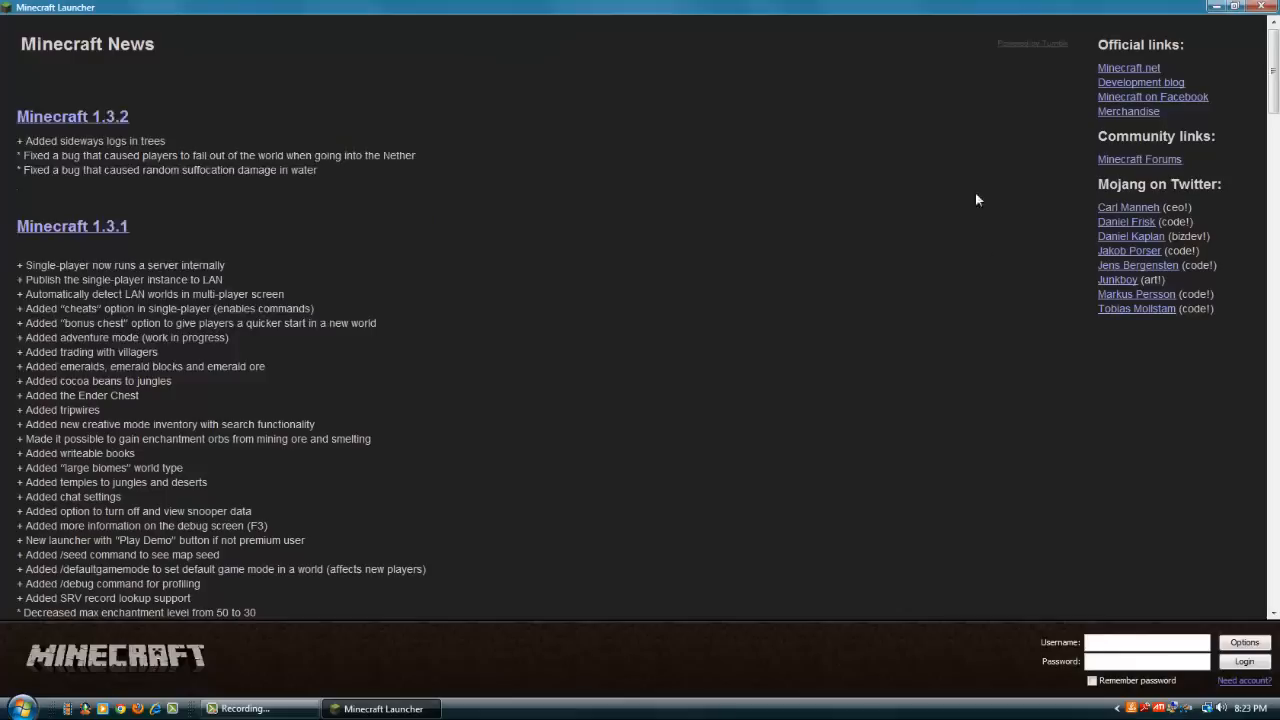
Try logging in, then start Minecraft 1.2.5 in offline mode.
left_click(1244, 661)
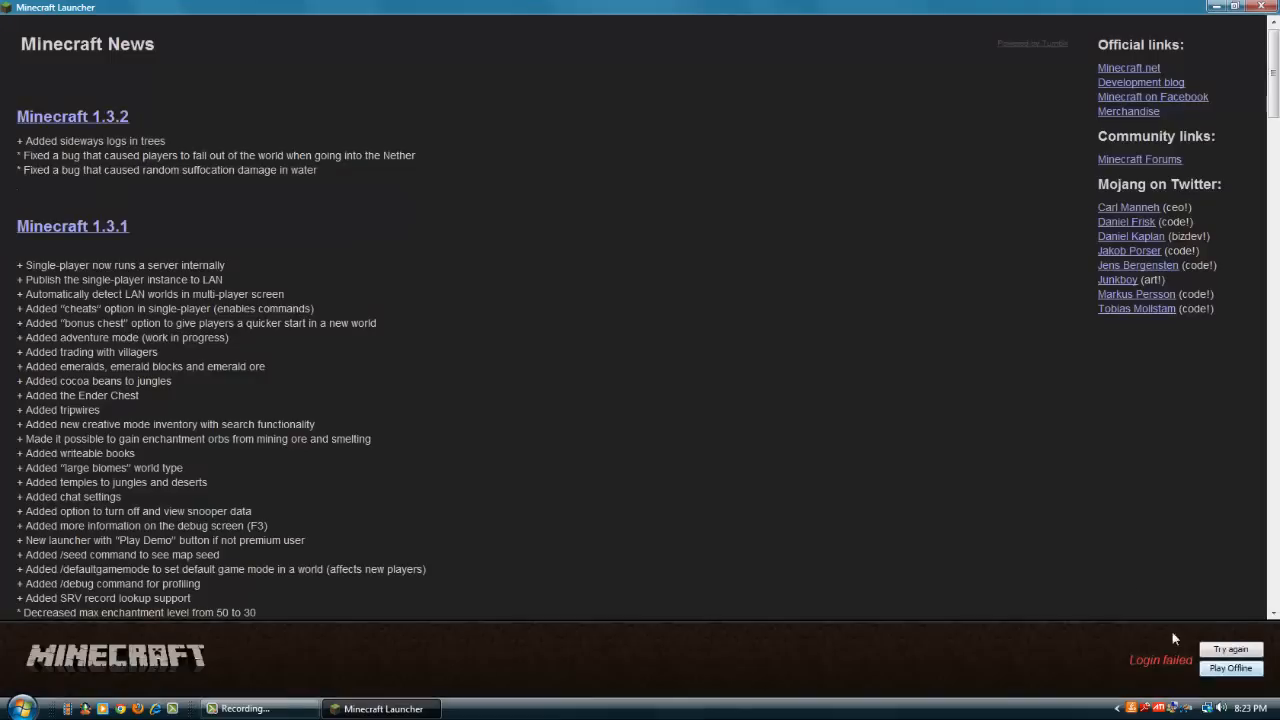
left_click(1230, 668)
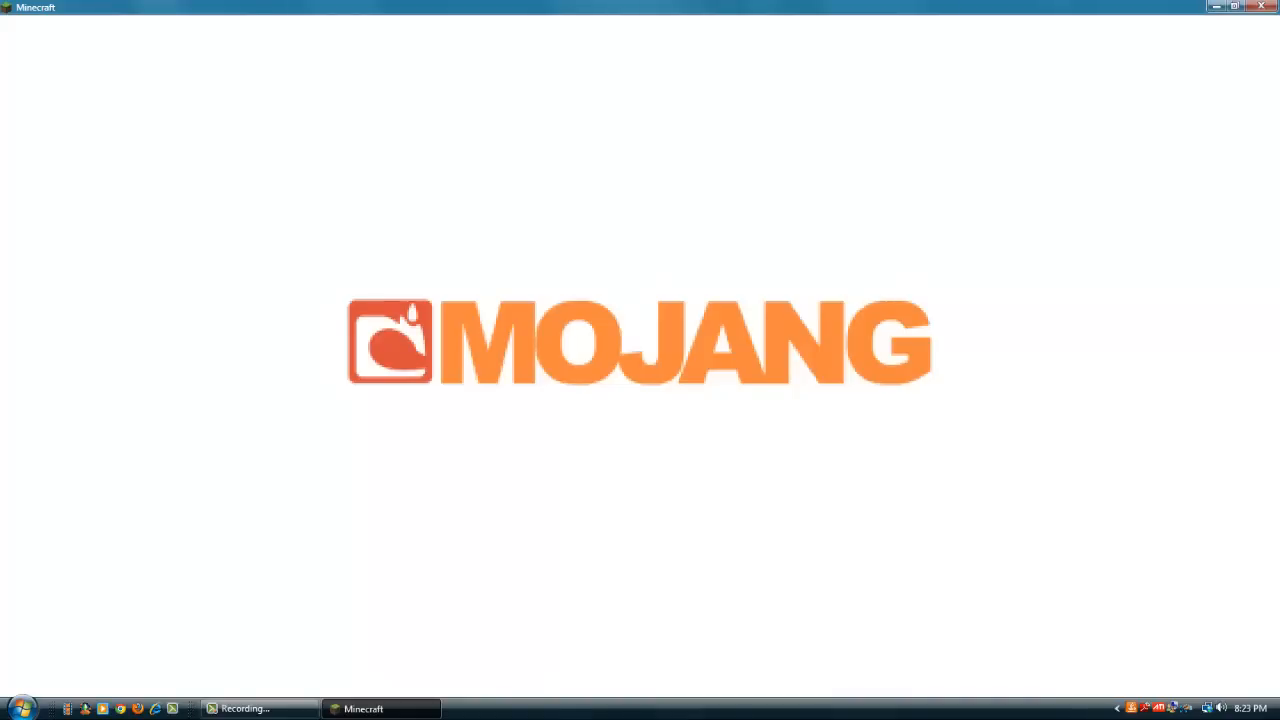
mouse_move(756, 293)
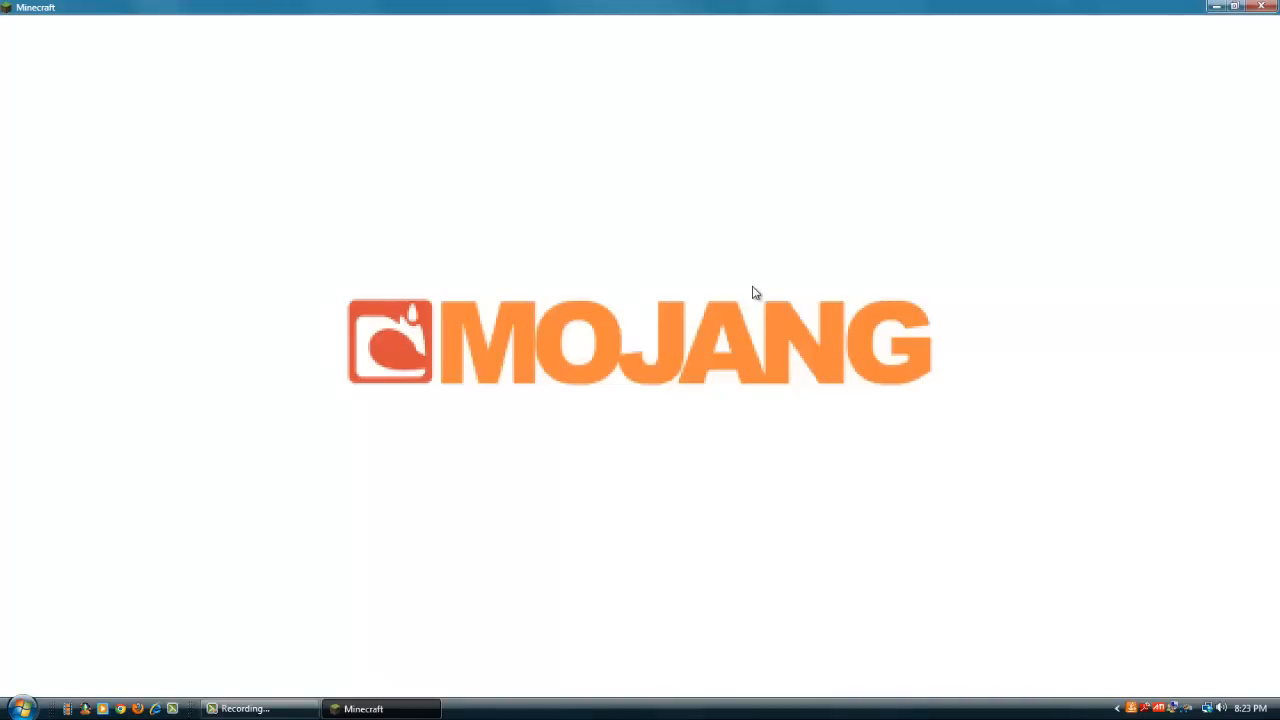
mouse_move(518, 348)
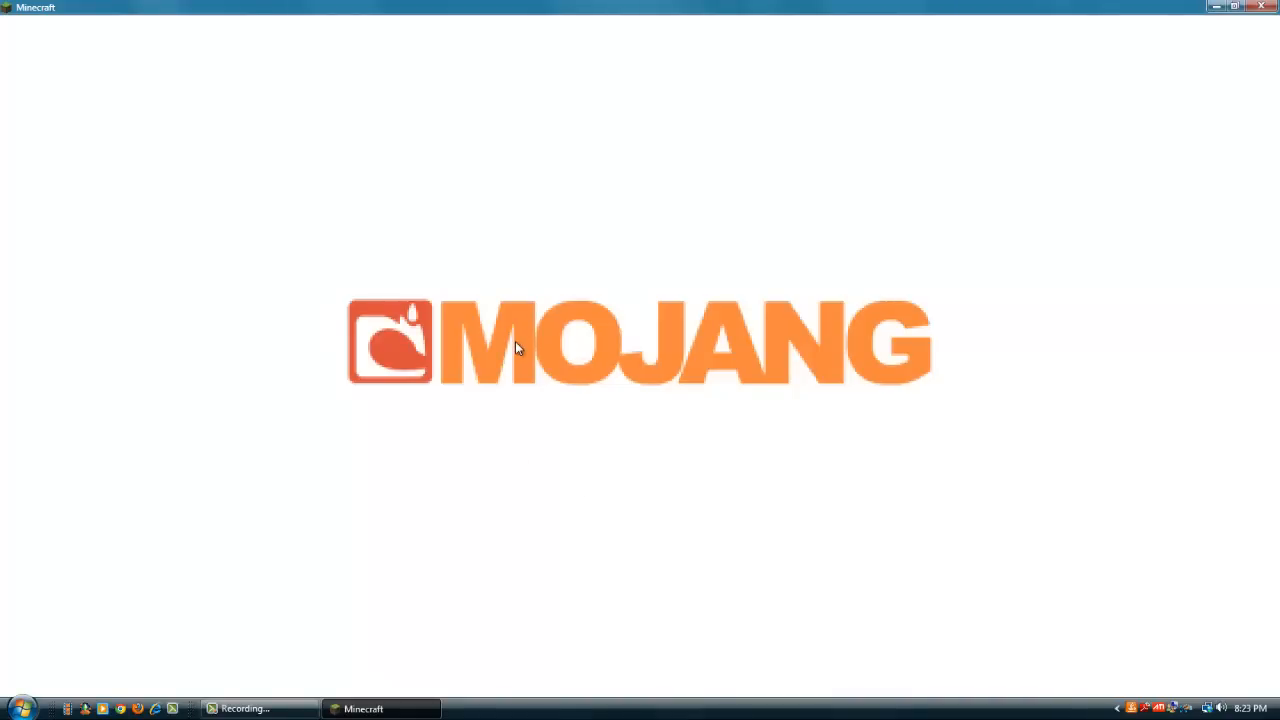
mouse_move(546, 280)
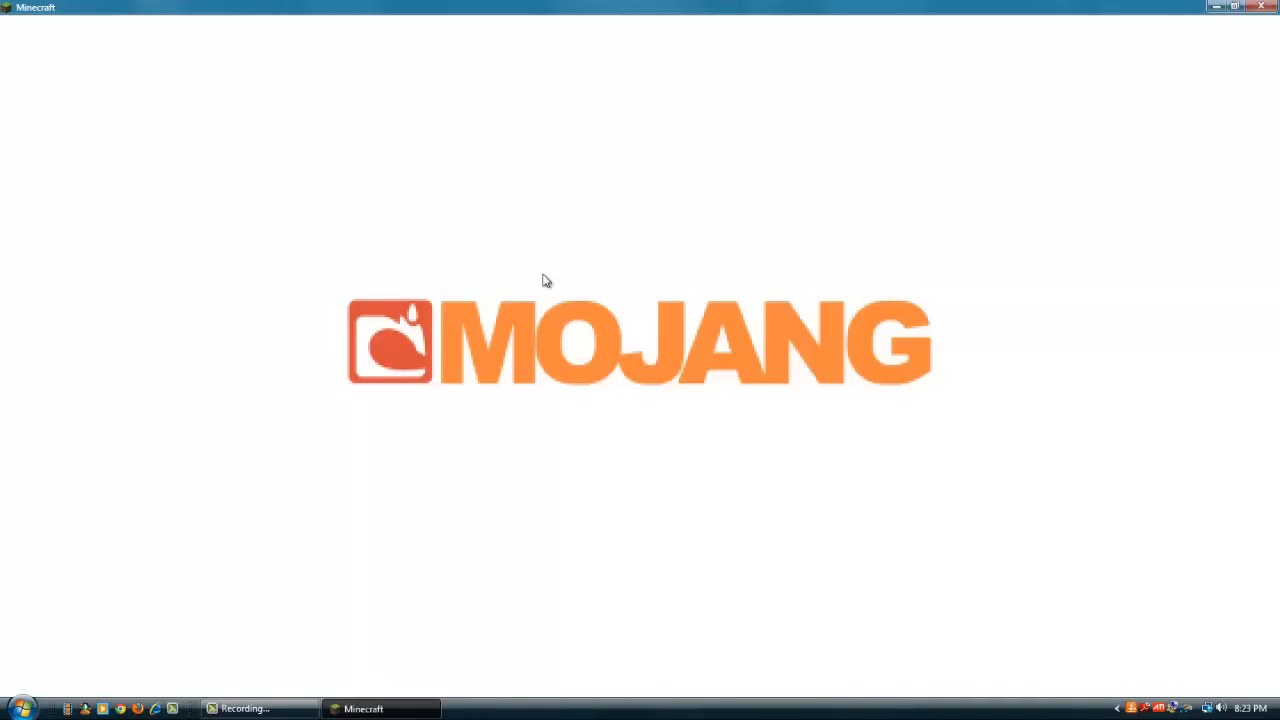
mouse_move(697, 330)
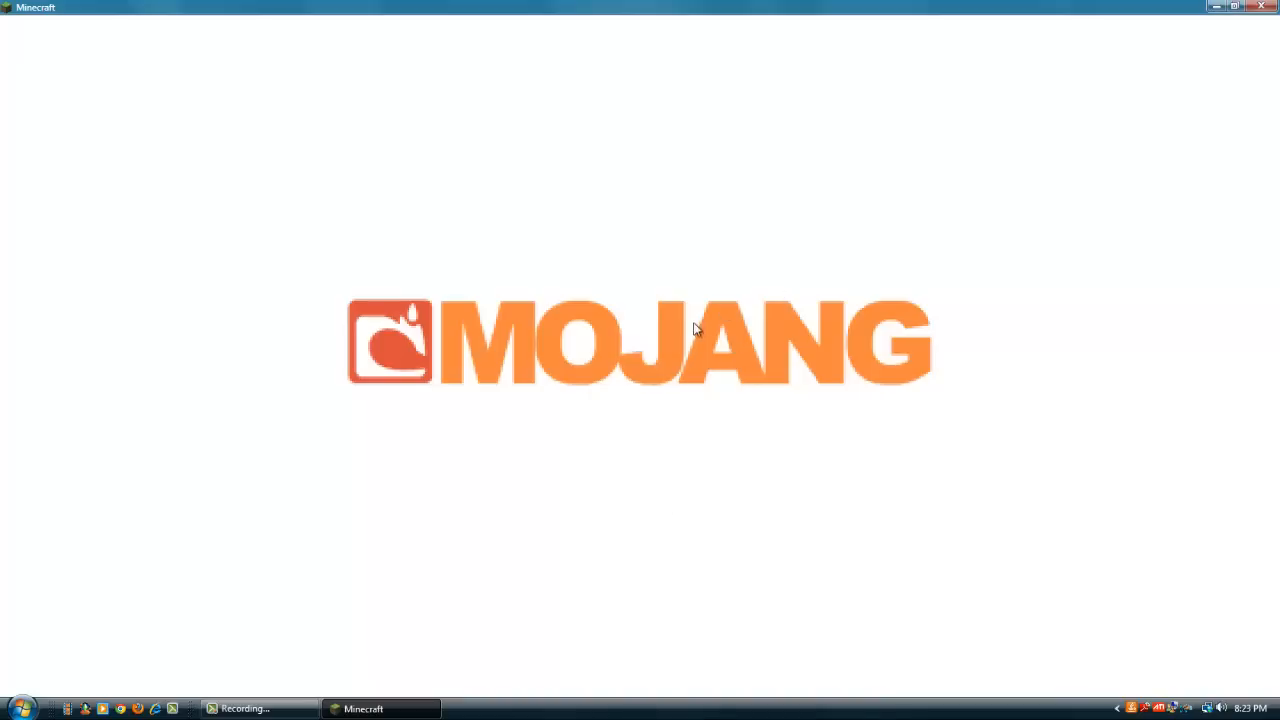
mouse_move(647, 263)
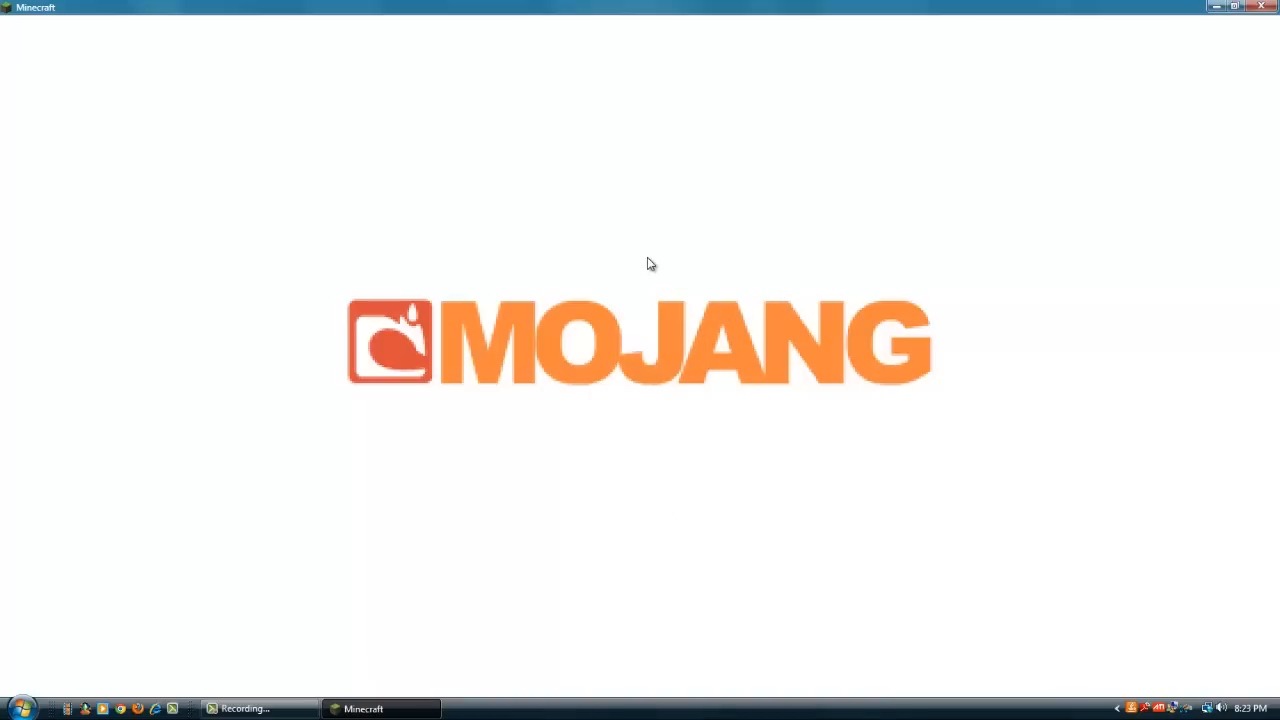
mouse_move(645, 262)
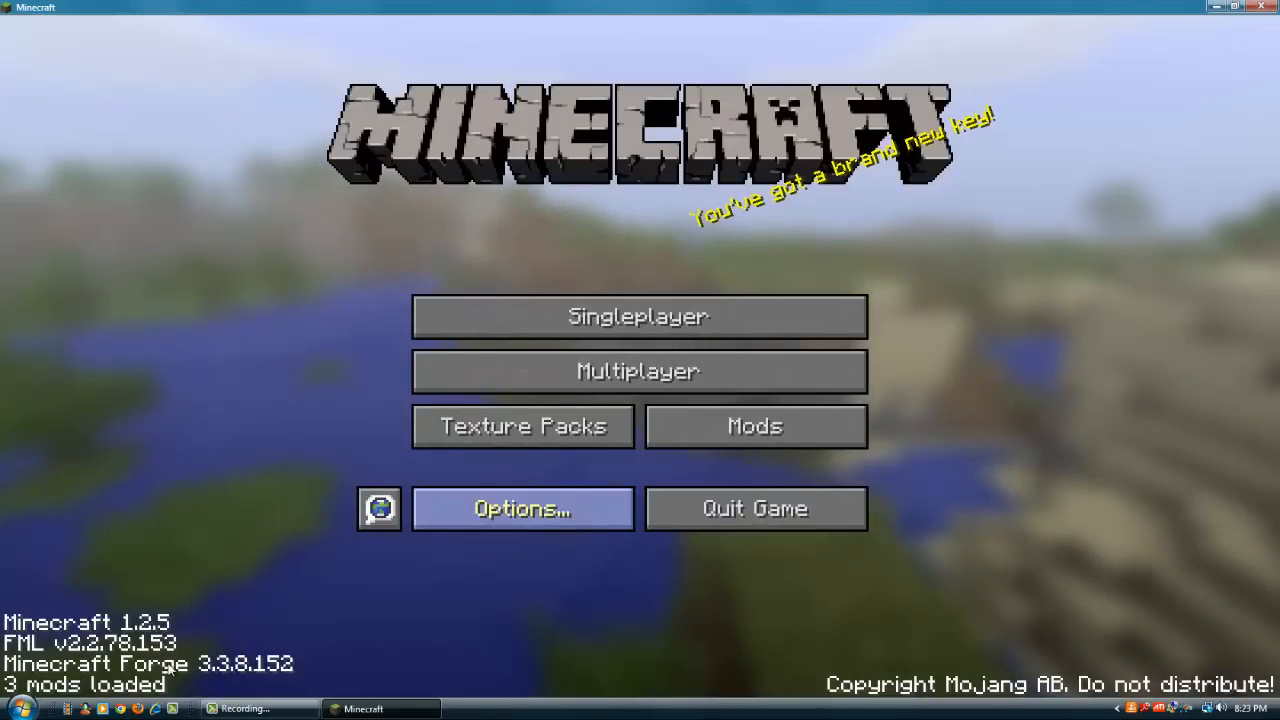
Look through Options and Video Settings, then return to the title screen.
left_click(521, 508)
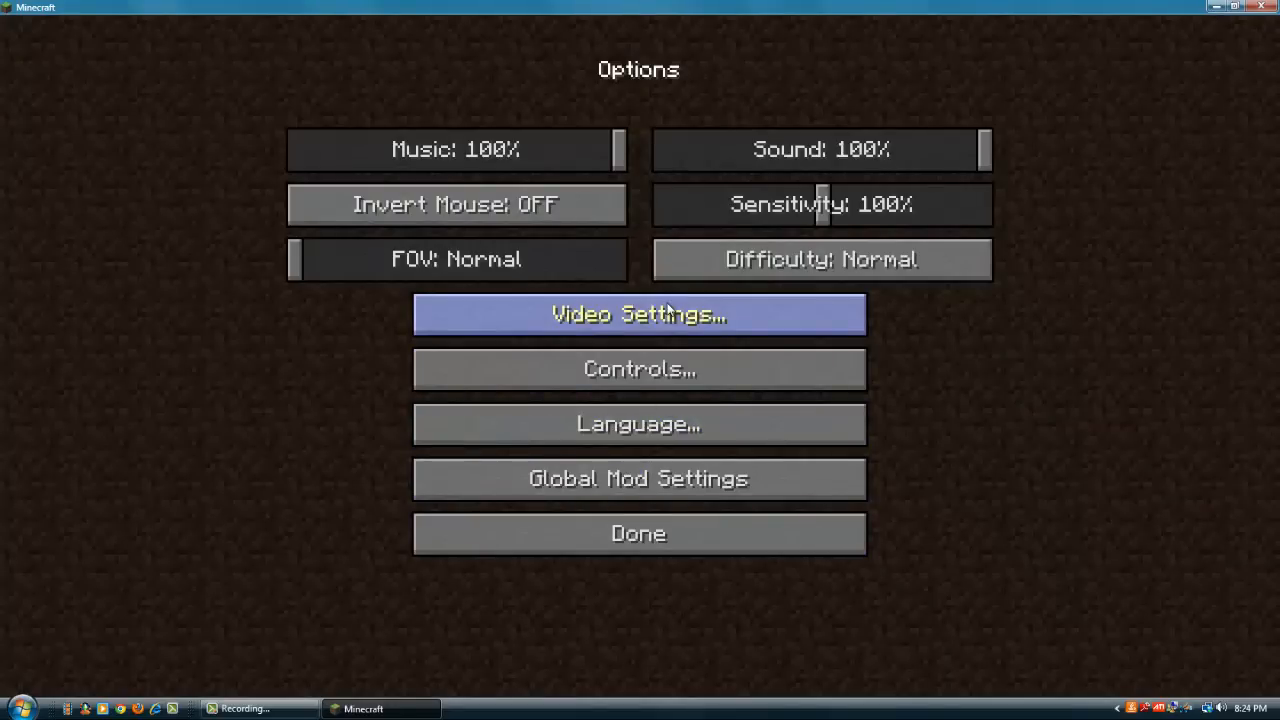
left_click(638, 314)
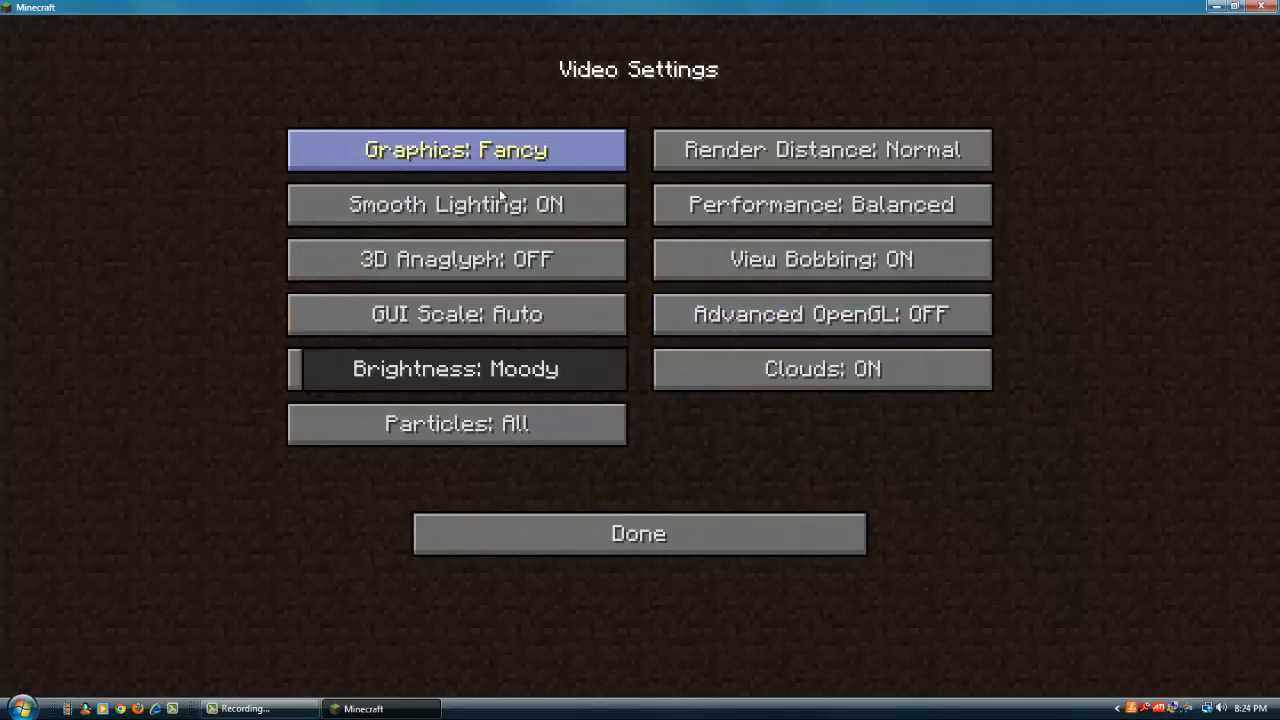
left_click(638, 533)
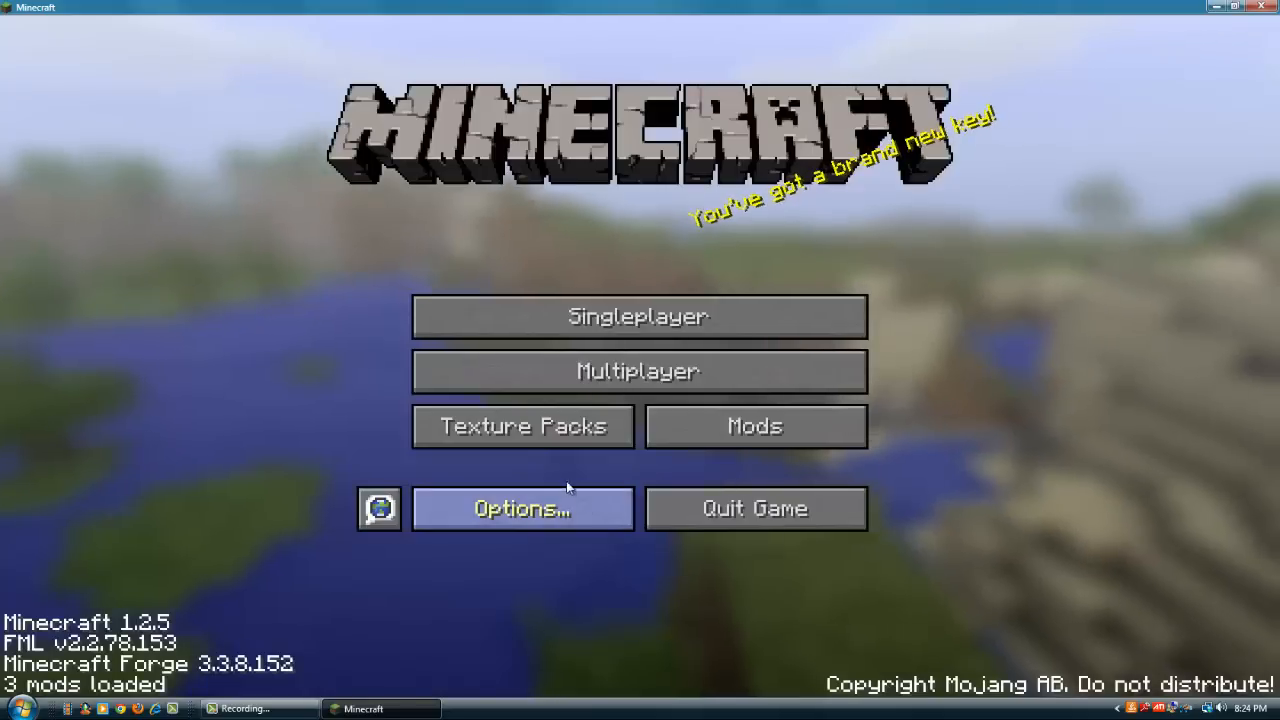
From the mods list, view Mo'Creatures' Vanilla Mobs spawn settings, then leave them.
left_click(755, 426)
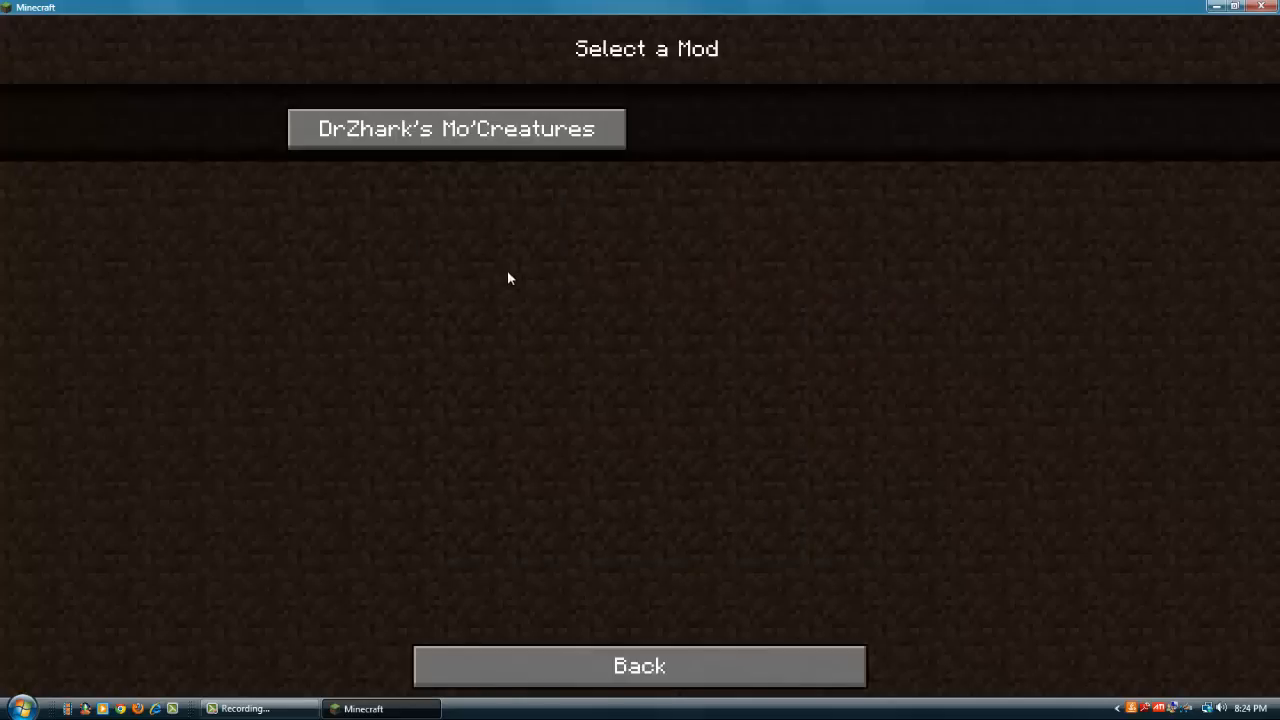
left_click(455, 128)
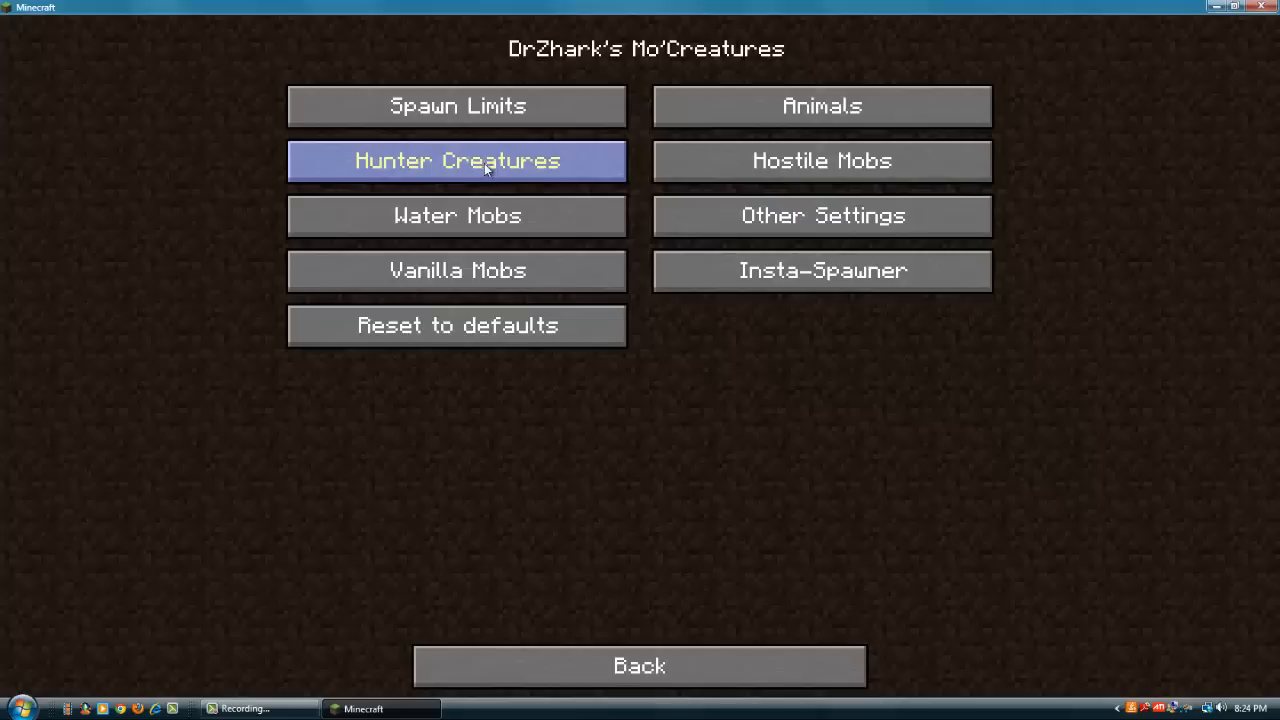
mouse_move(456, 270)
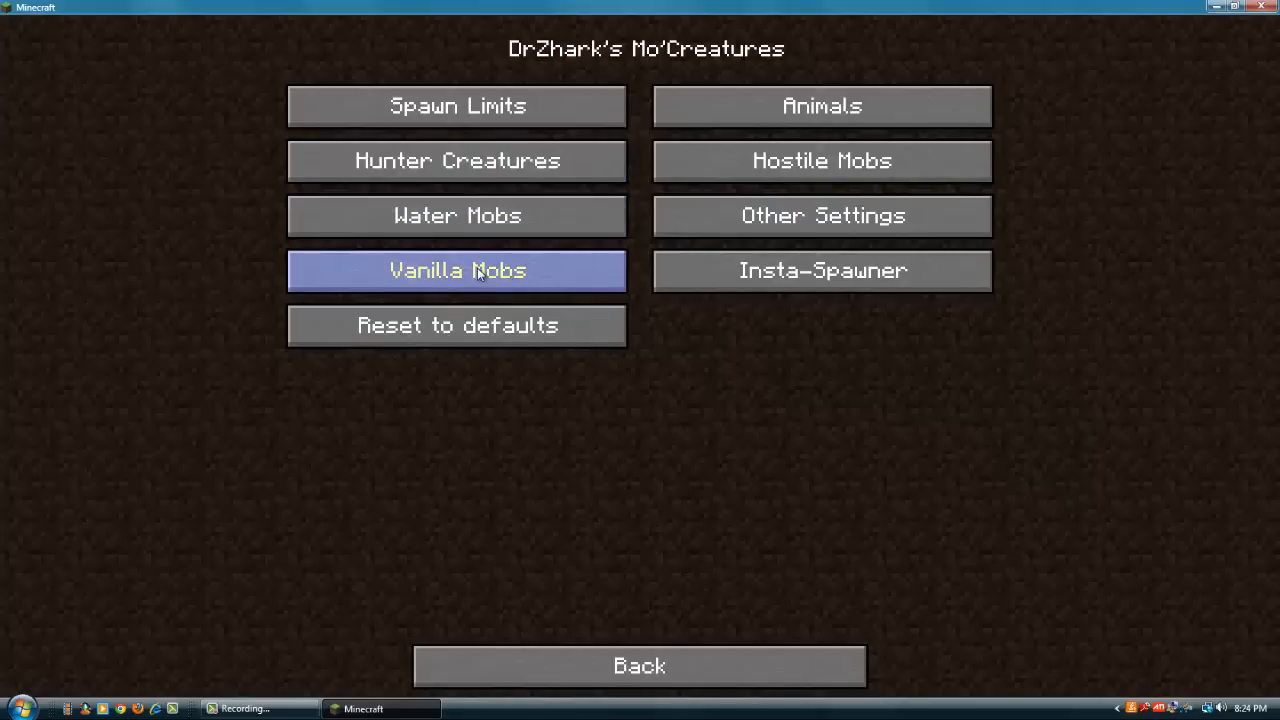
left_click(456, 270)
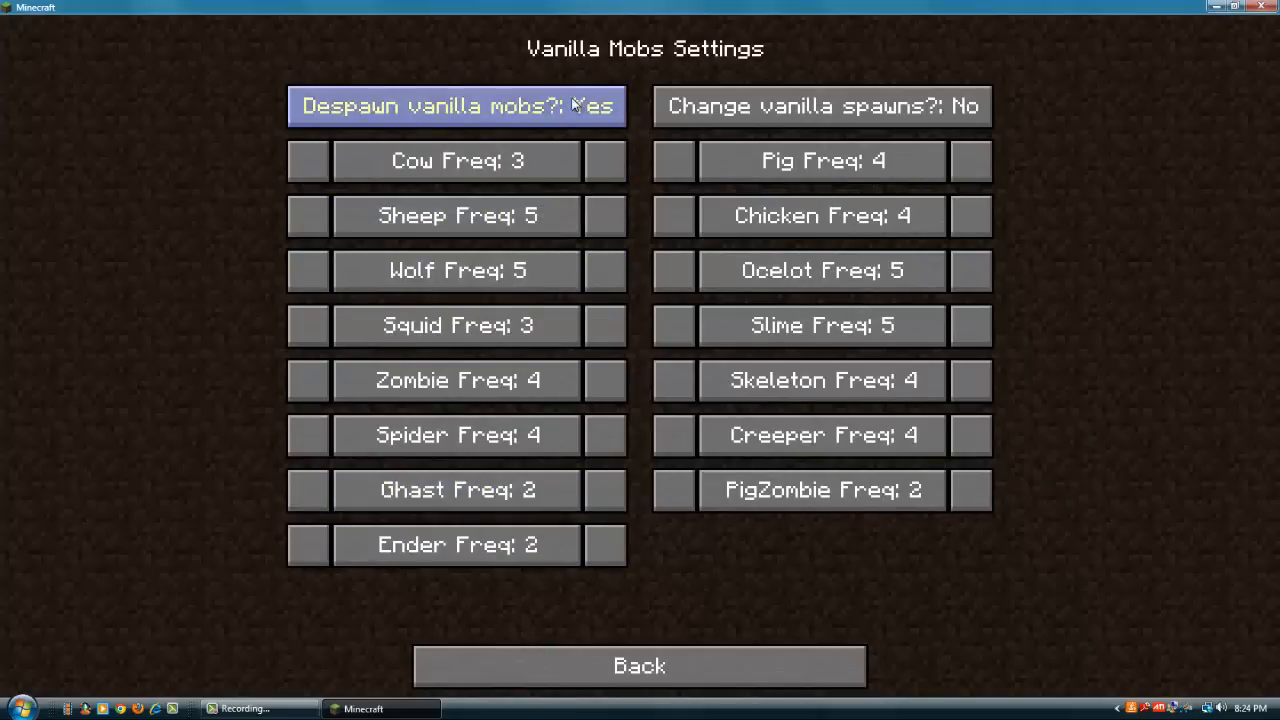
mouse_move(940, 197)
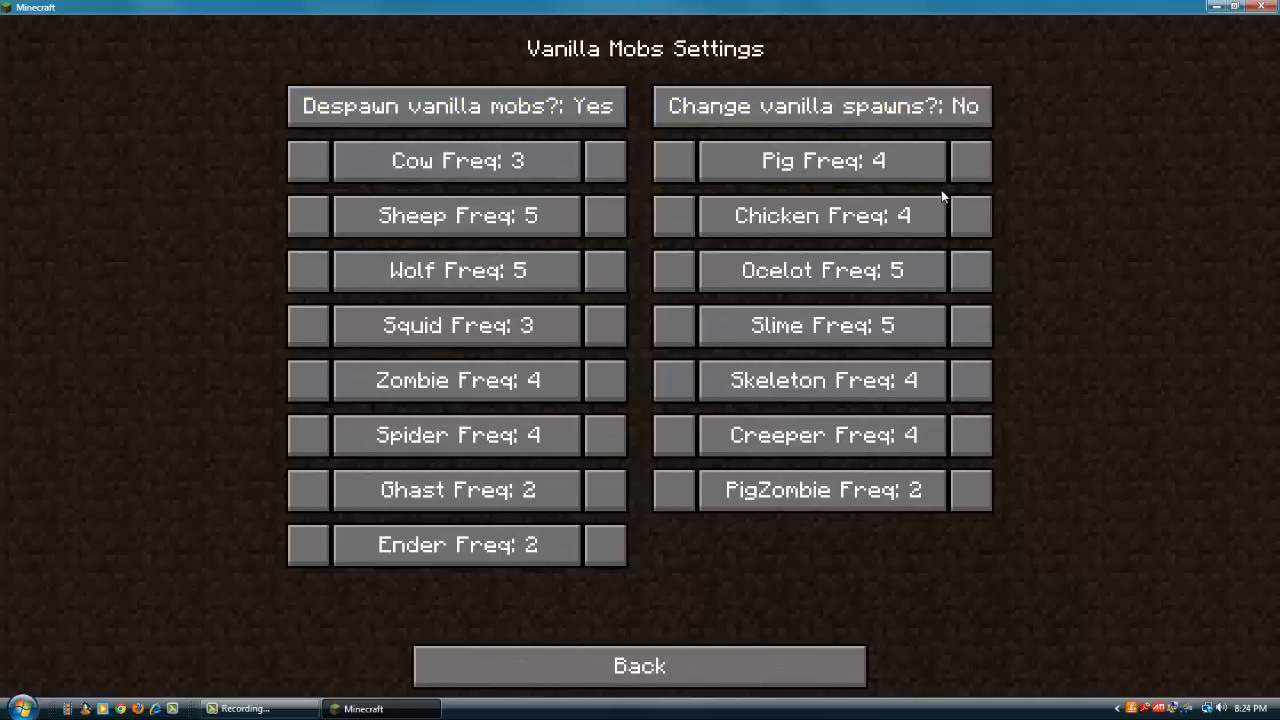
mouse_move(822, 161)
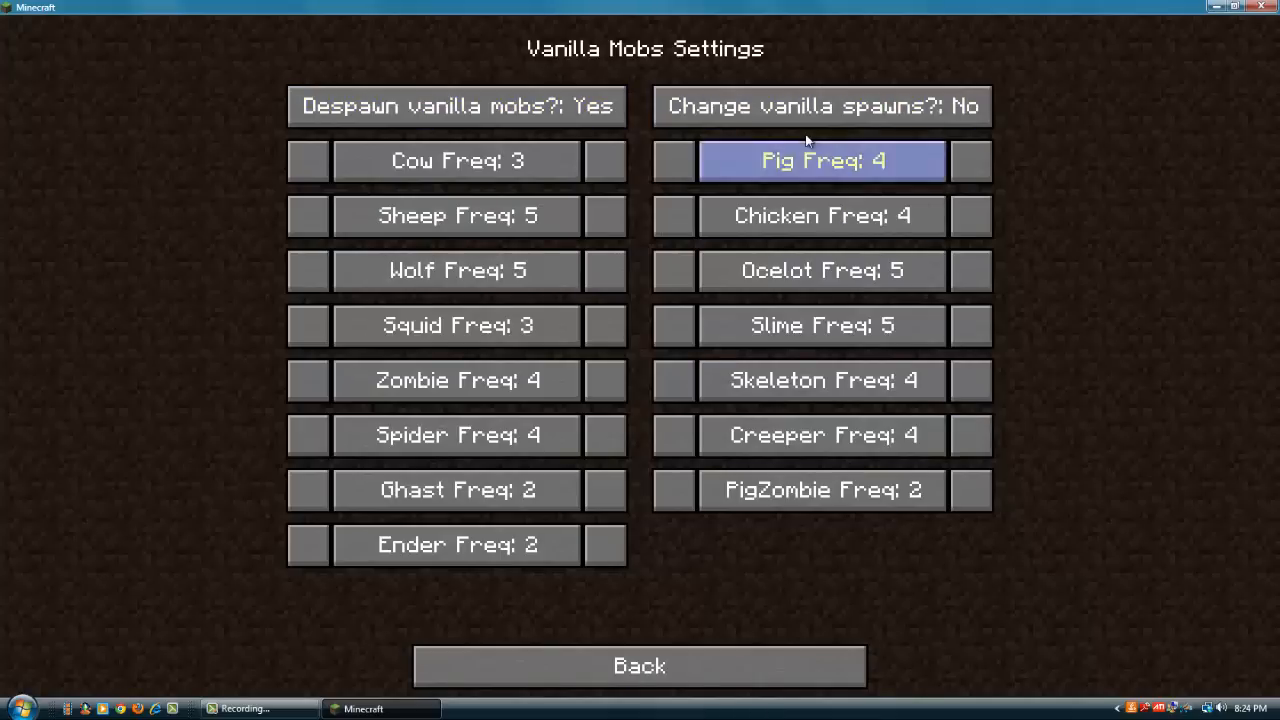
mouse_move(913, 361)
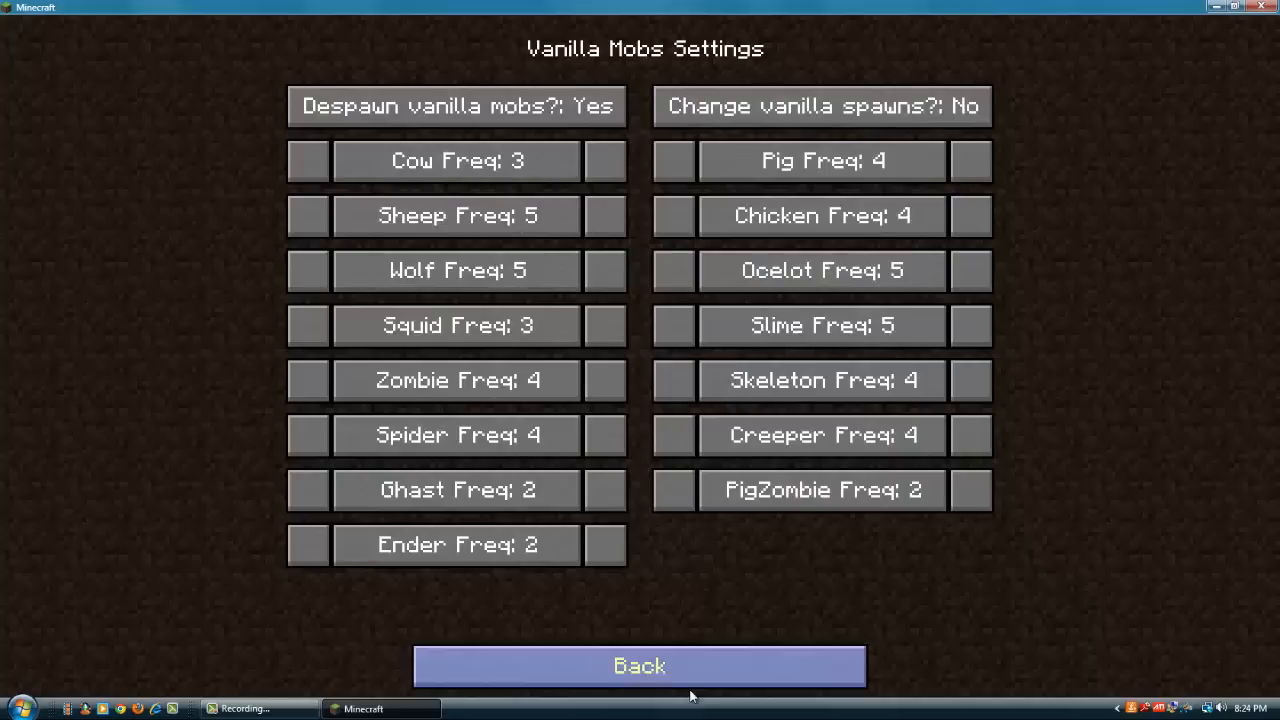
mouse_move(583, 160)
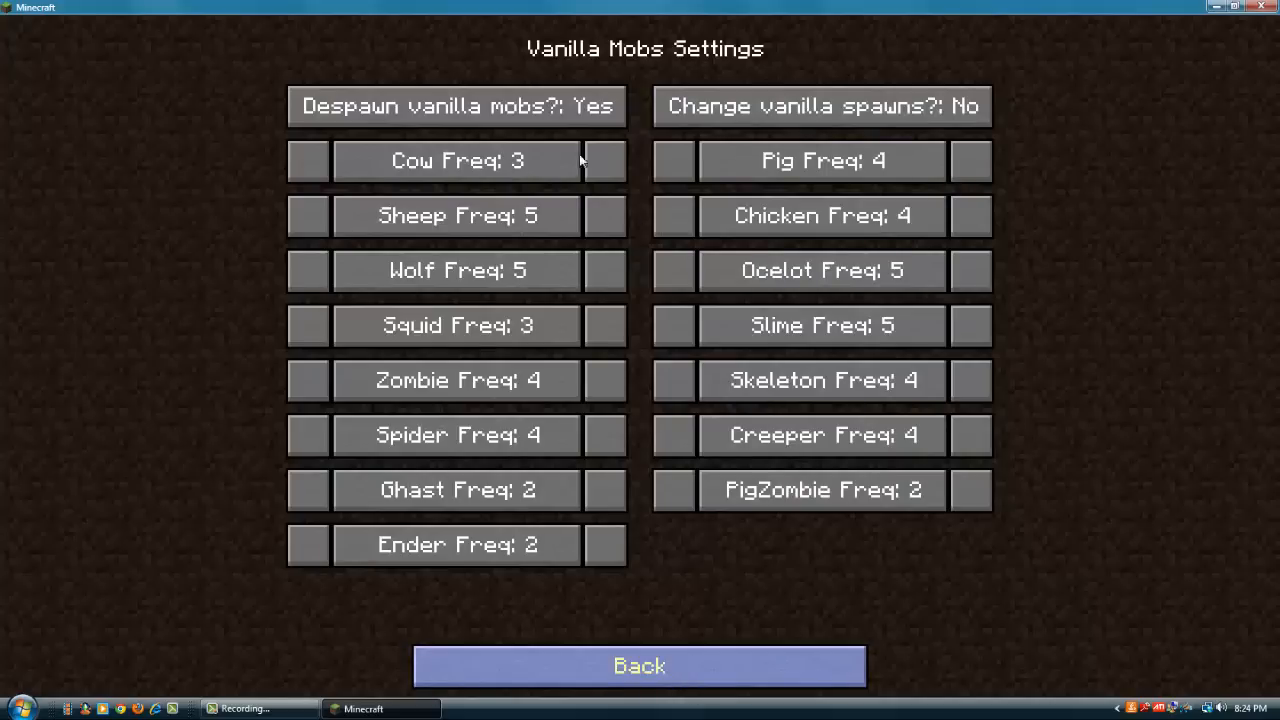
mouse_move(457, 161)
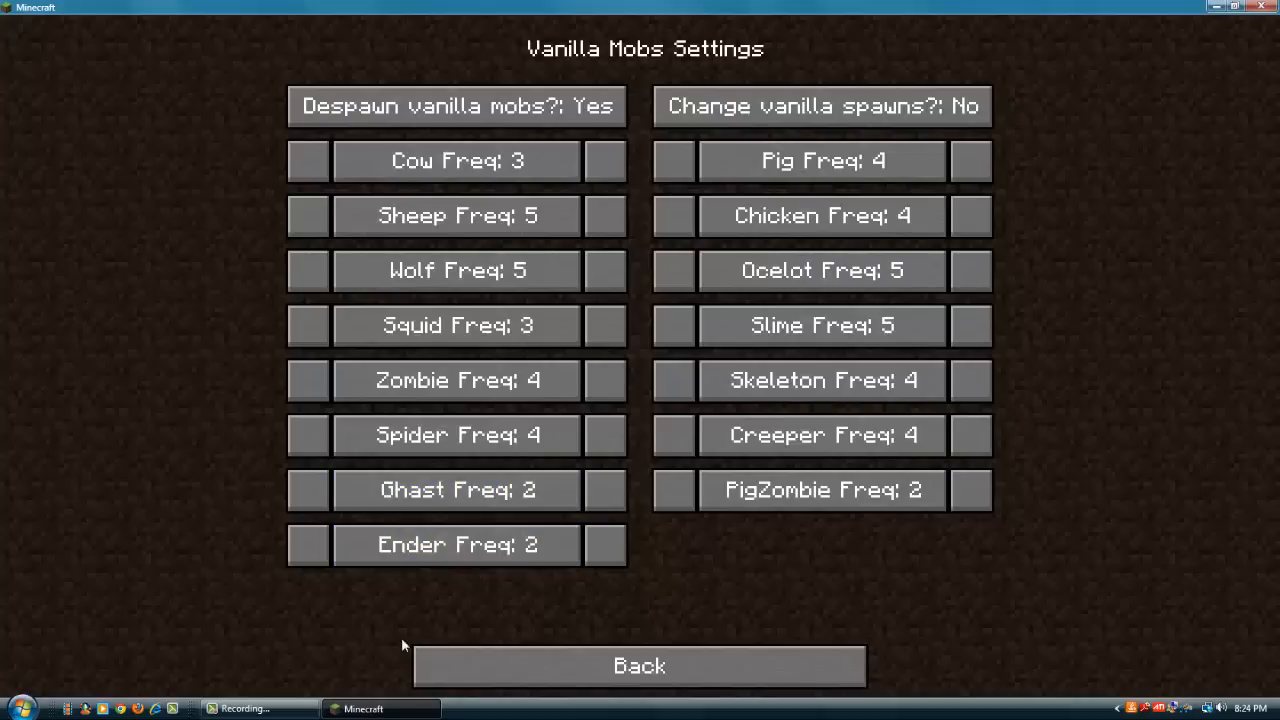
left_click(639, 666)
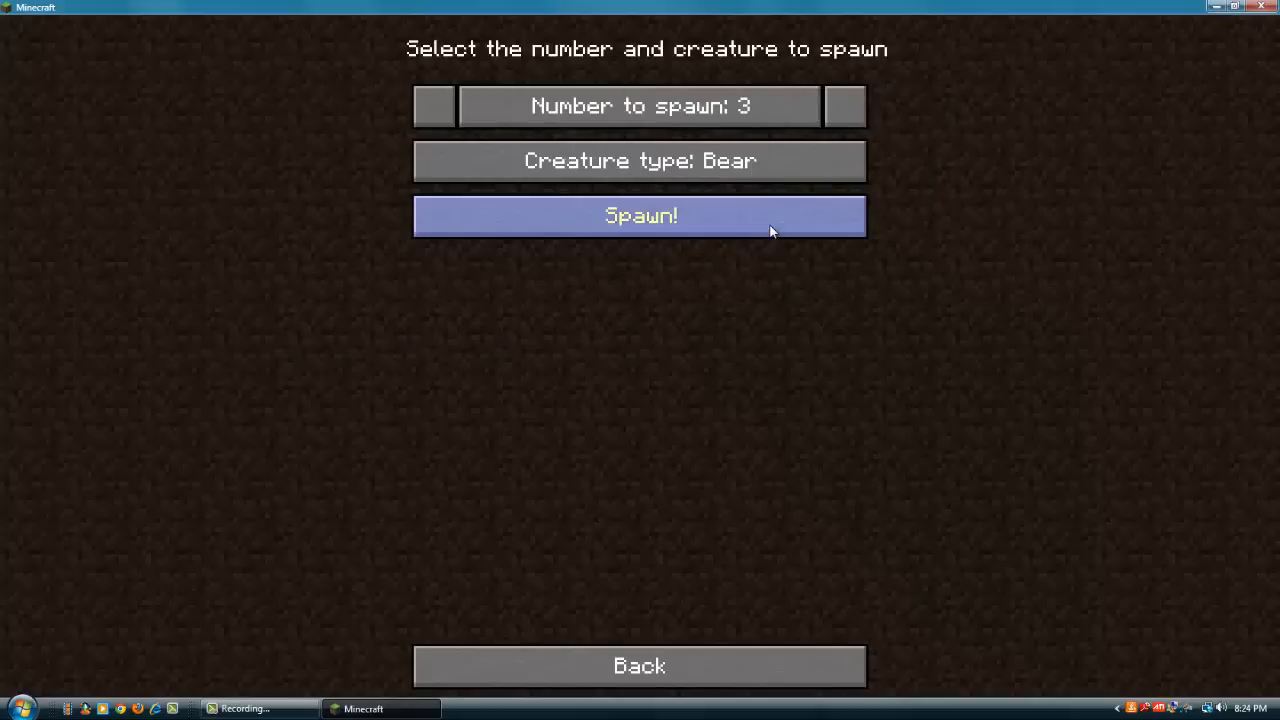
Spawn the chosen creatures from the Insta-Spawner.
left_click(639, 216)
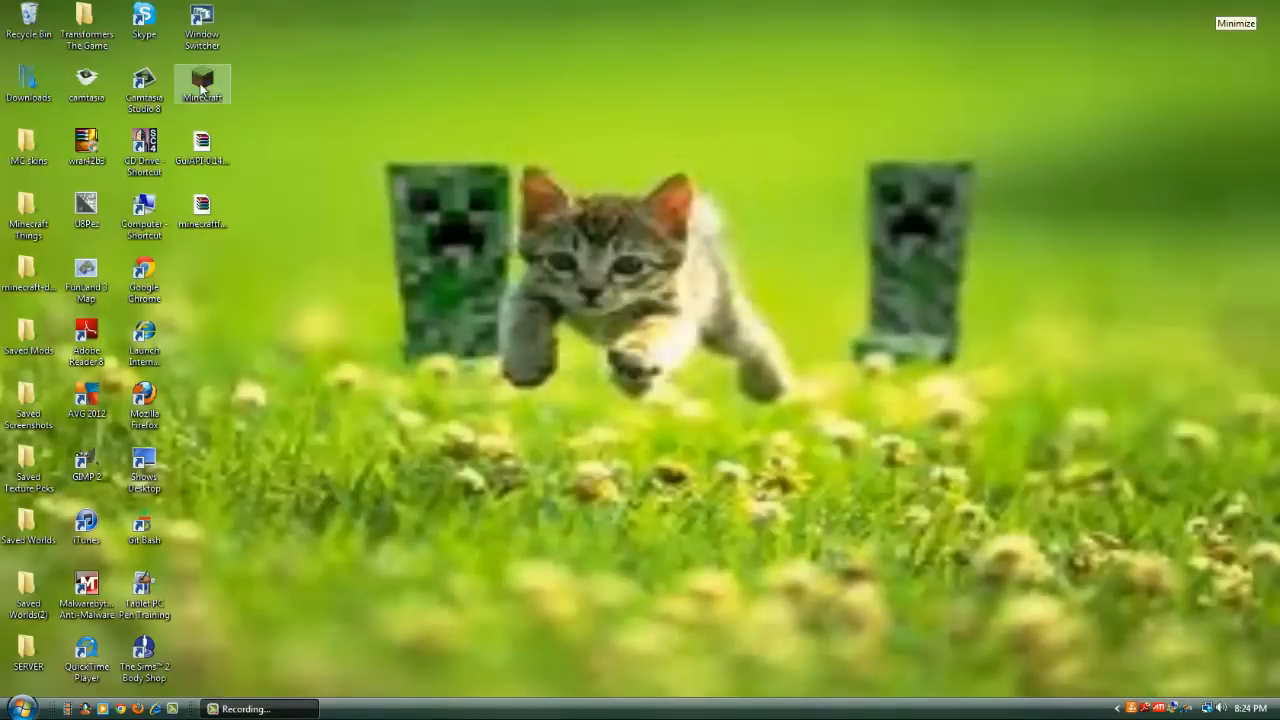
Reopen Minecraft Launcher from the desktop shortcut and log in to launch the game.
double_click(202, 83)
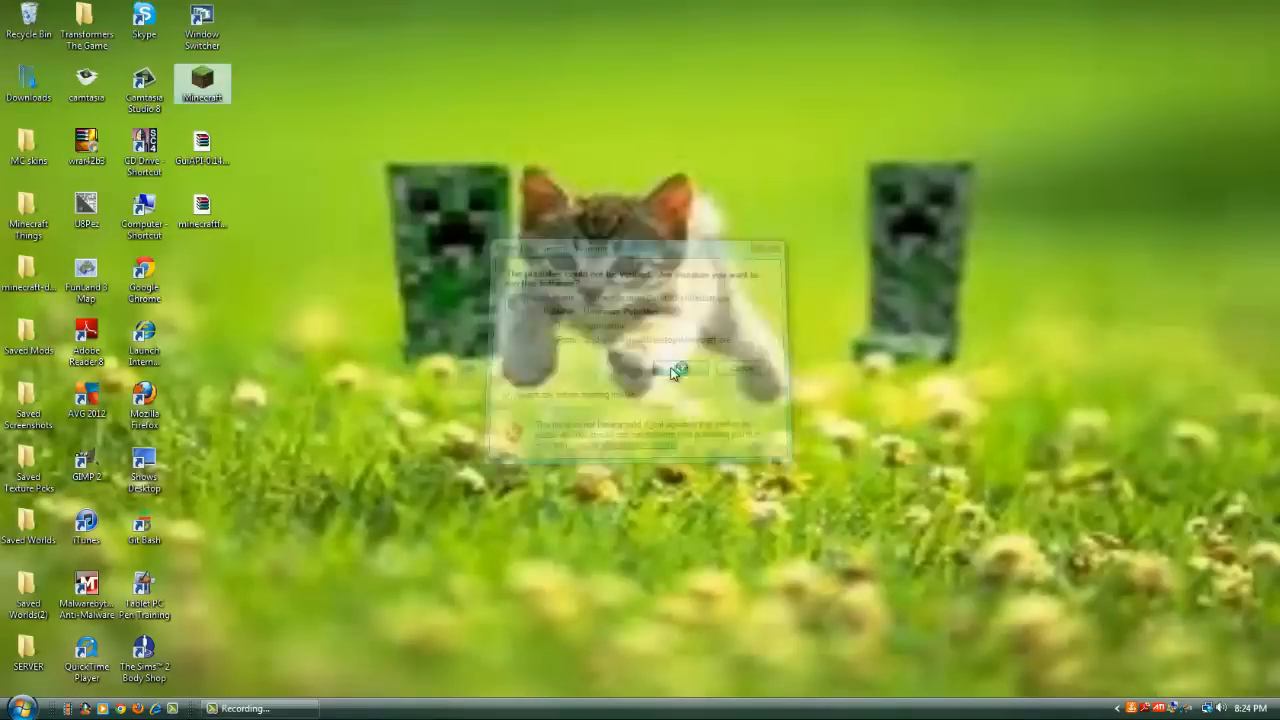
left_click(680, 370)
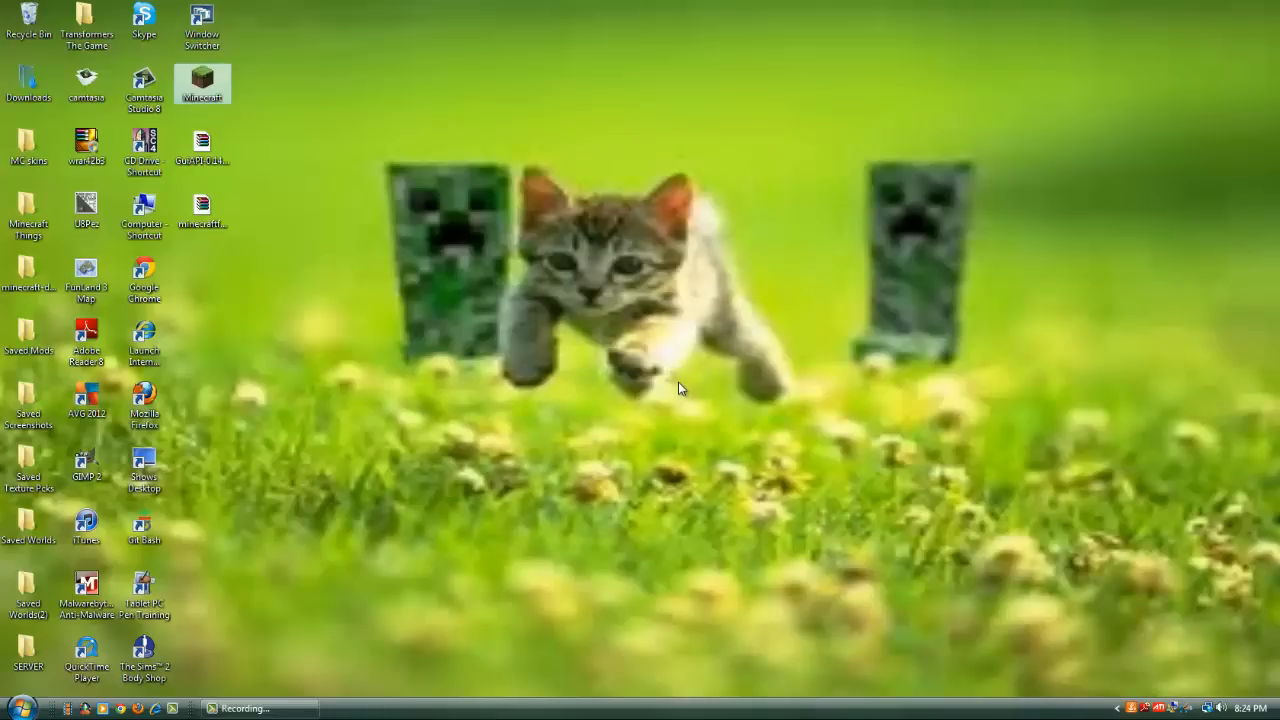
left_click(86, 590)
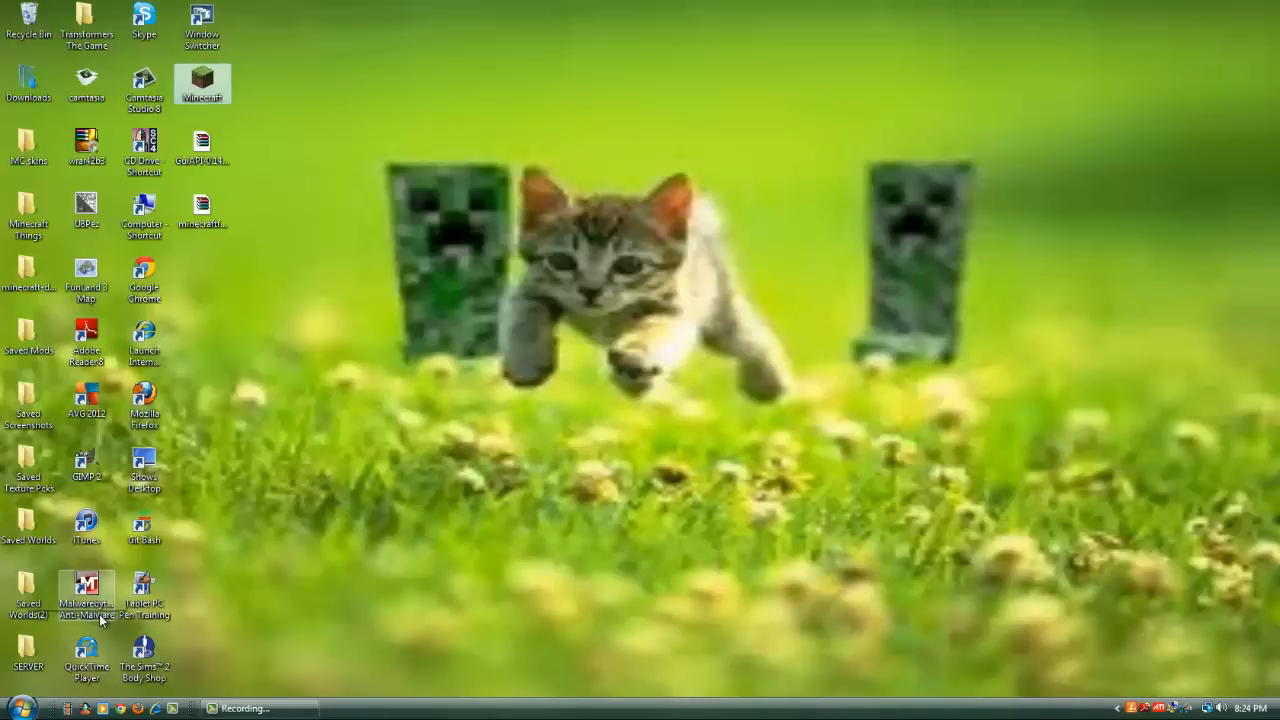
double_click(202, 84)
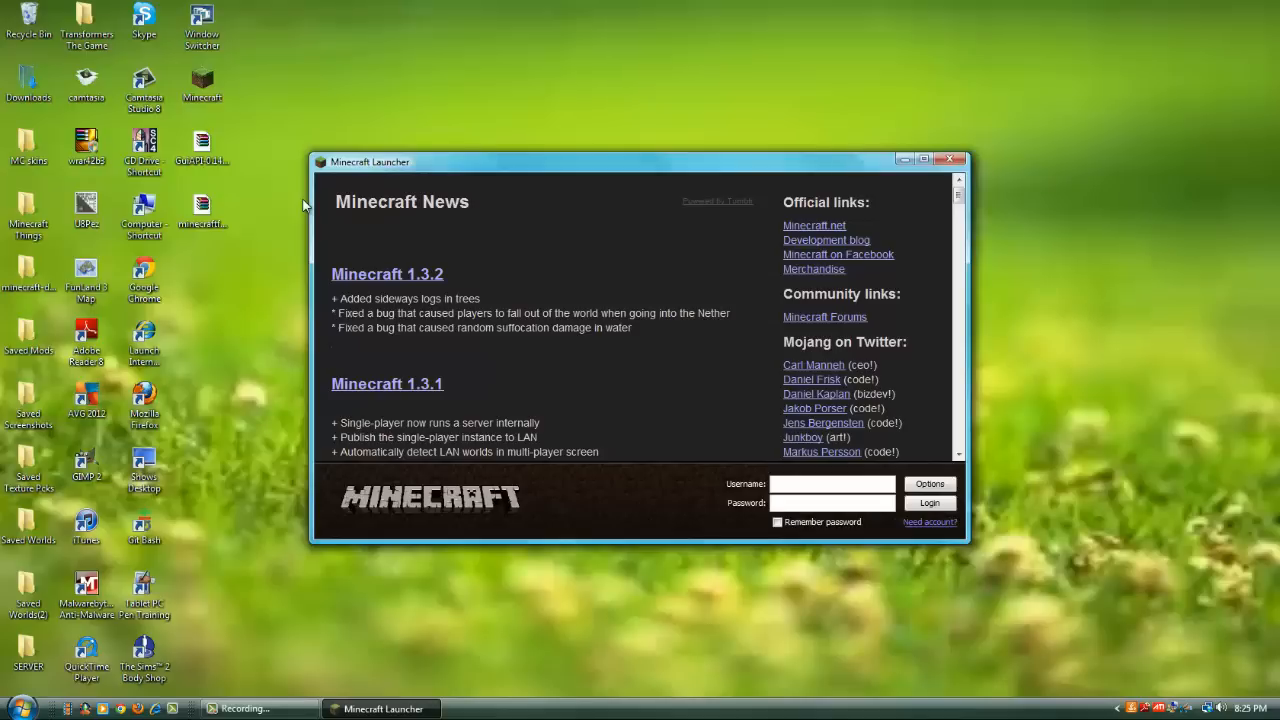
mouse_move(1025, 321)
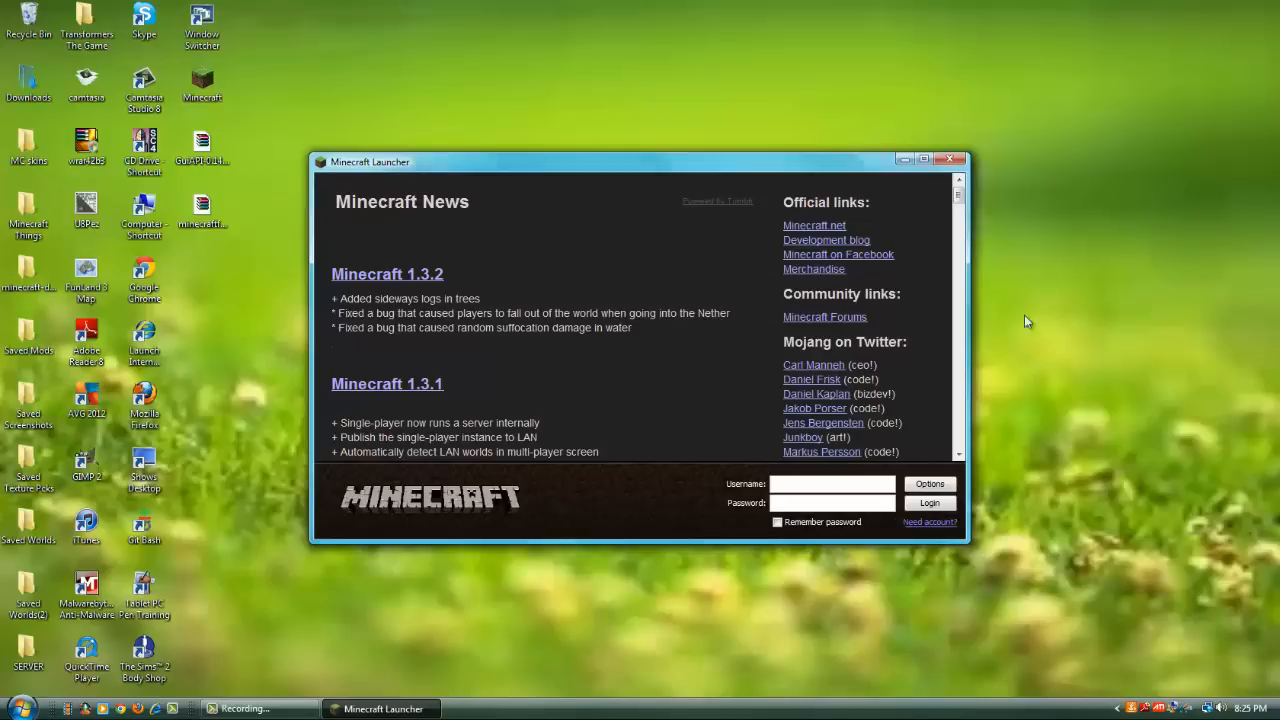
left_click(929, 503)
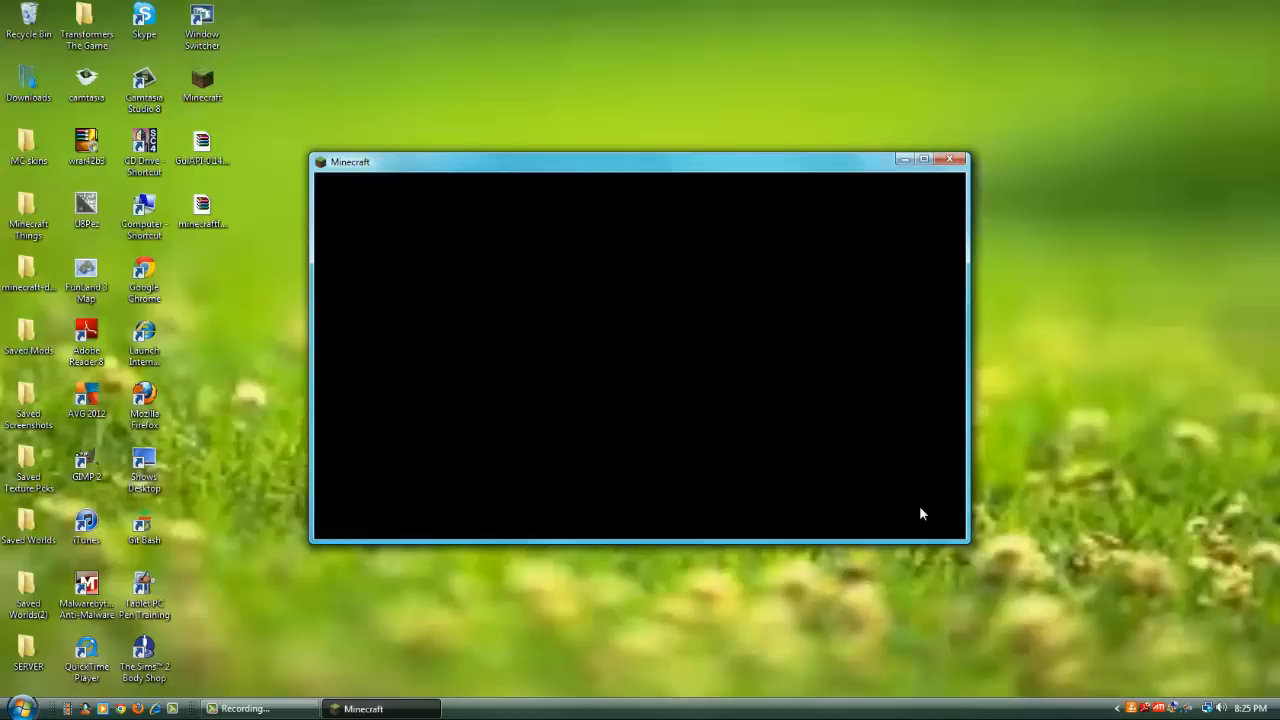
mouse_move(363, 559)
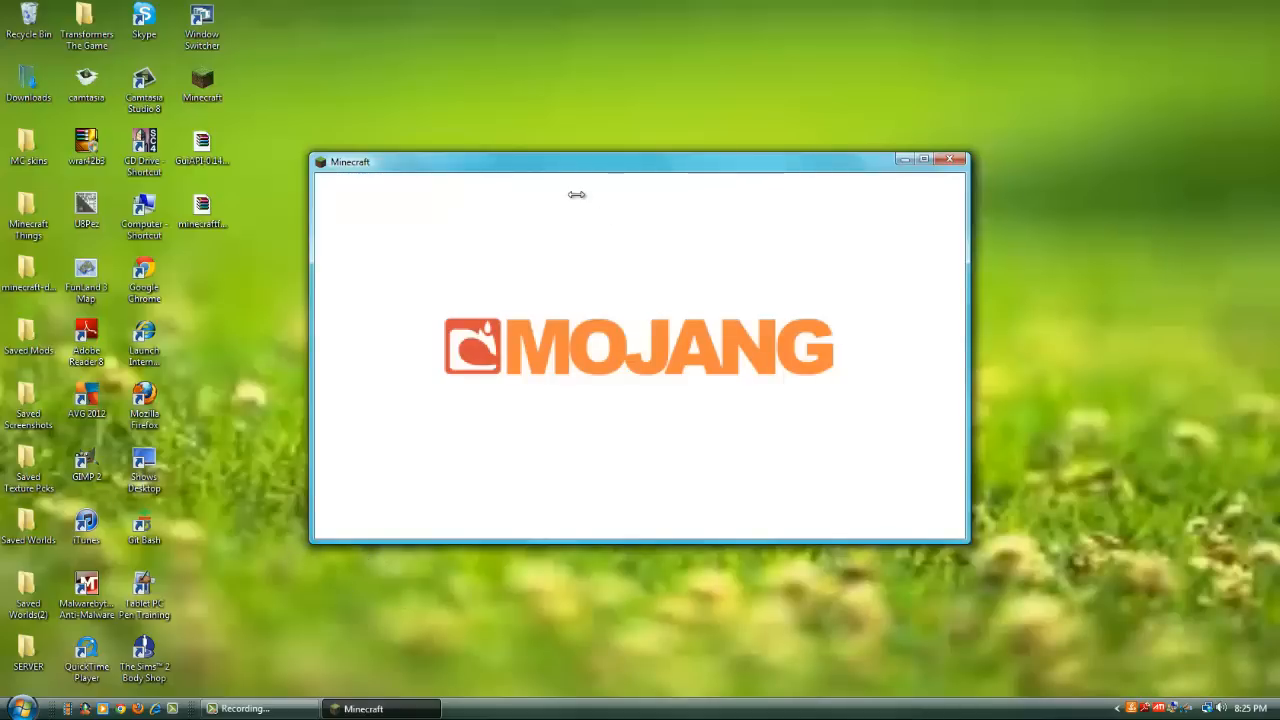
mouse_move(535, 165)
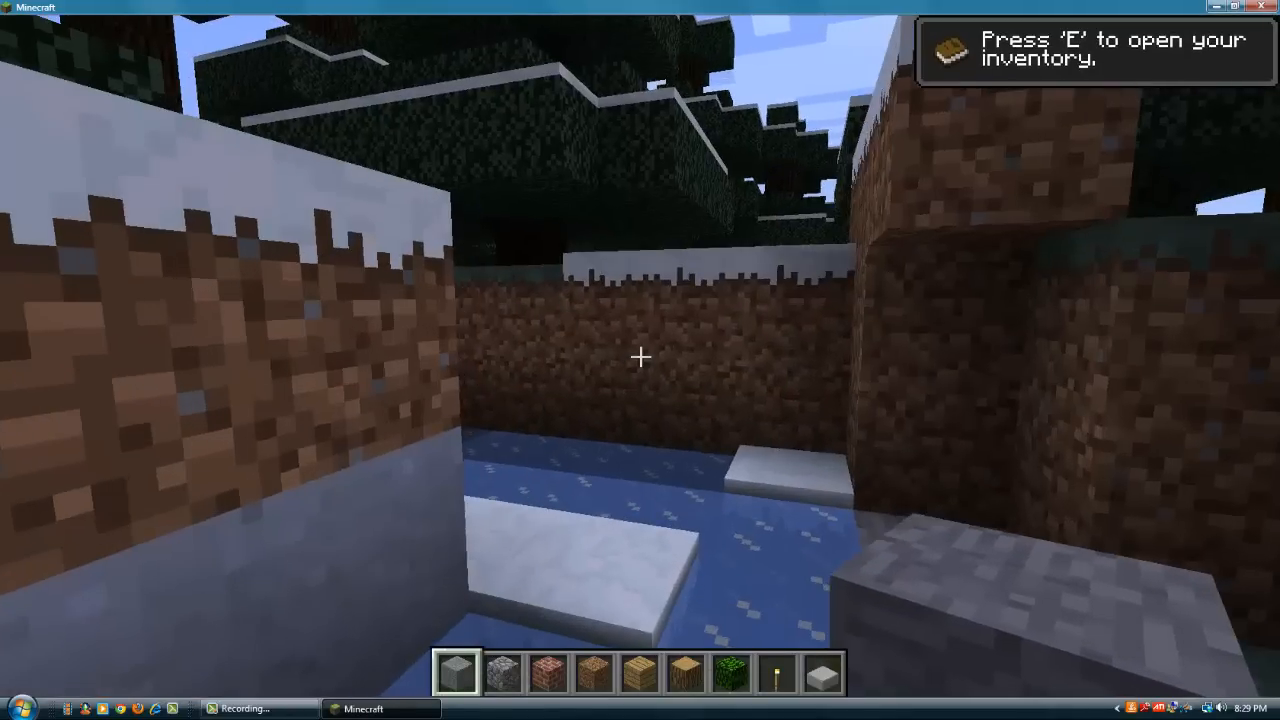
mouse_move(640, 360)
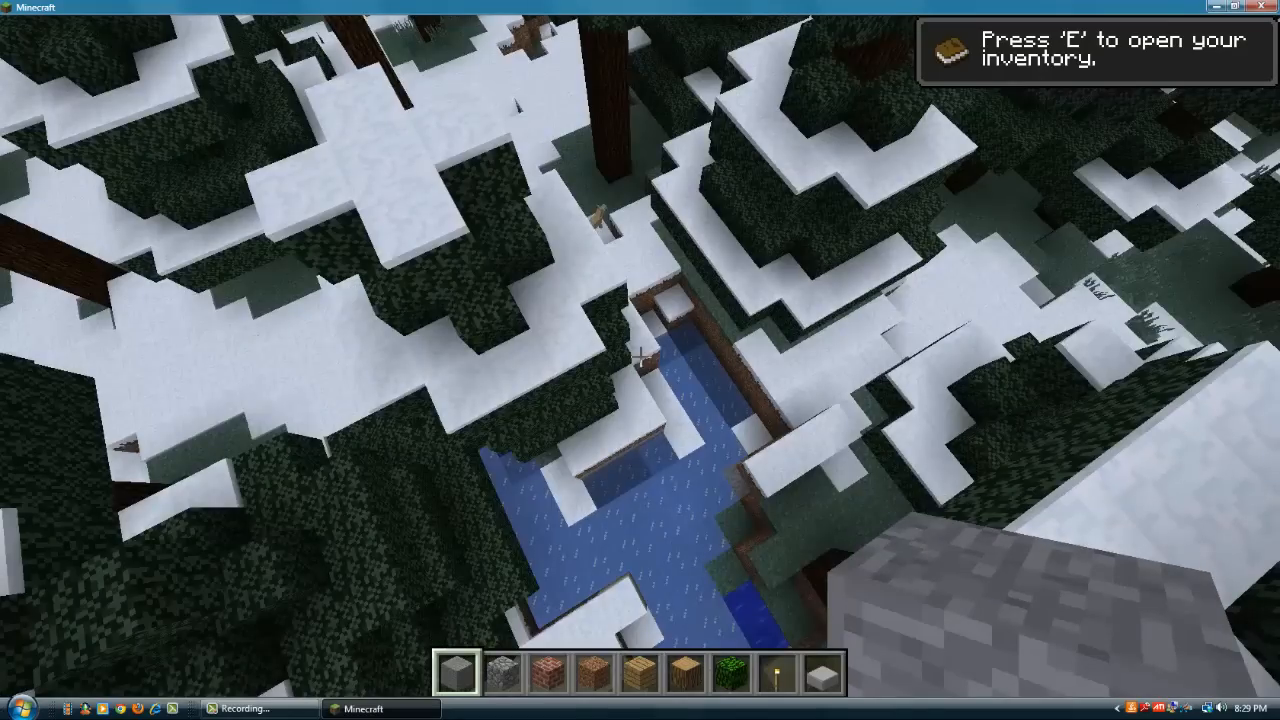
mouse_move(640, 360)
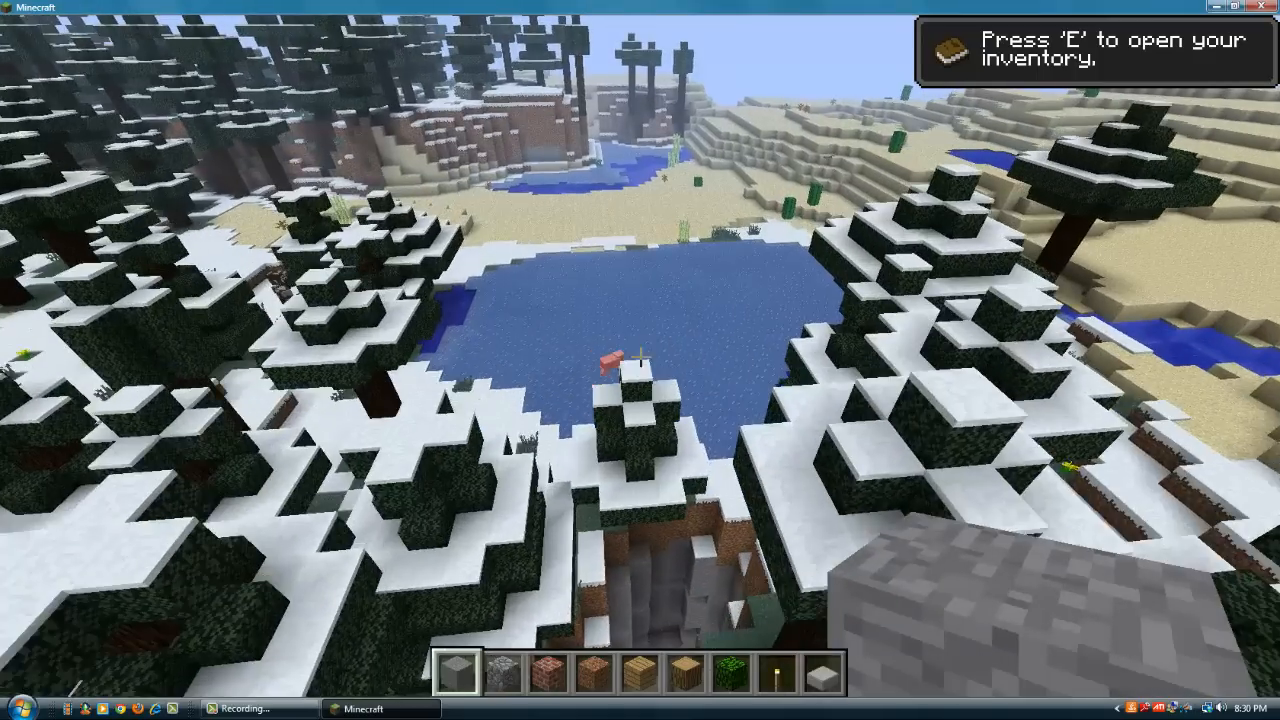
mouse_move(640, 360)
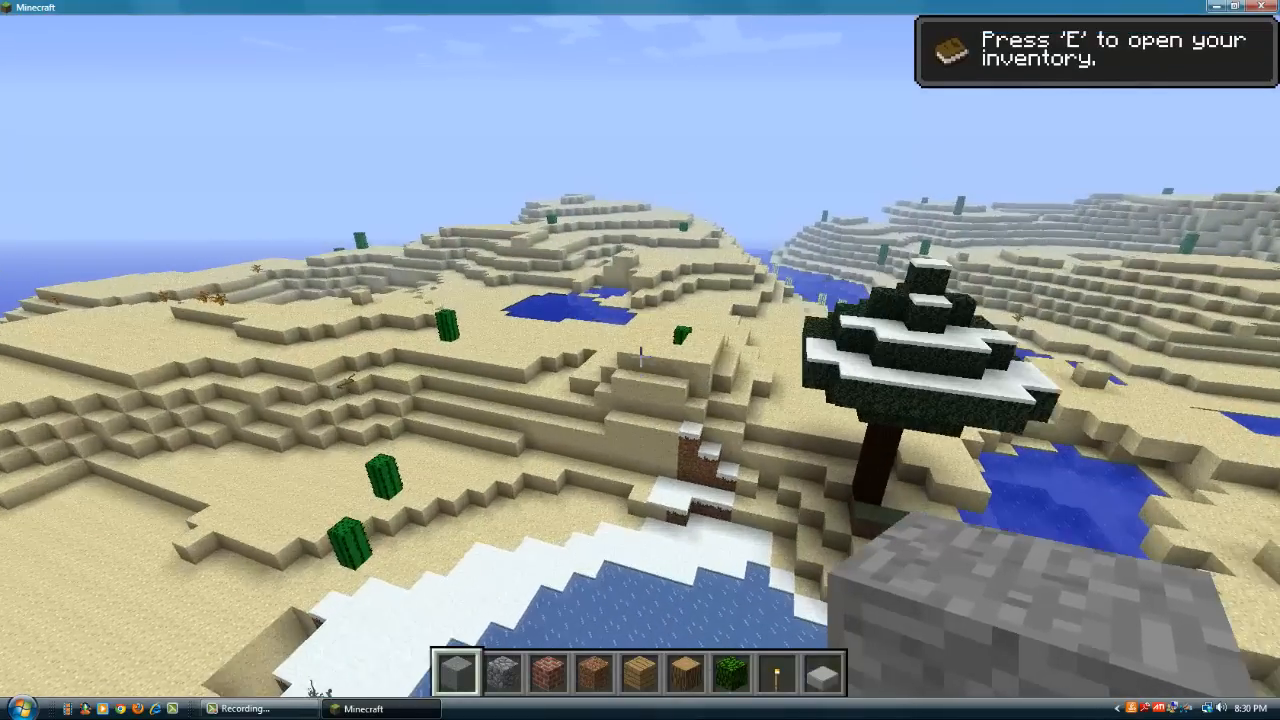
mouse_move(640, 360)
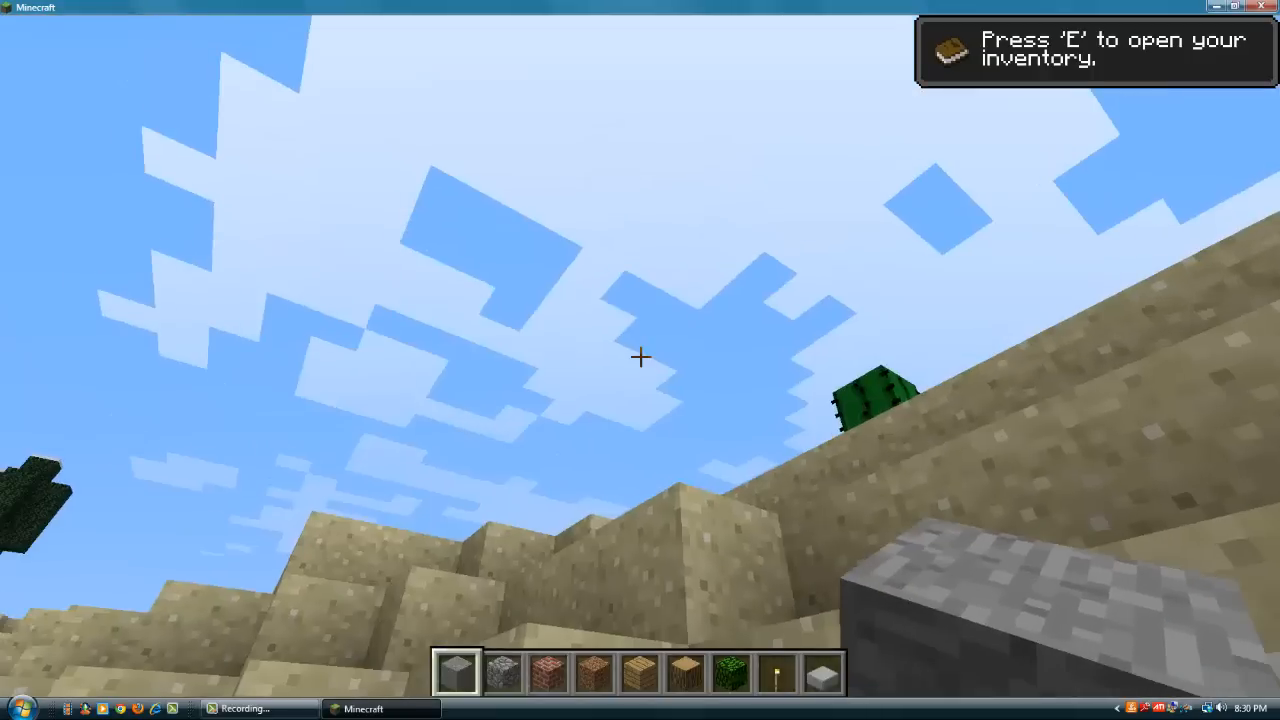
mouse_move(640, 360)
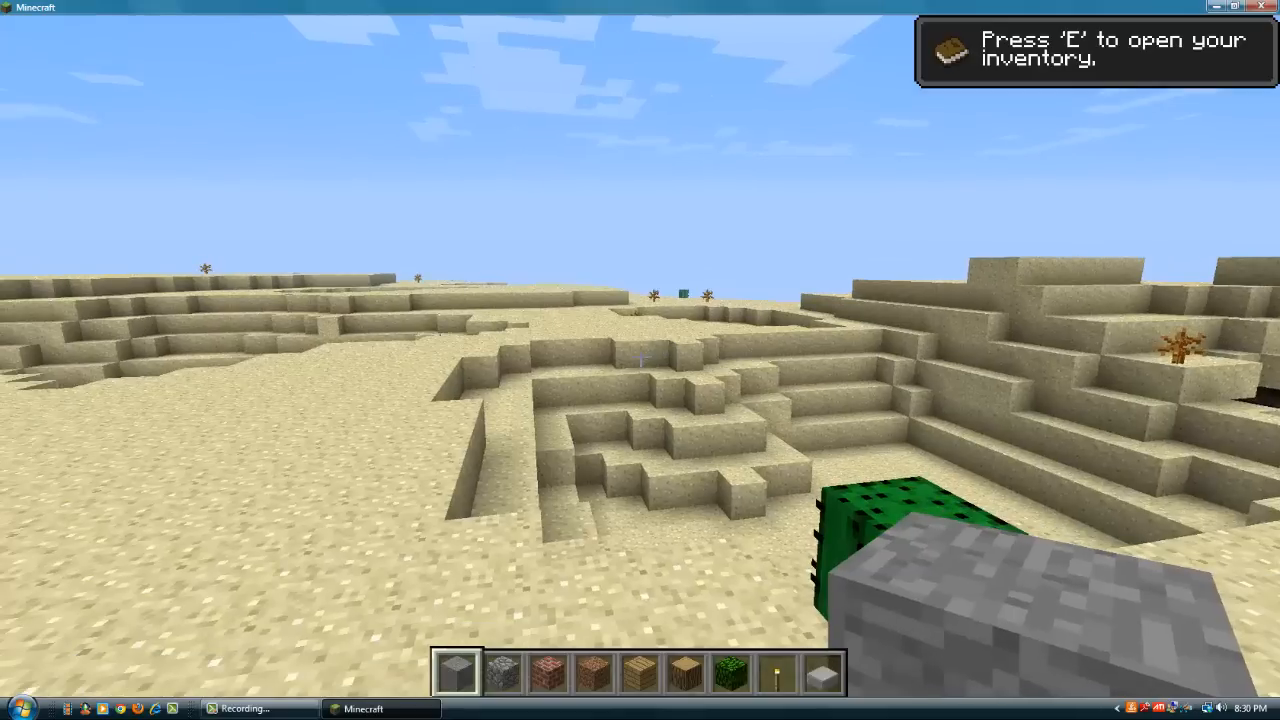
mouse_move(640, 360)
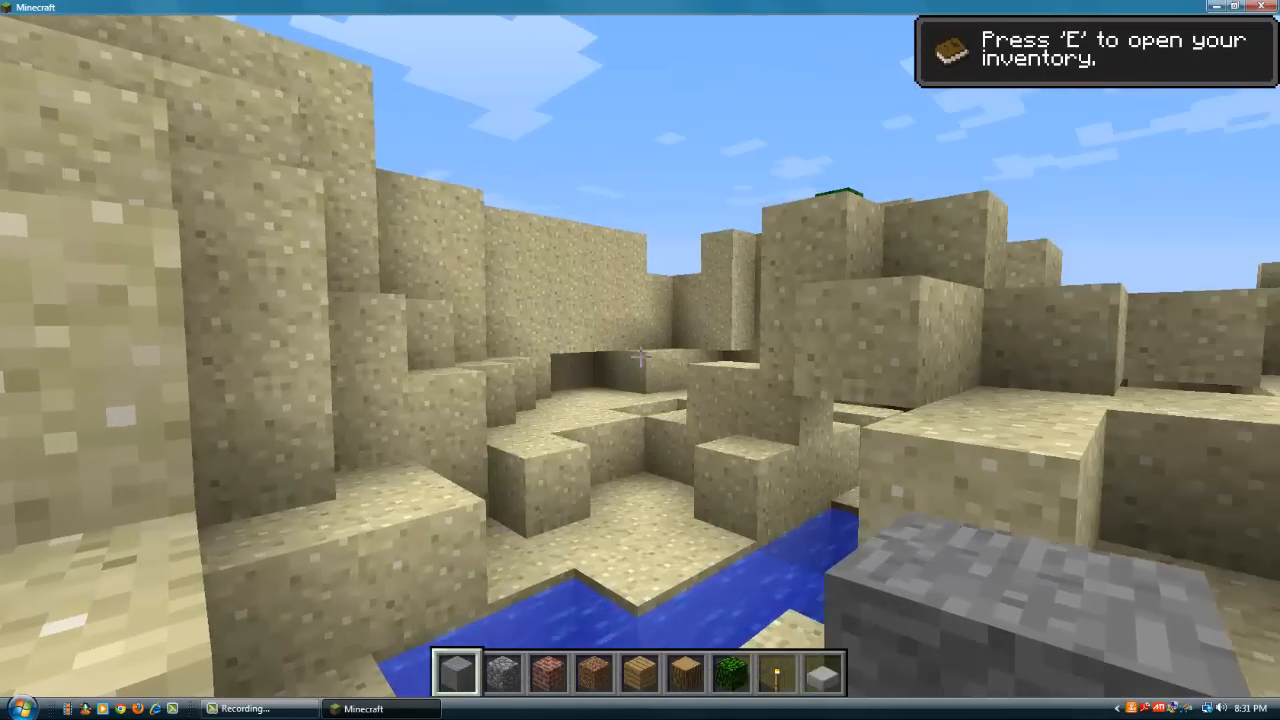
mouse_move(640, 360)
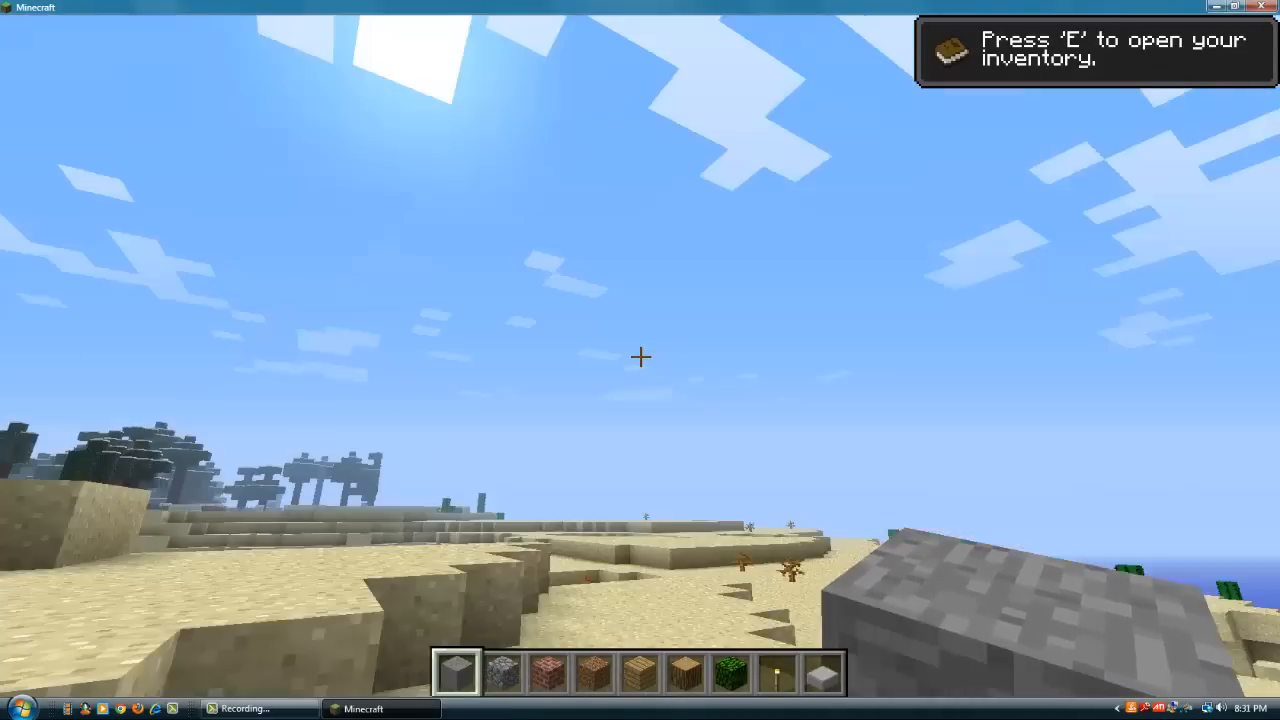
mouse_move(640, 357)
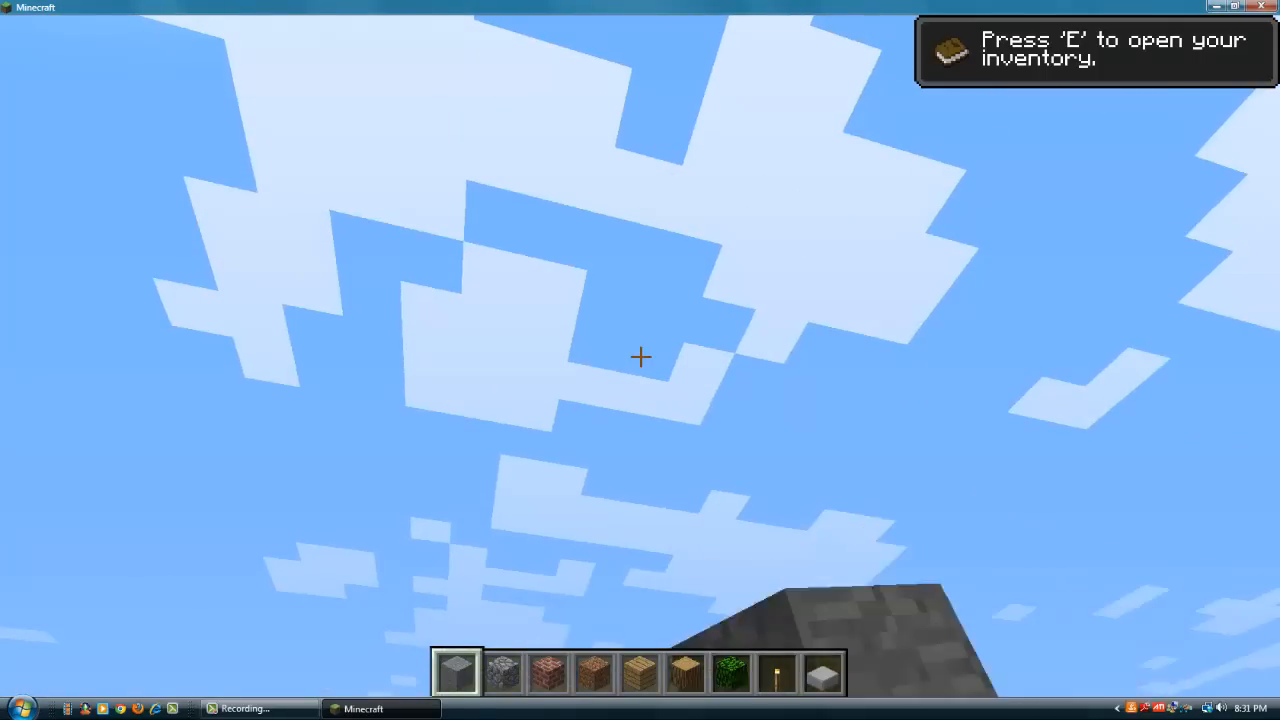